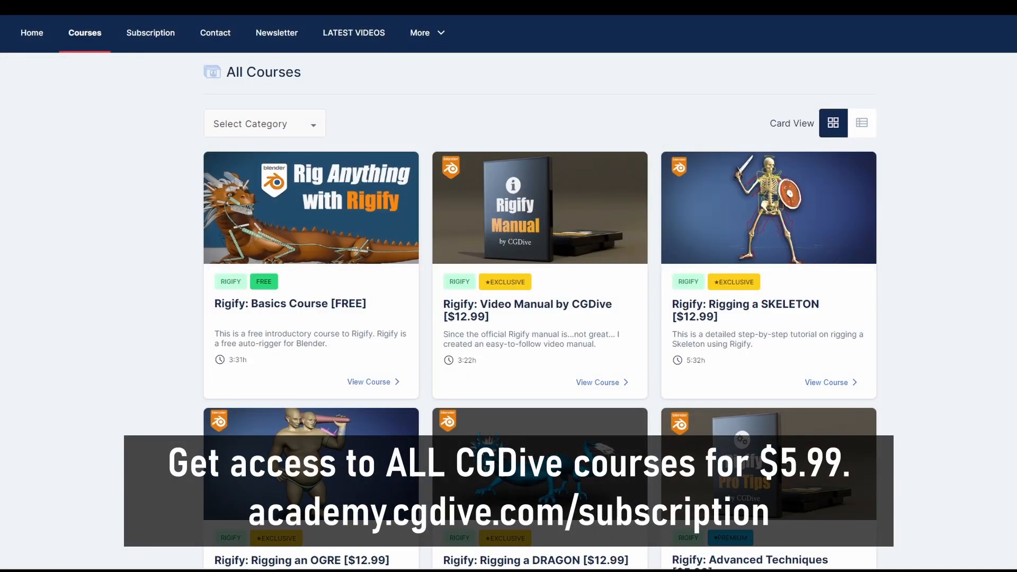
Scroll through the CGDive Academy courses page and the Latest Videos page
scroll("down", 3)
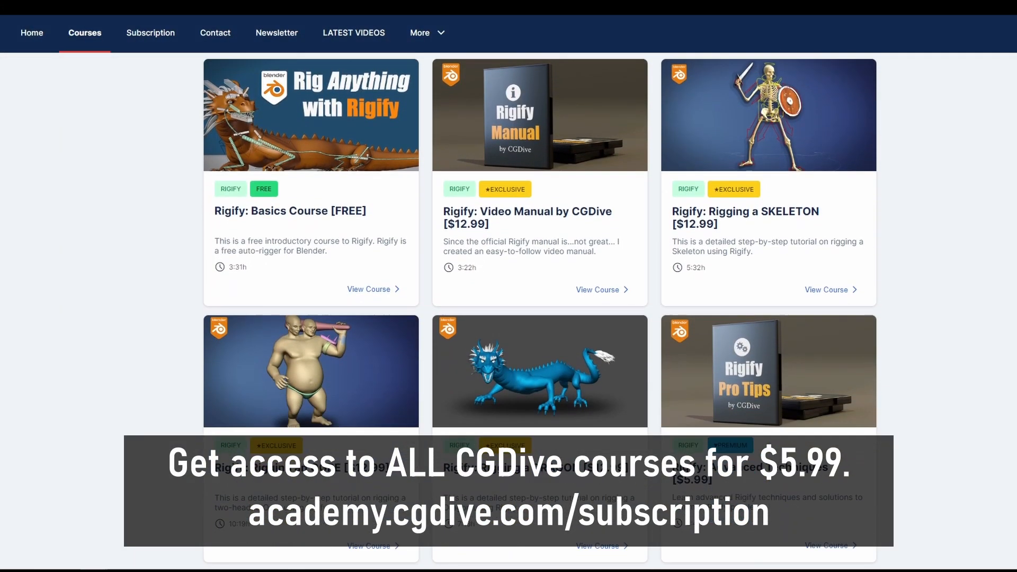
scroll("down", 3)
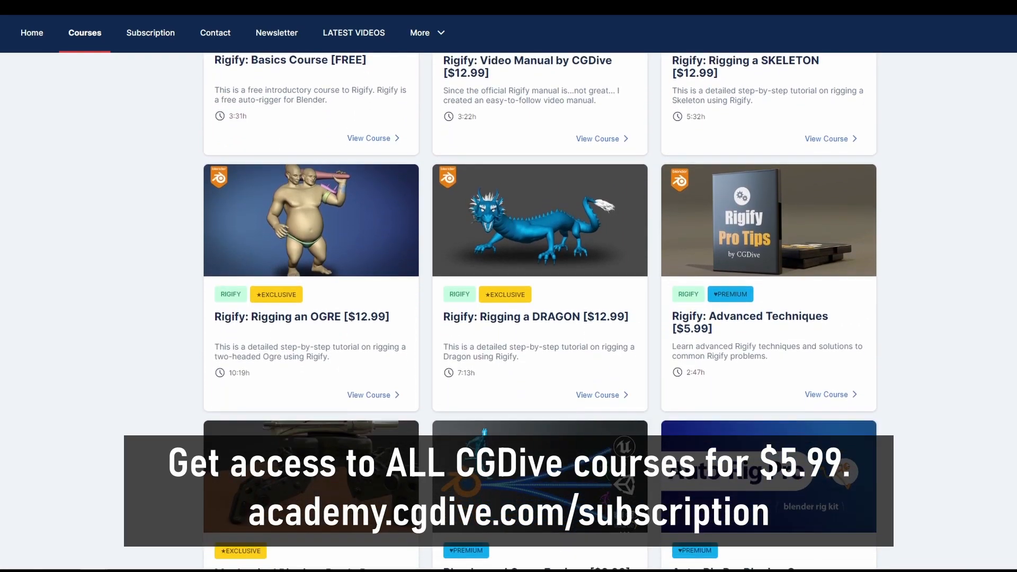
scroll("down", 3)
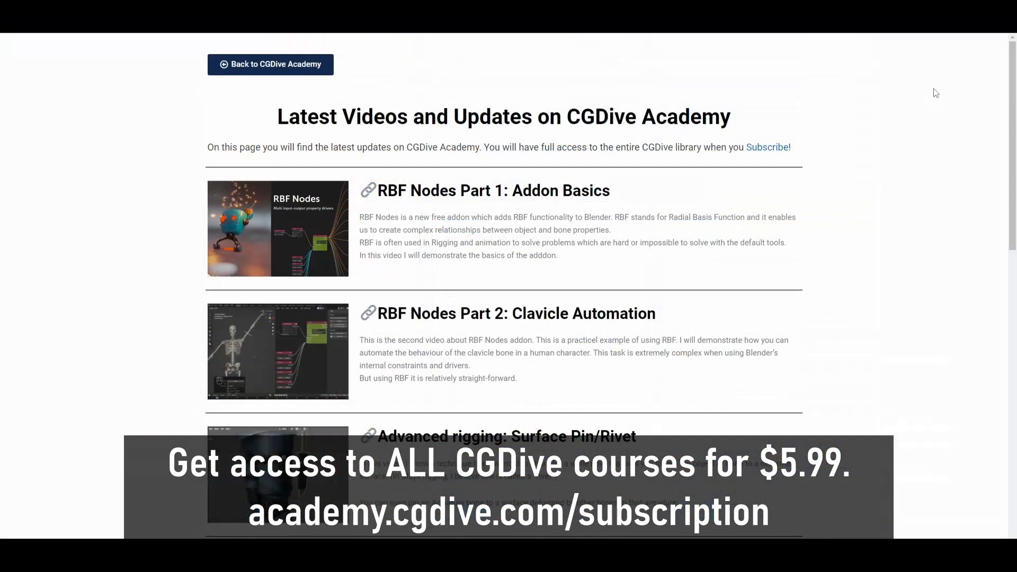
scroll("down", 3)
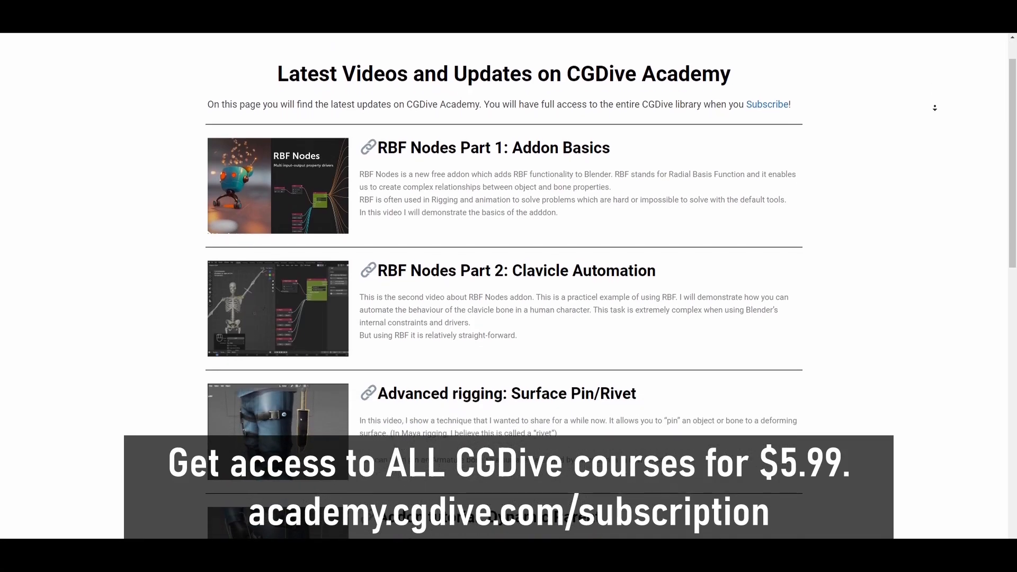
scroll("down", 3)
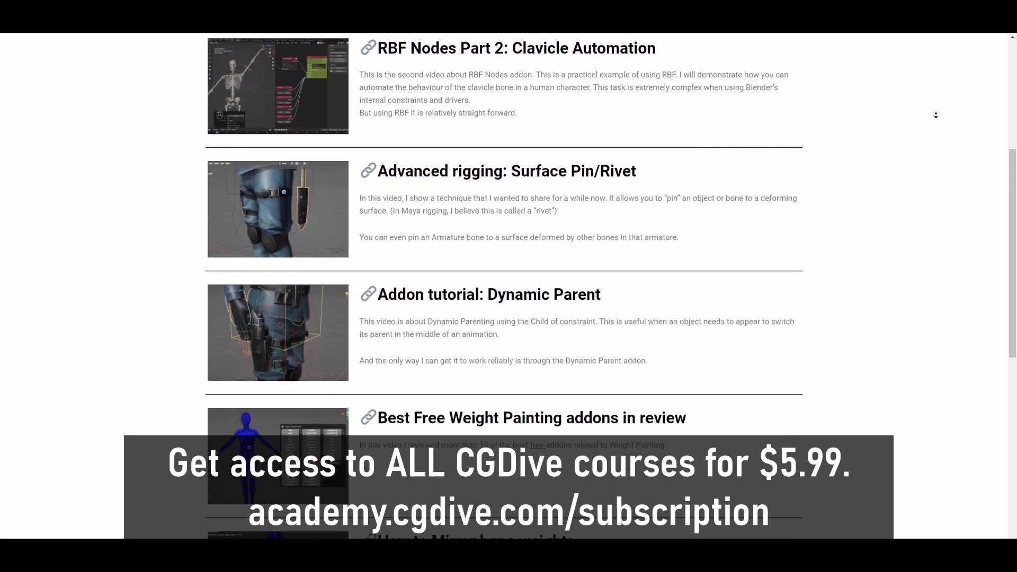
scroll("down", 3)
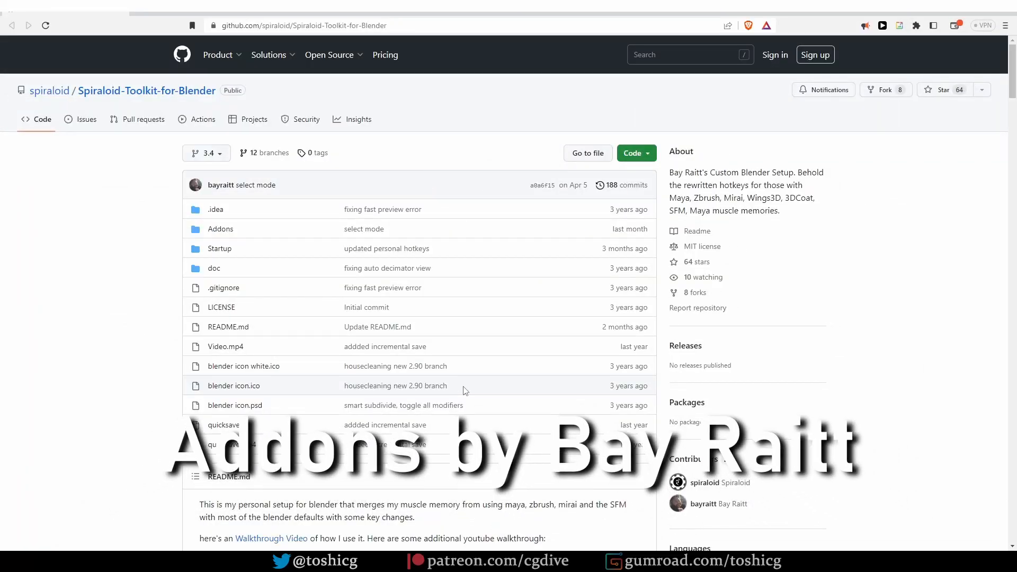
mouse_move(159, 206)
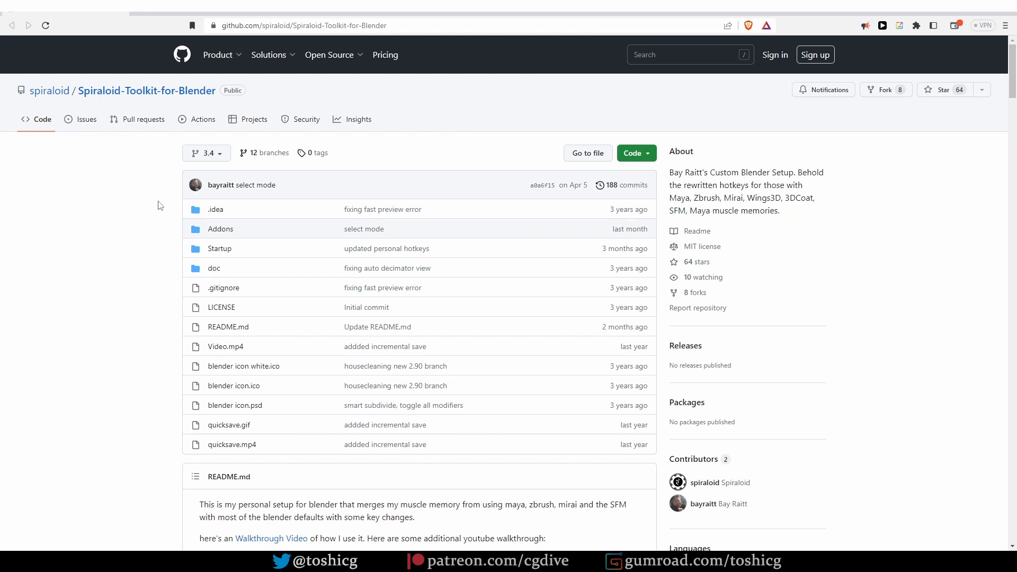
mouse_move(154, 188)
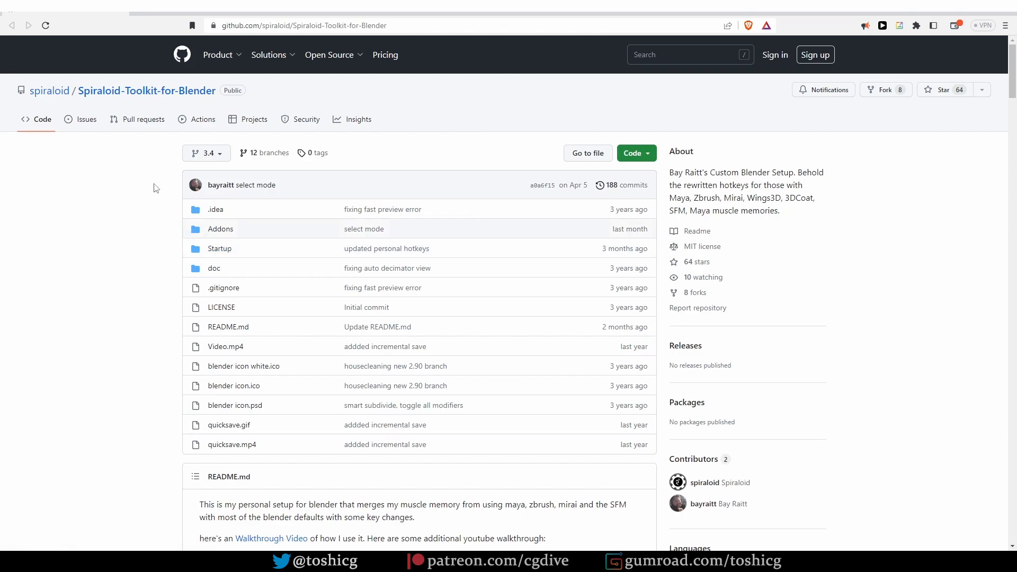
Review the toolkit README and go into the repository's Addons folder
scroll("down", 3)
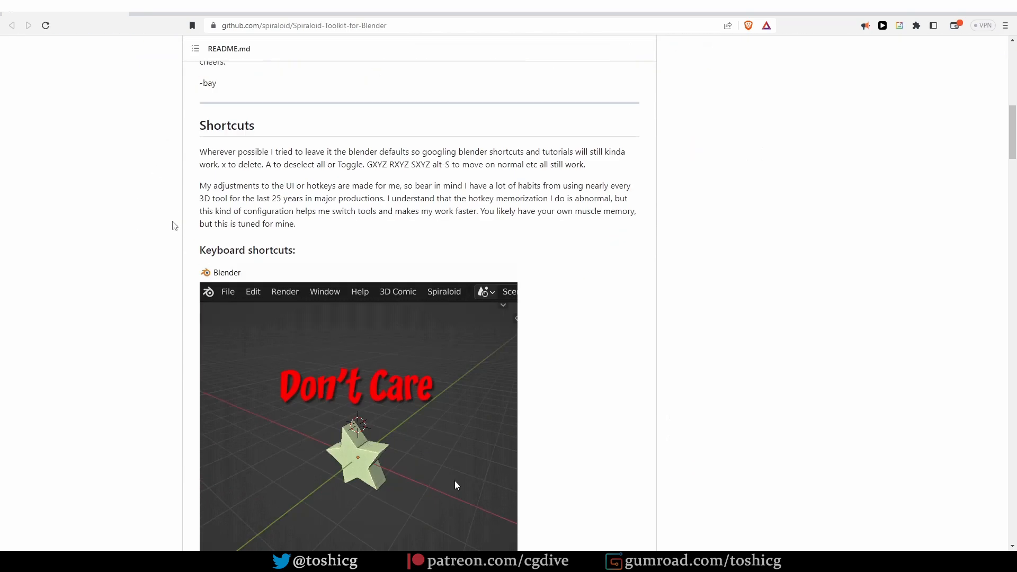
scroll("down", 3)
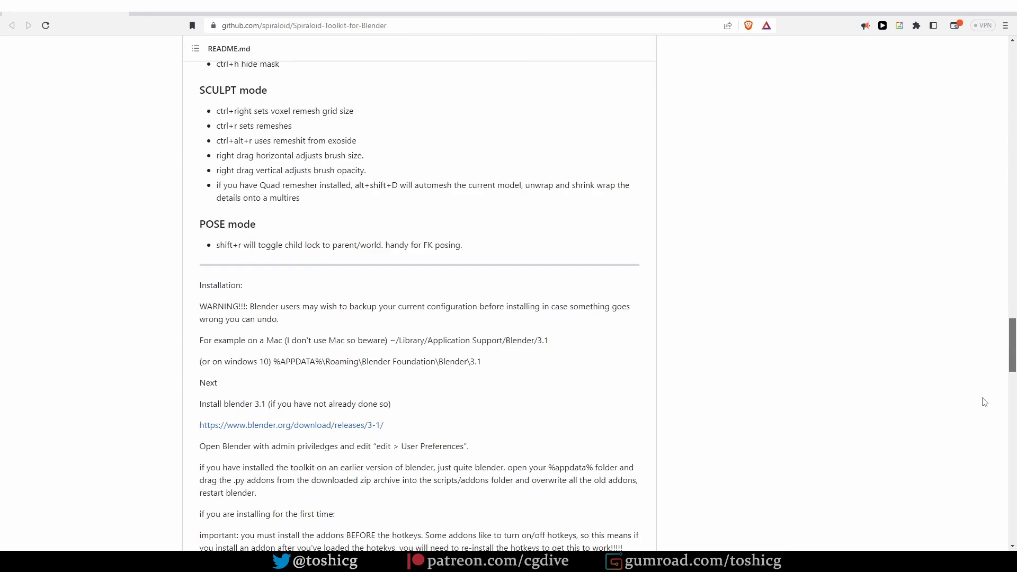
scroll("down", 3)
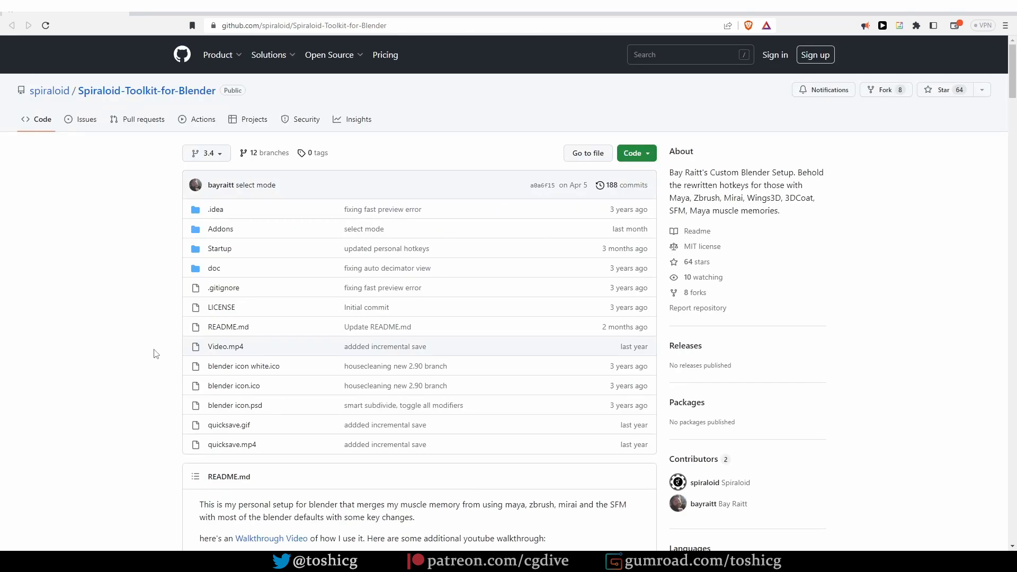
mouse_move(156, 354)
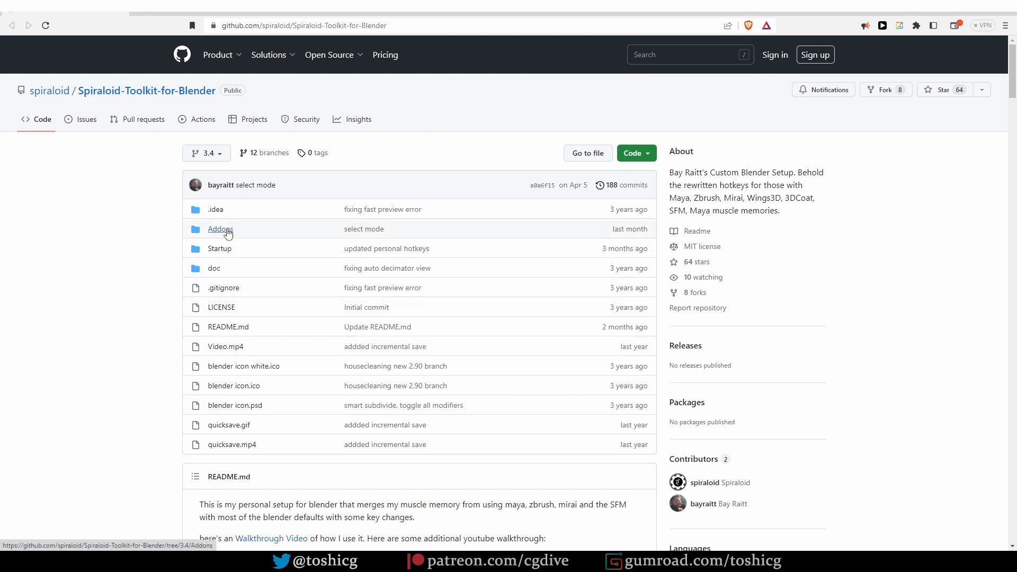
left_click(220, 229)
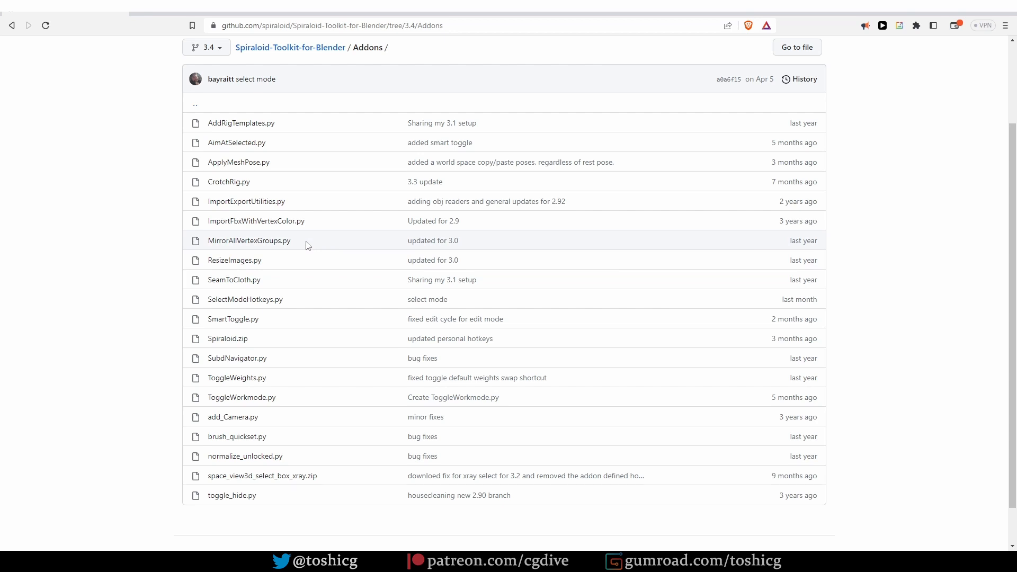
double_click(263, 241)
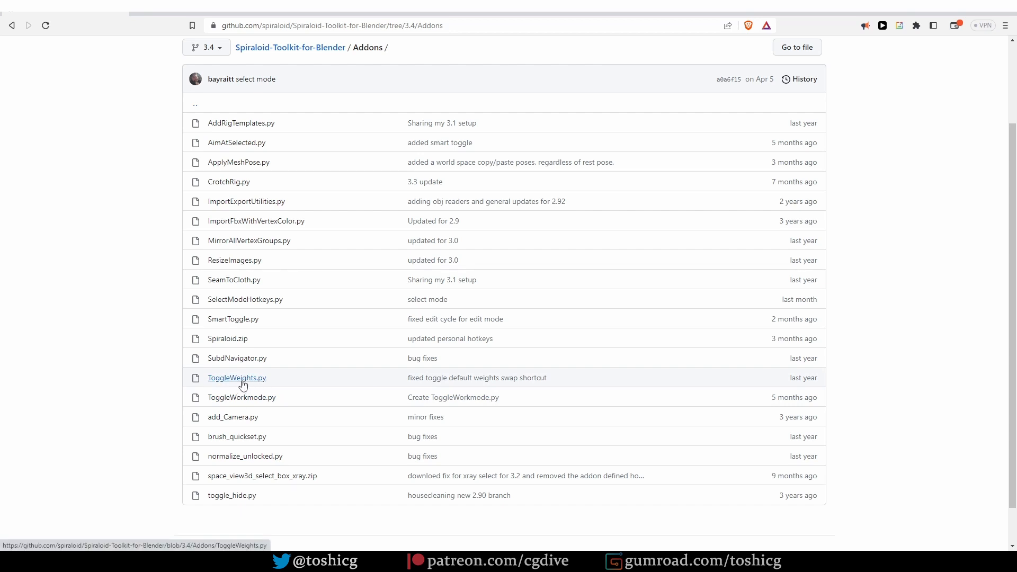
Save the raw ToggleWeights.py script to disk via Save link as
left_click(236, 377)
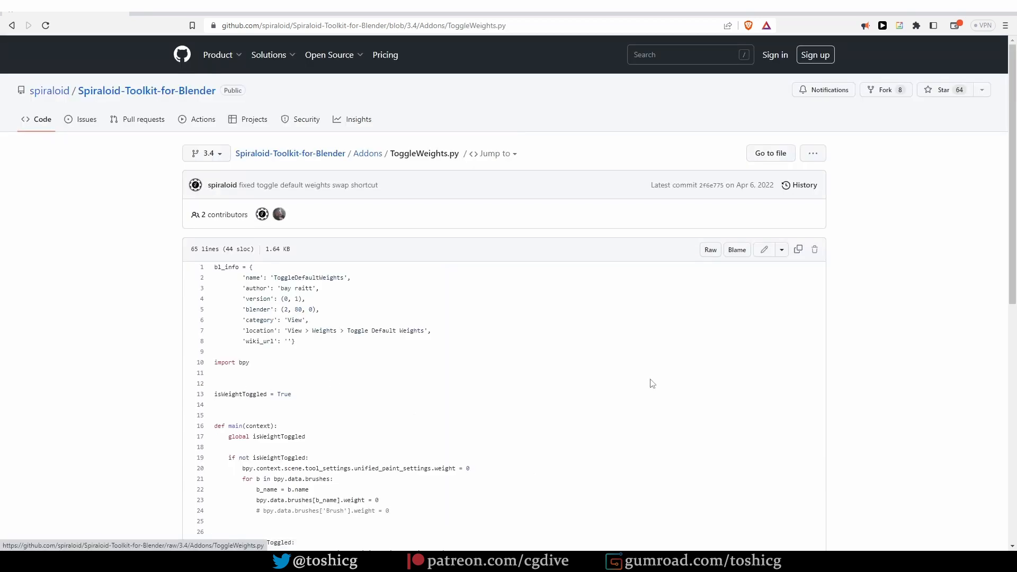
right_click(710, 250)
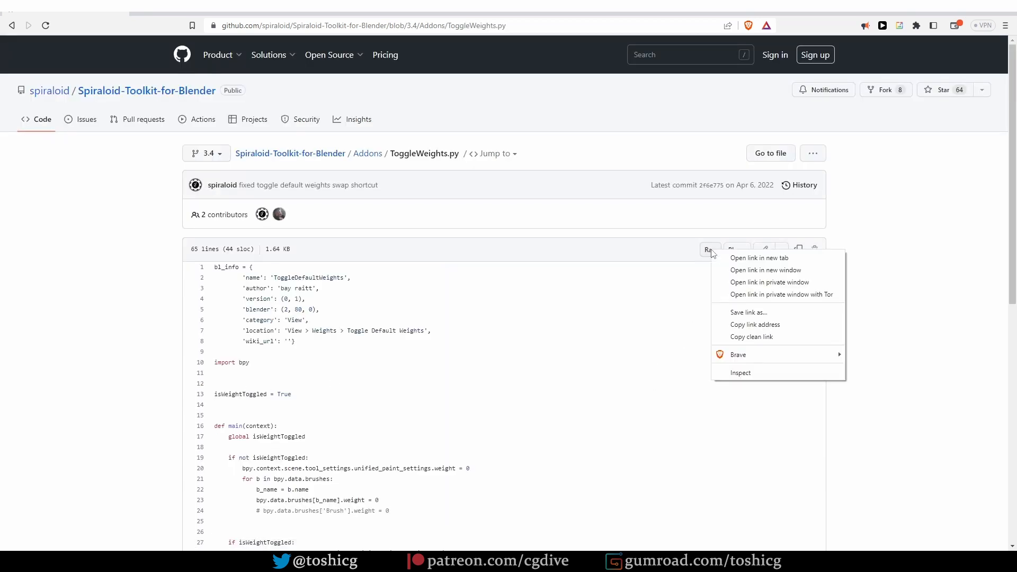
left_click(579, 346)
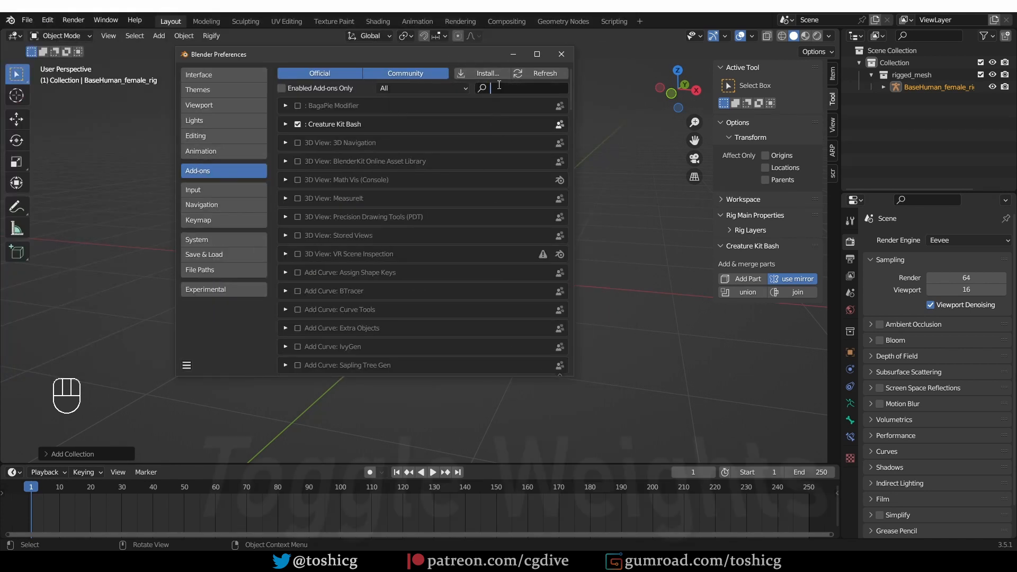
Enable the Toggle Default Weights add-on and enter Weight Paint mode on the mesh
type("toggle")
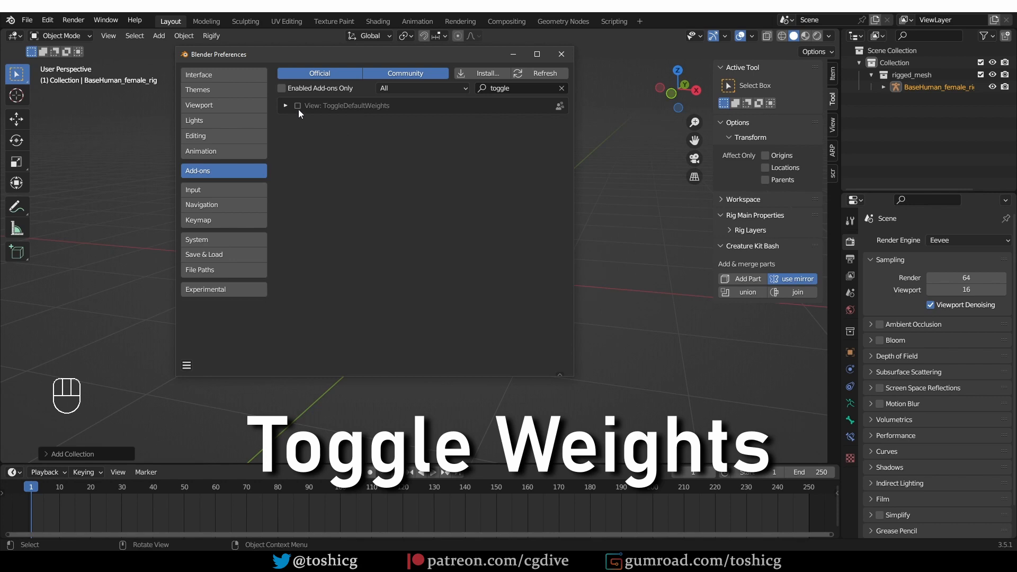
left_click(285, 105)
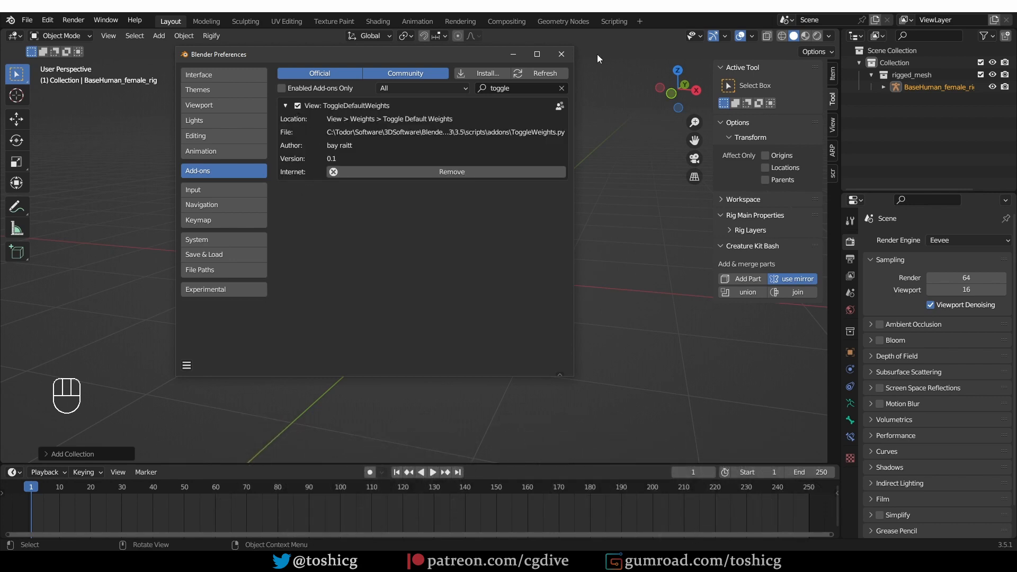
key("Tab")
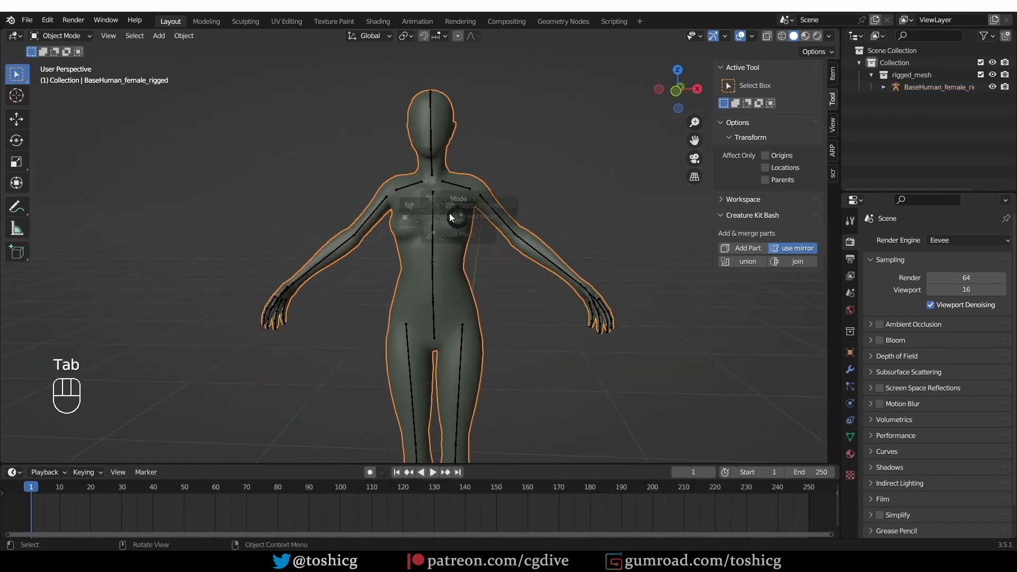
left_click(455, 206)
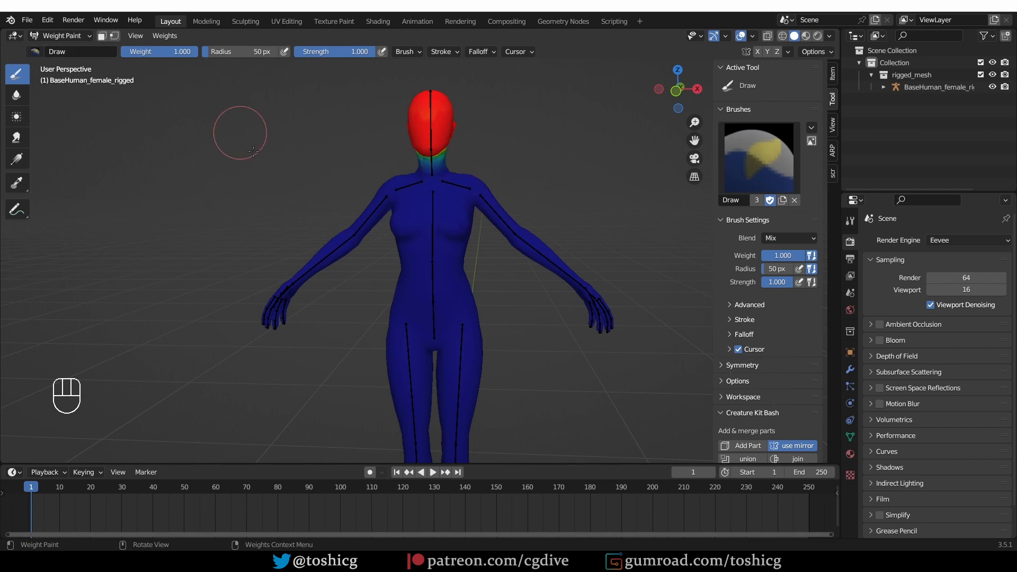
Choose a draw brush, paint the neck area and set the brush weight to 0
left_click(166, 35)
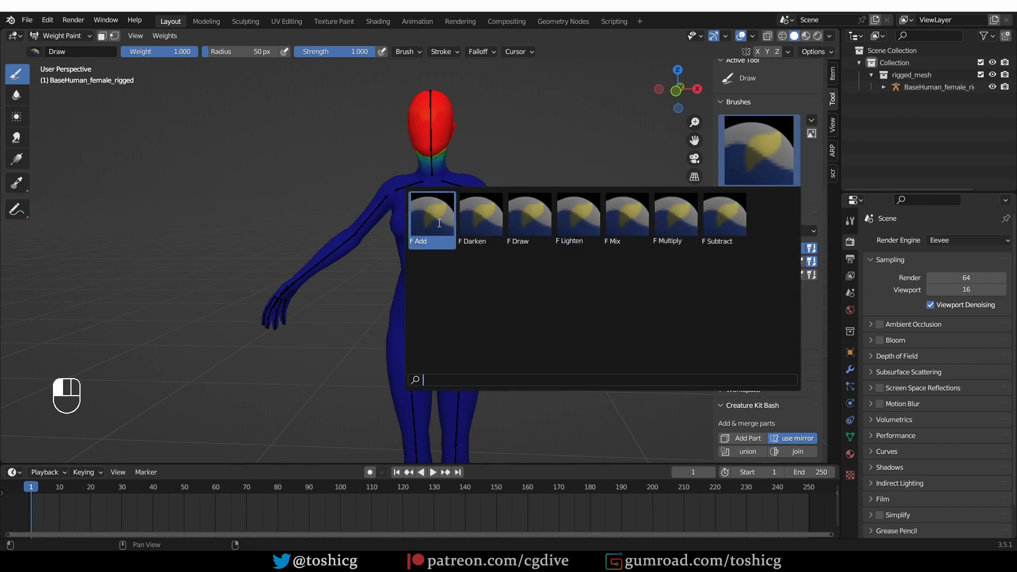
left_click(431, 217)
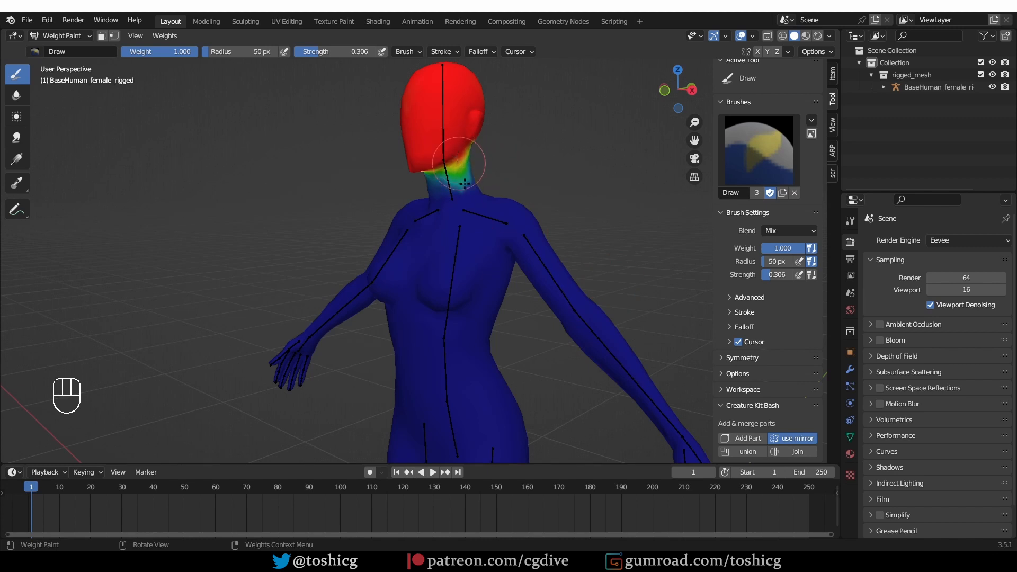
left_click(463, 175)
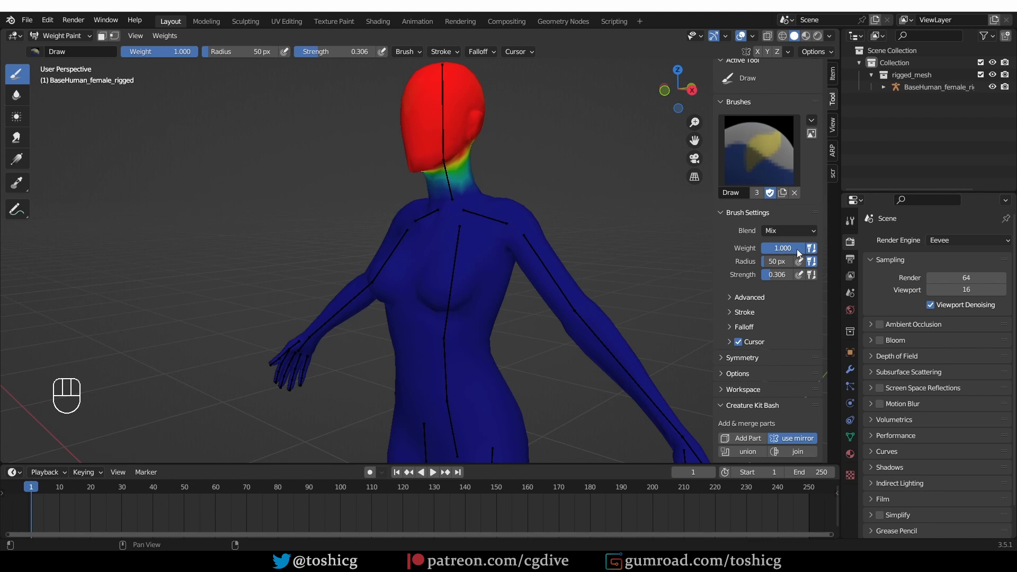
left_click_drag(798, 248, 782, 247)
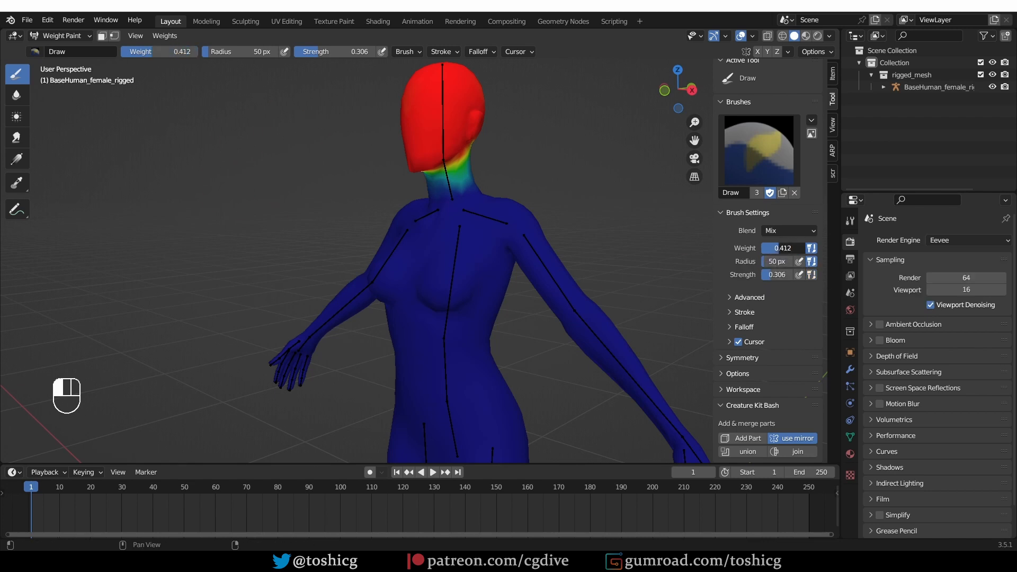
left_click(164, 36)
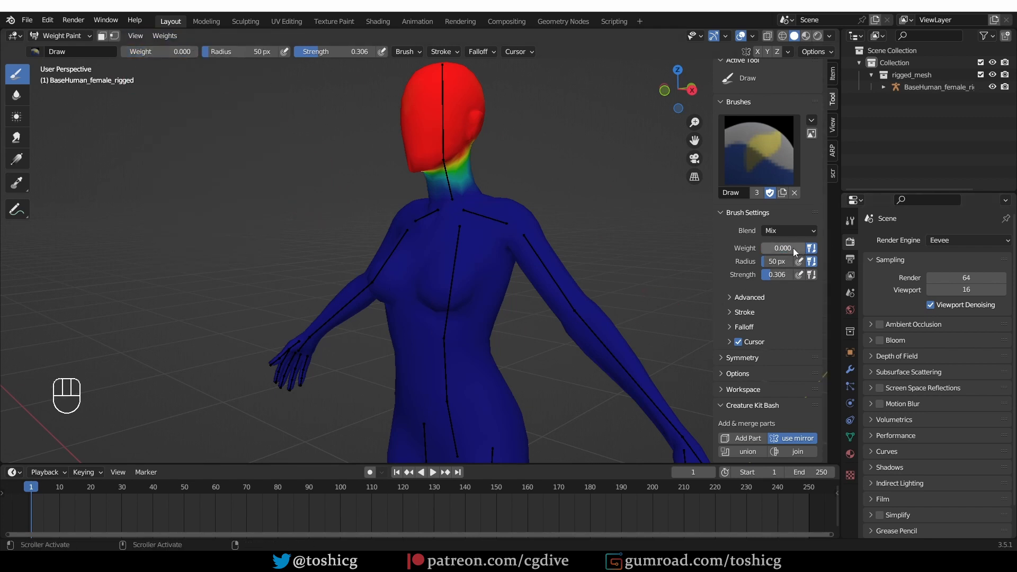
Assign a shortcut to the Toggle Default Weights command and reopen the add-on preferences
left_click(164, 35)
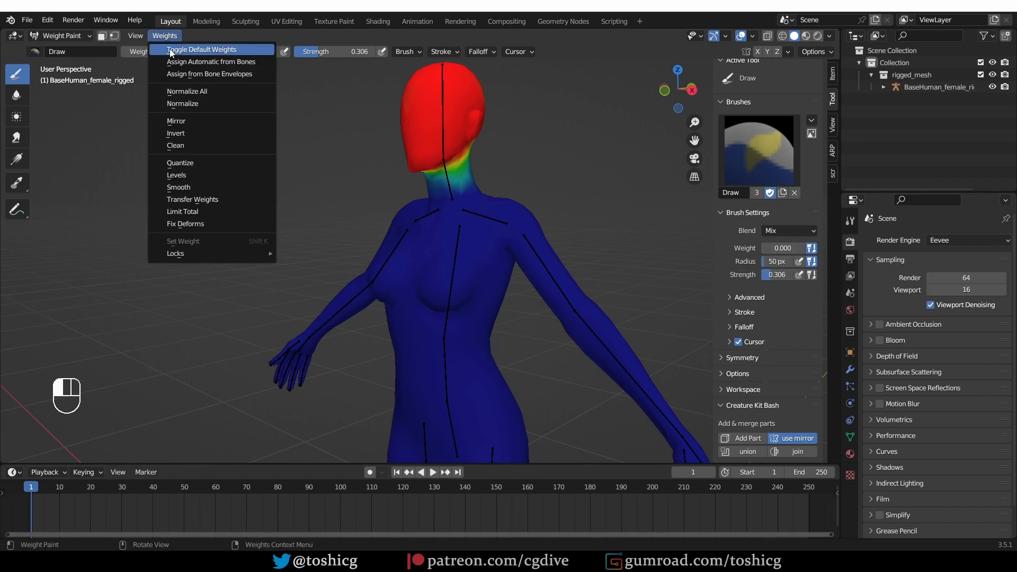
right_click(201, 50)
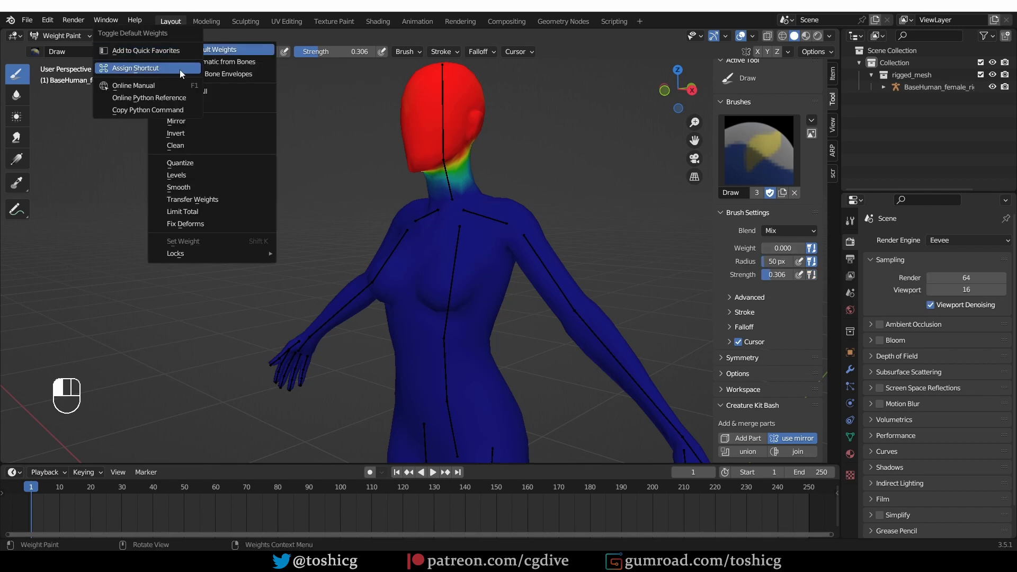
left_click(135, 68)
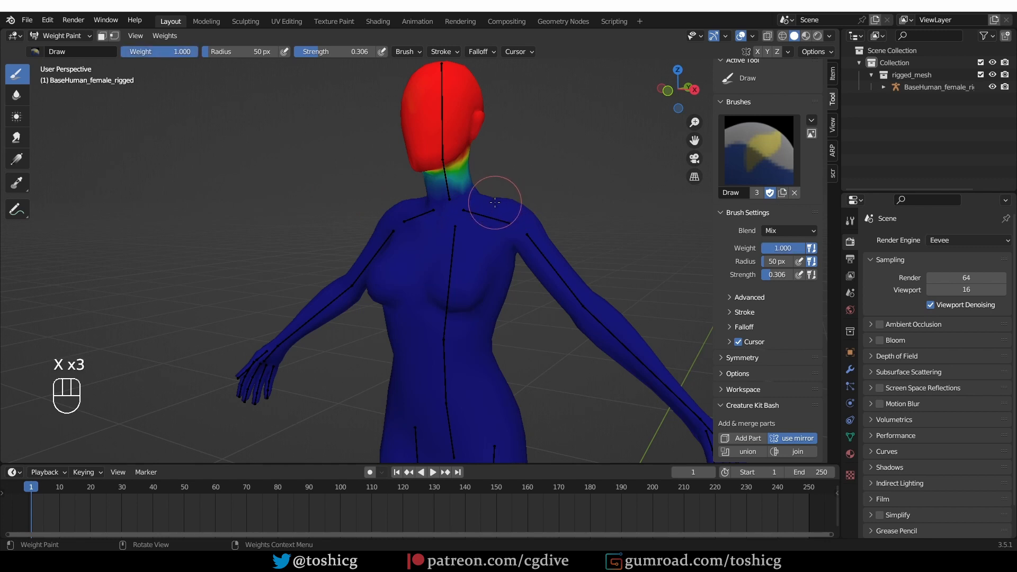
mouse_move(688, 255)
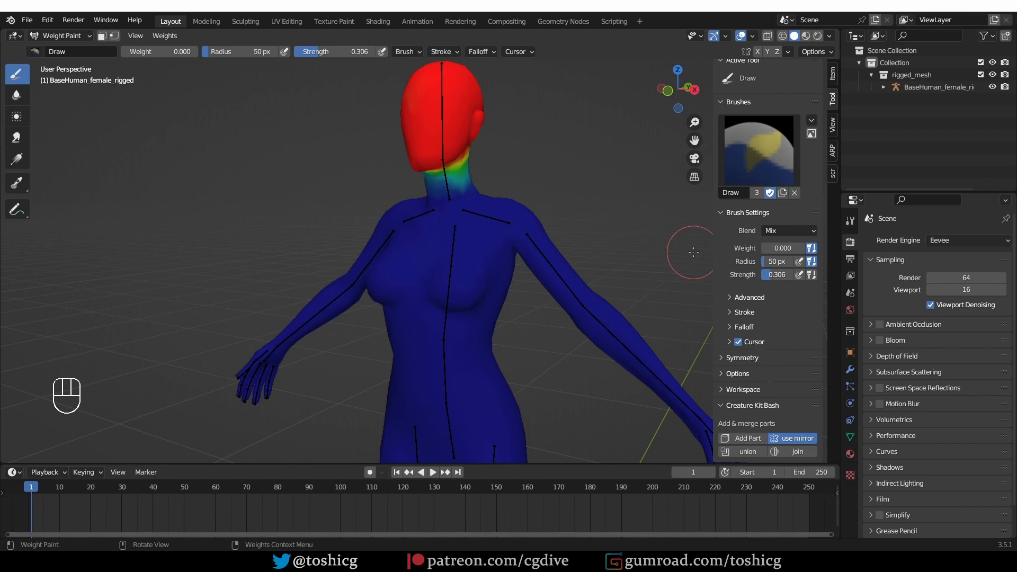
mouse_move(608, 271)
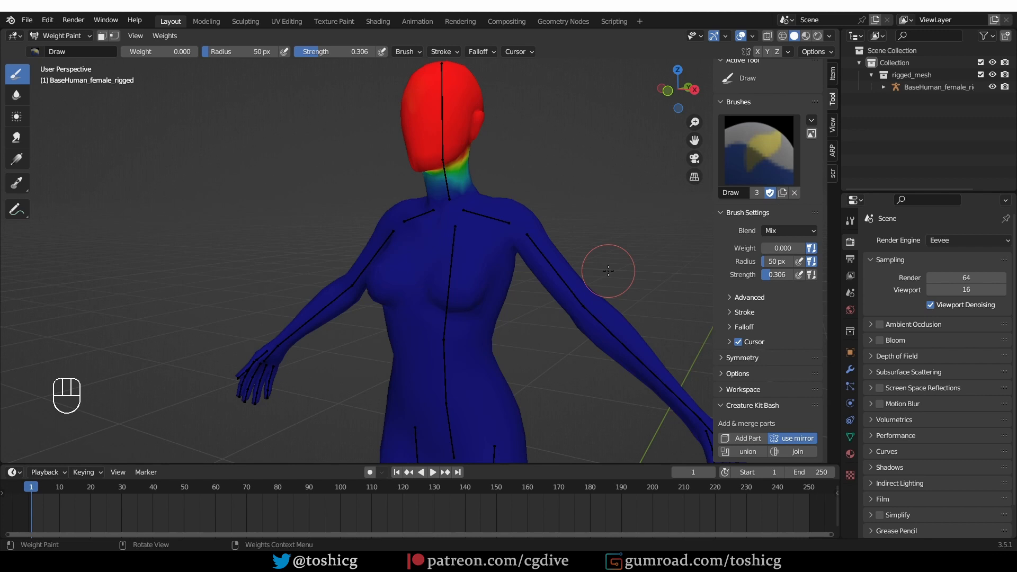
left_click(47, 20)
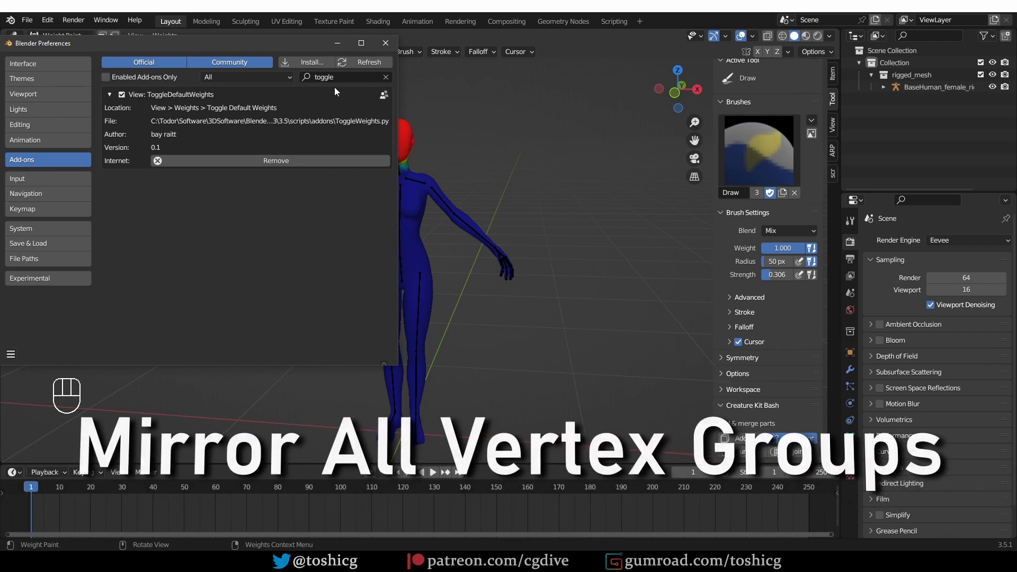
Enable the Mirror All Vertex Groups add-on and show the upper_arm.L group's weights
type("mirr")
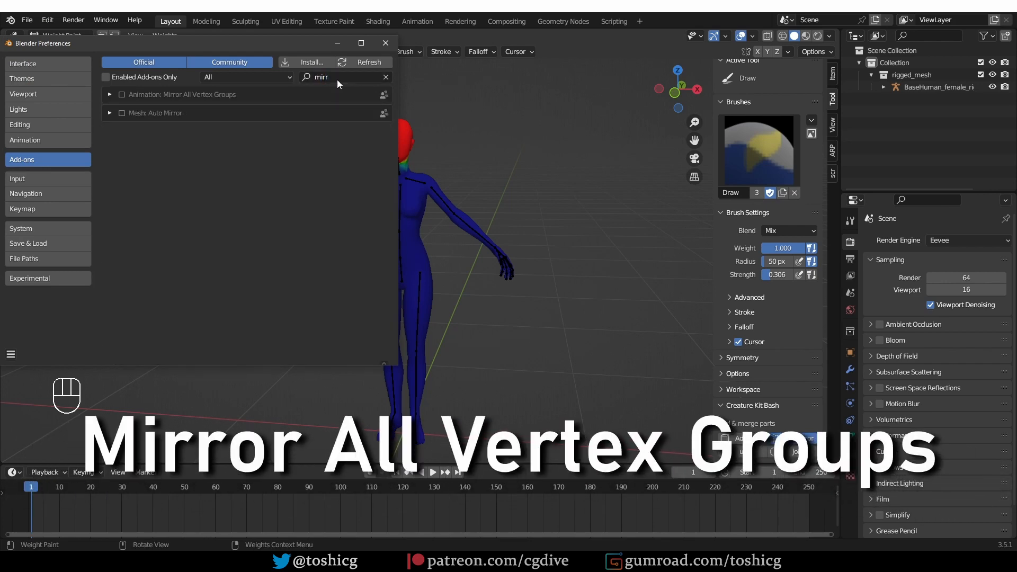
left_click(121, 94)
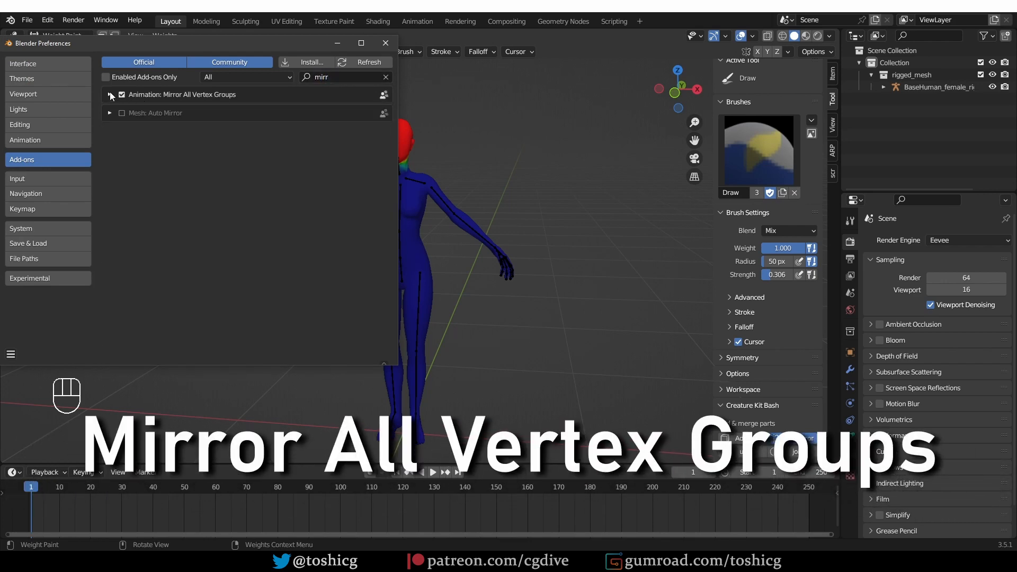
left_click(384, 42)
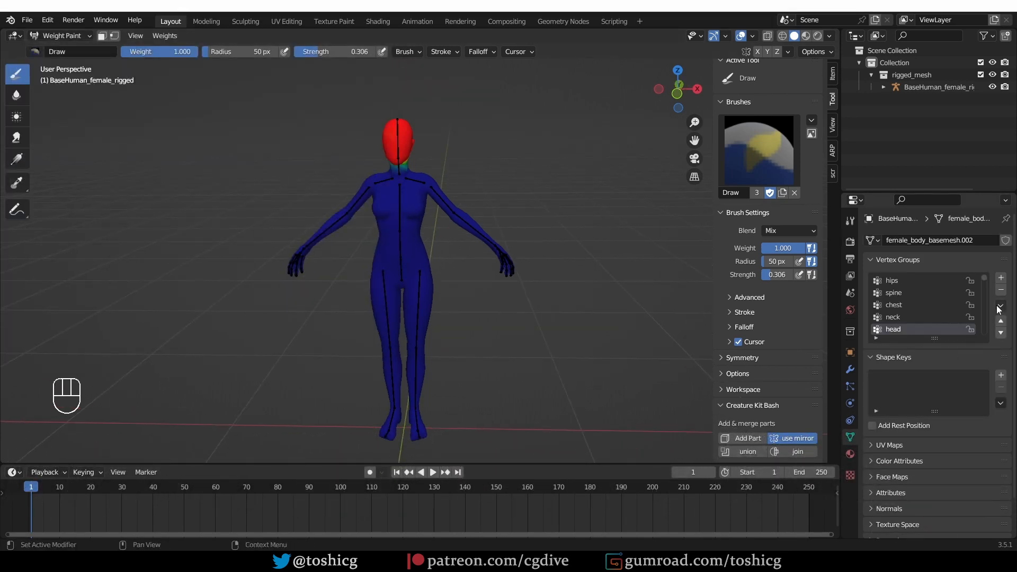
left_click(999, 305)
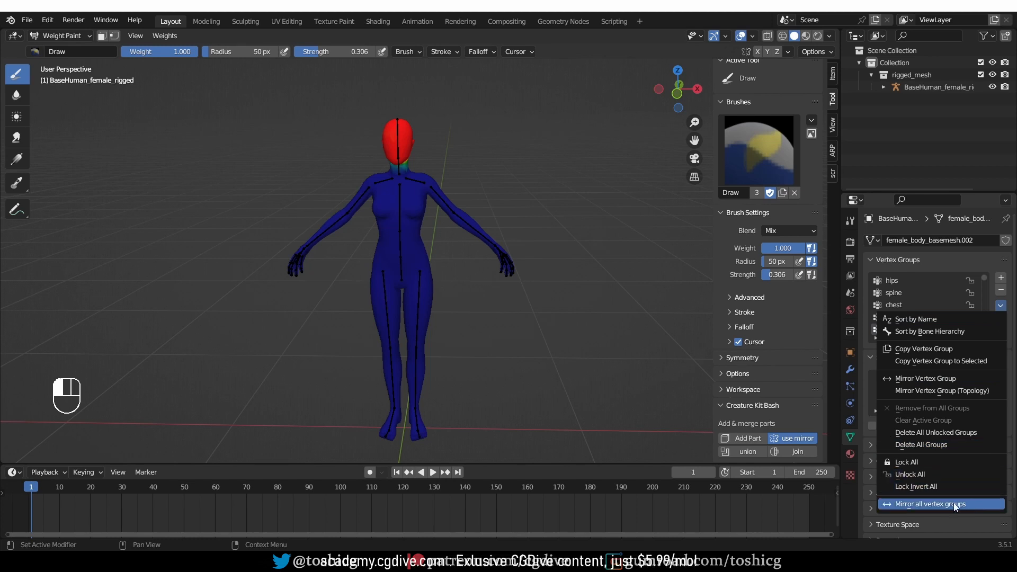
mouse_move(975, 507)
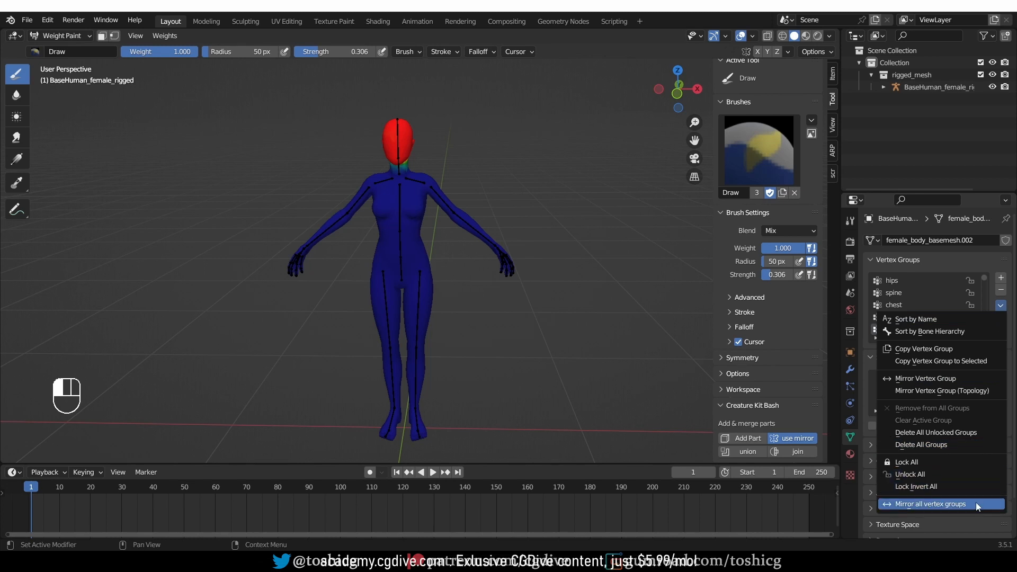
left_click(927, 505)
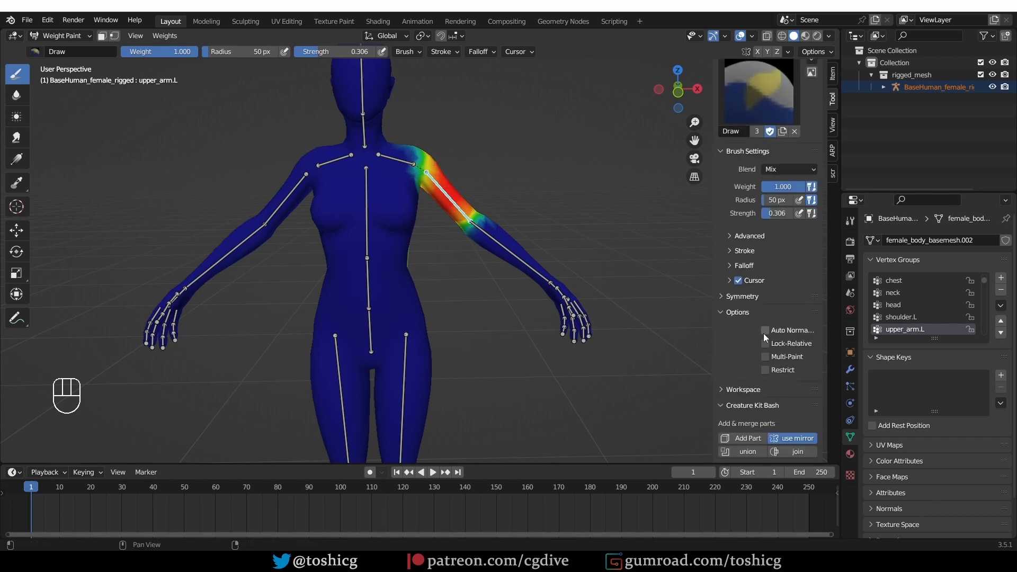
Turn on Auto Normalize, paint more weight on the left upper arm and bring up the vertex group specials
left_click(741, 295)
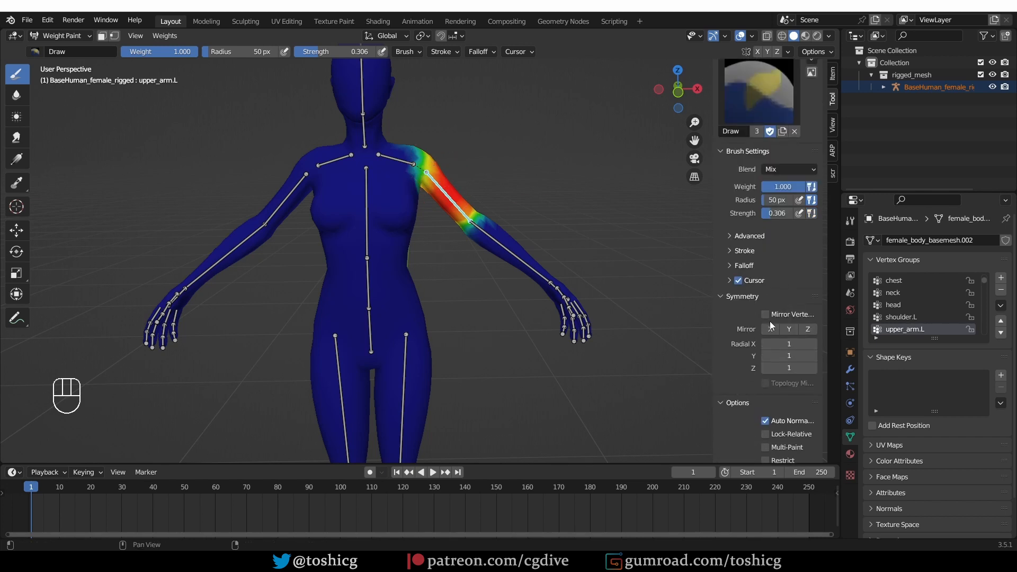
left_click(424, 162)
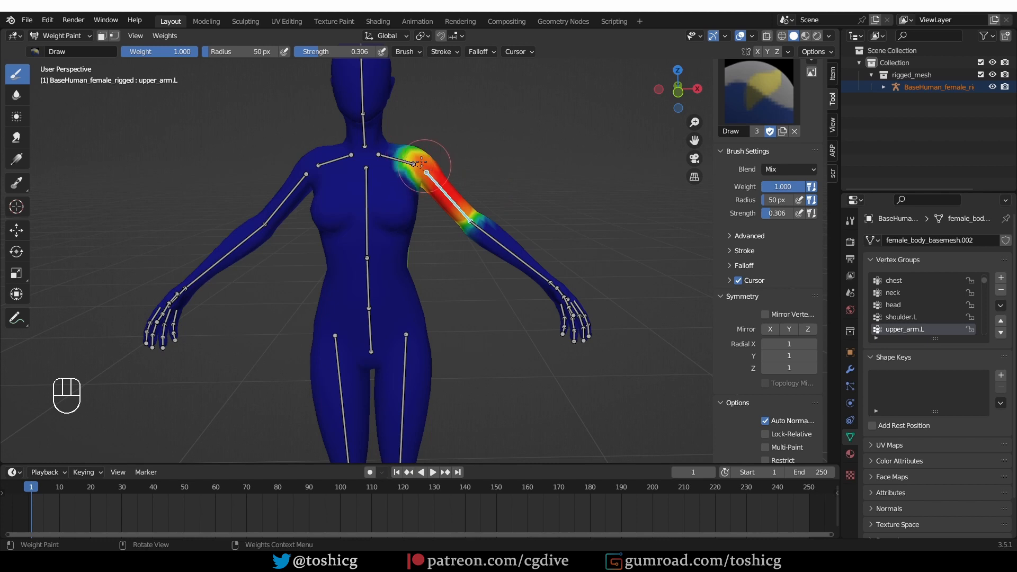
left_click_drag(425, 162, 472, 230)
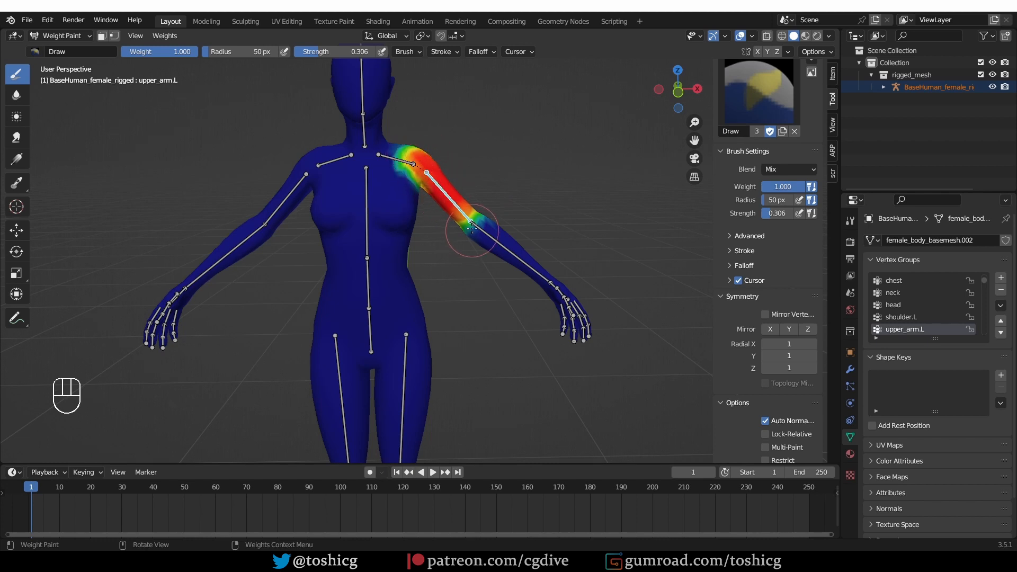
left_click(894, 279)
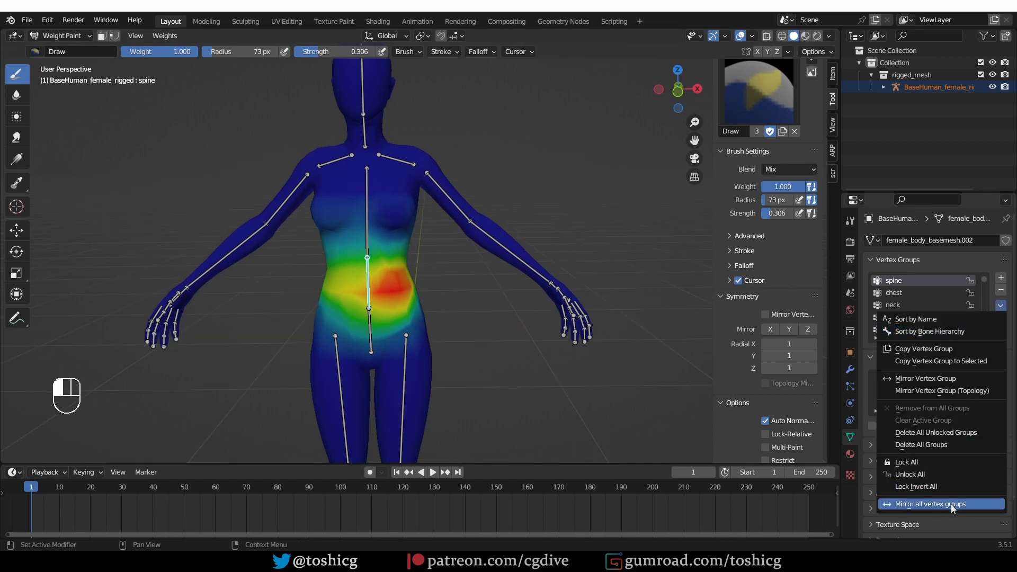
Run Mirror all vertex groups and keep the X axis for mirroring
left_click(924, 505)
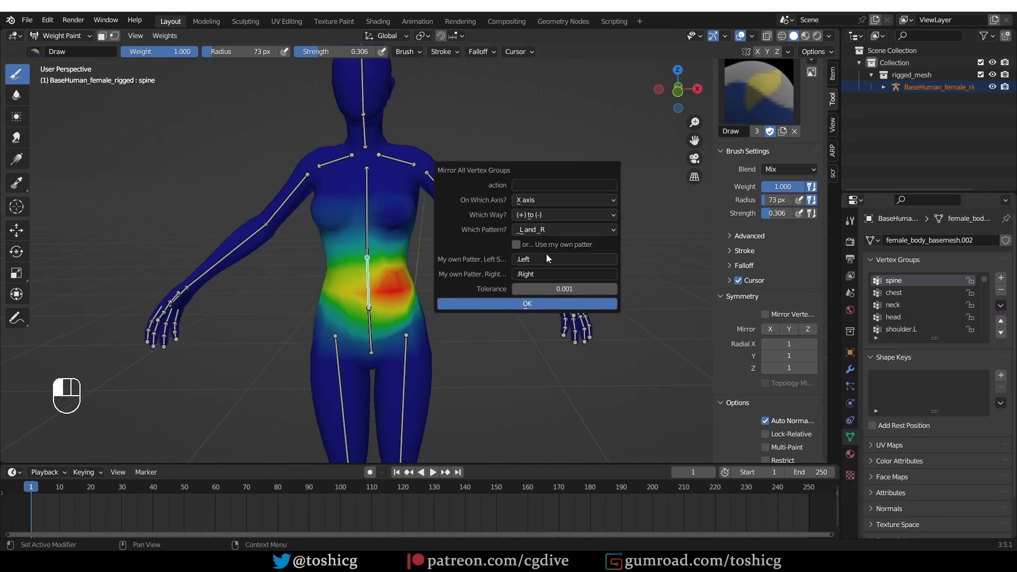
left_click(563, 200)
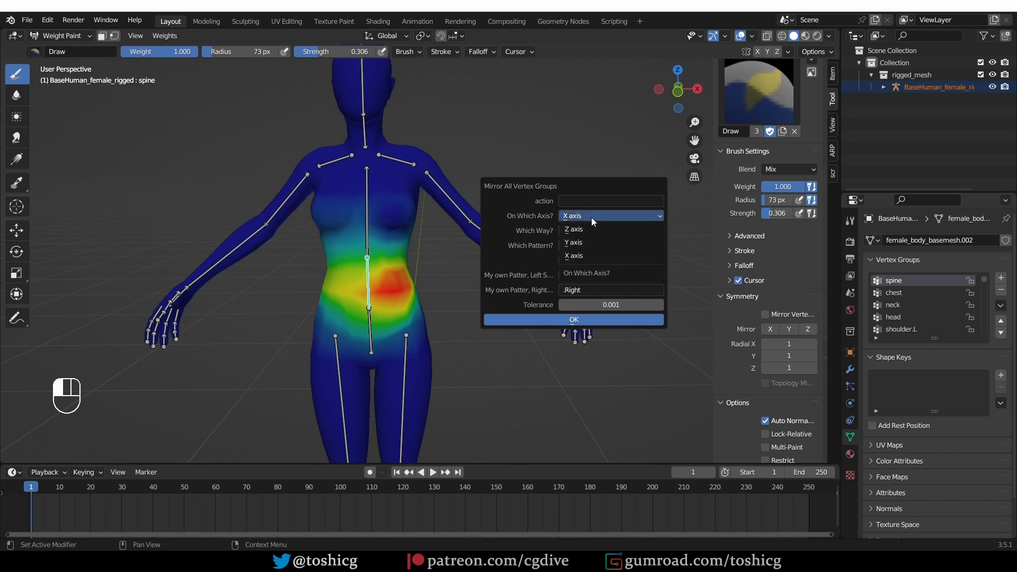
left_click(573, 255)
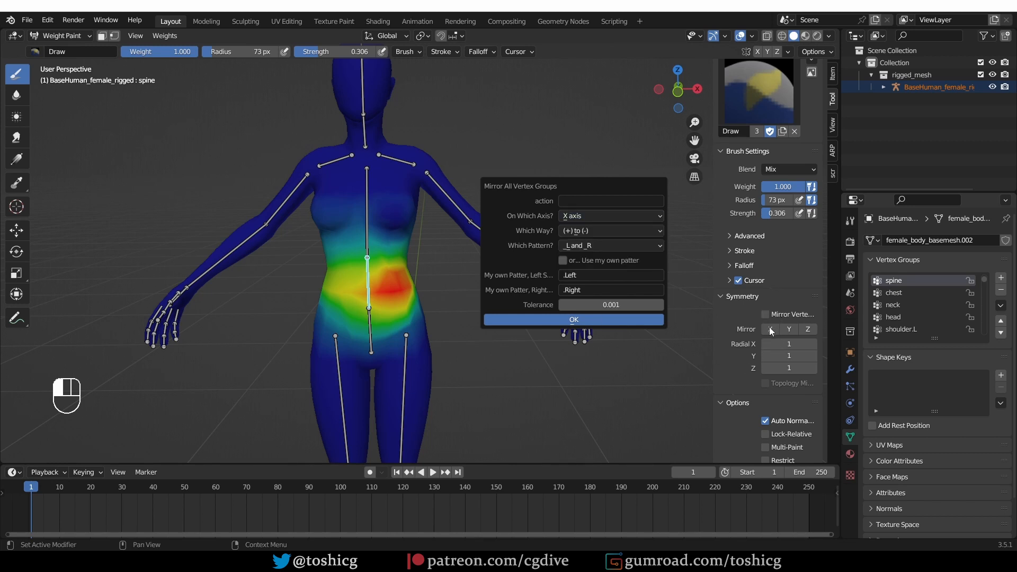
mouse_move(610, 245)
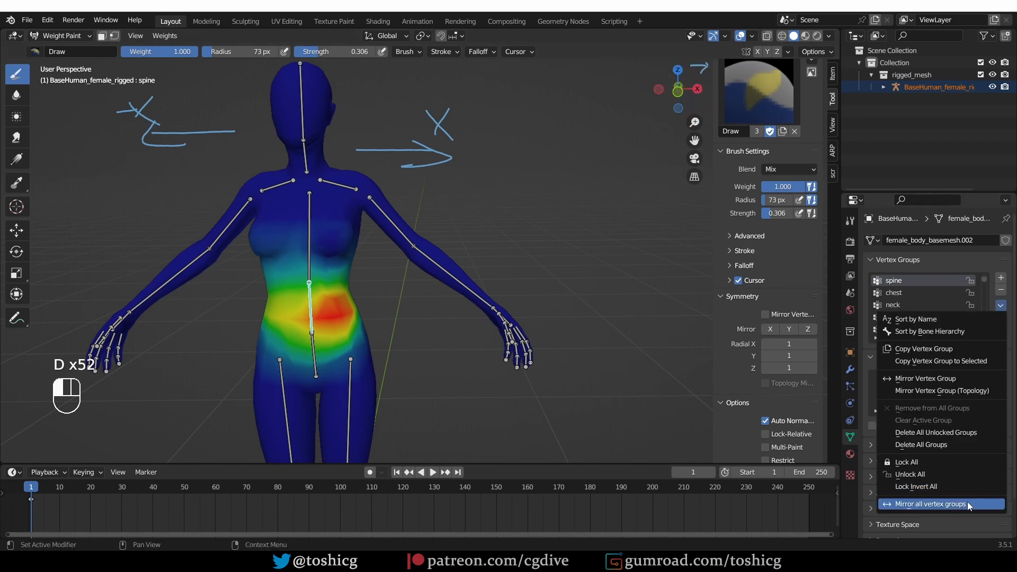
Run it again with the .L and .R naming pattern and confirm, creating upper_arm.R
left_click(927, 504)
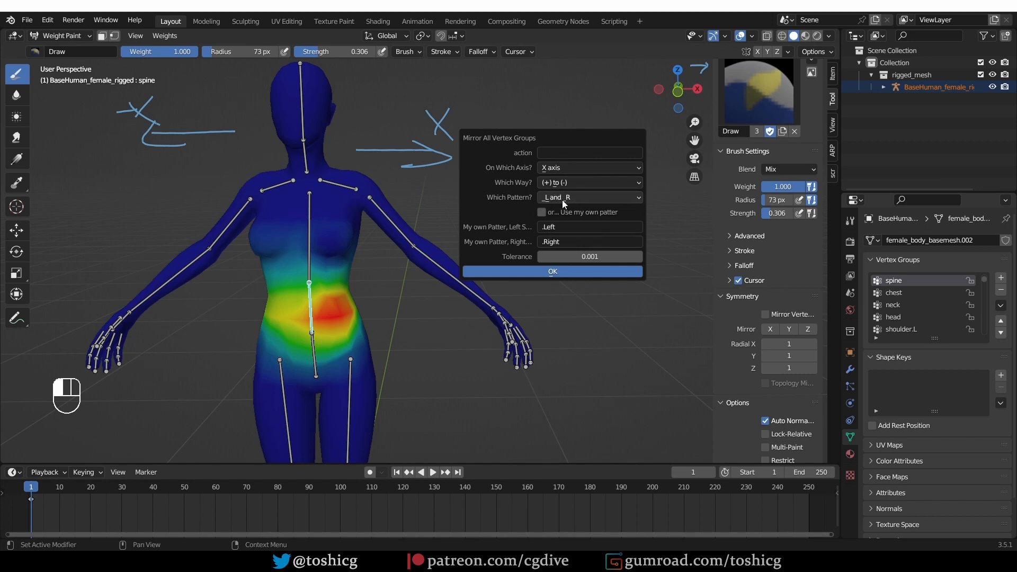
left_click(587, 197)
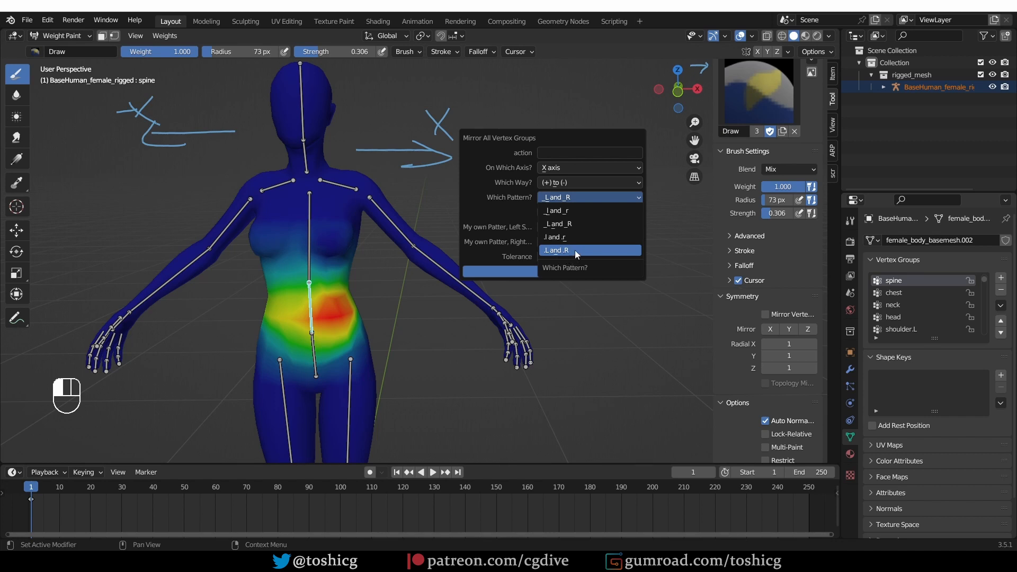
left_click(555, 250)
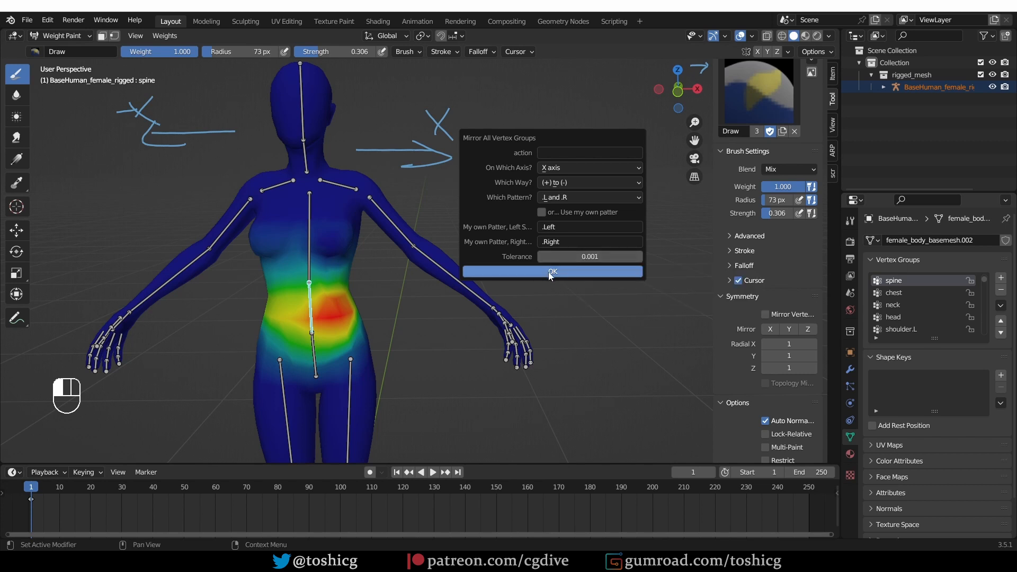
left_click(551, 271)
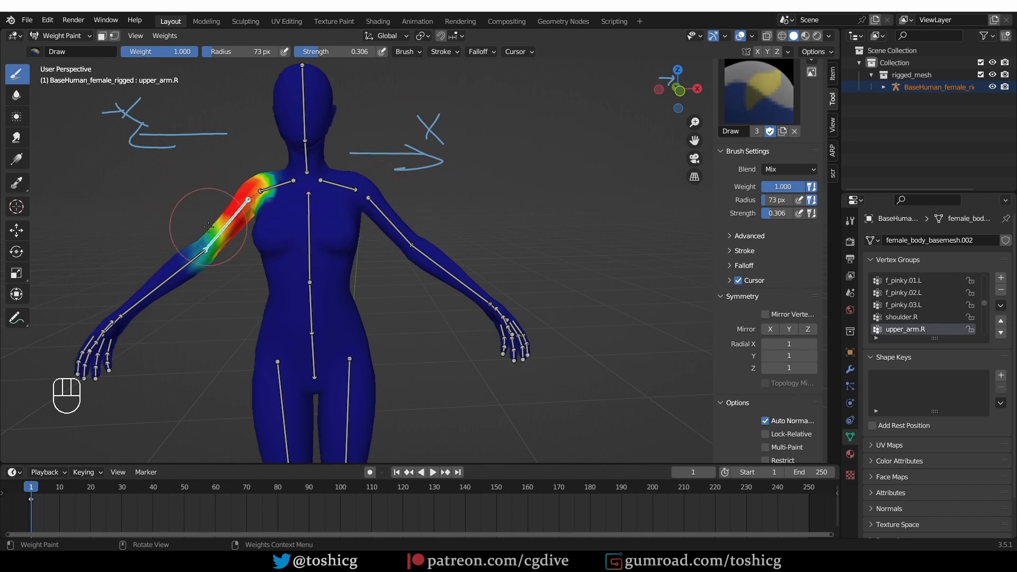
Enable the Rigging: Easy Weight add-on and view its symmetry commands for vertex groups
key("ctrl+alt+u")
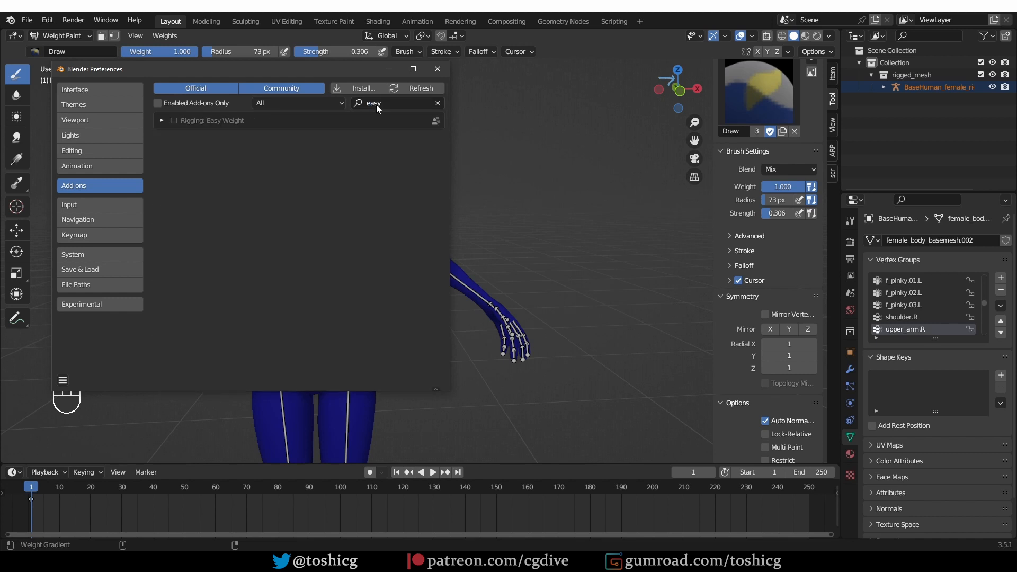
left_click(161, 120)
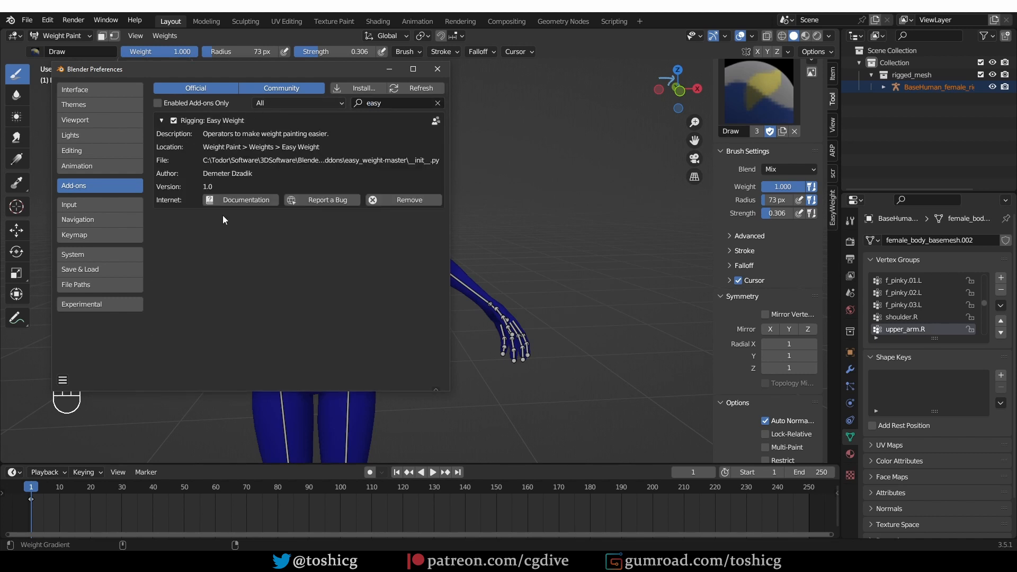
left_click(436, 69)
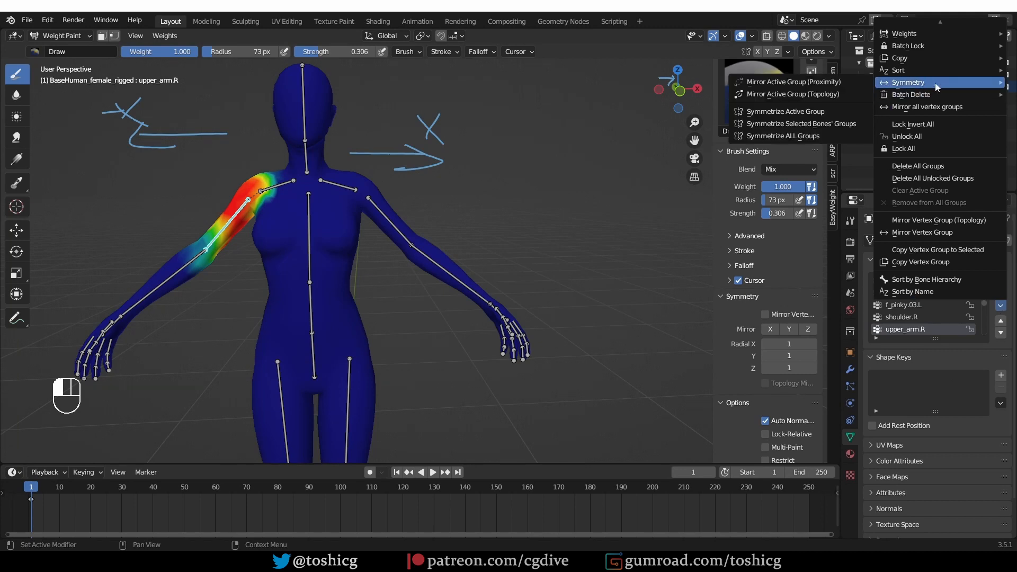
mouse_move(785, 111)
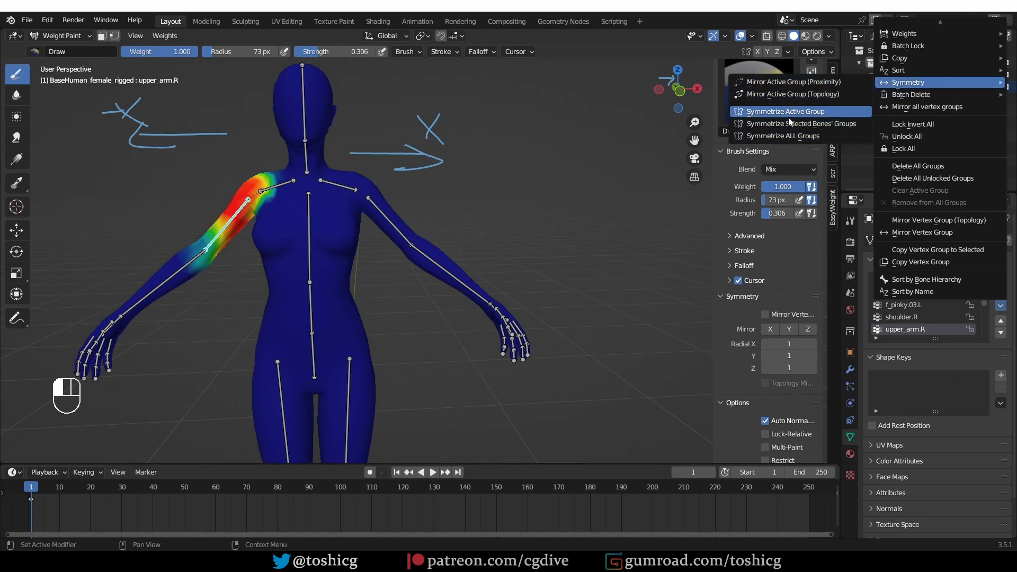
mouse_move(801, 81)
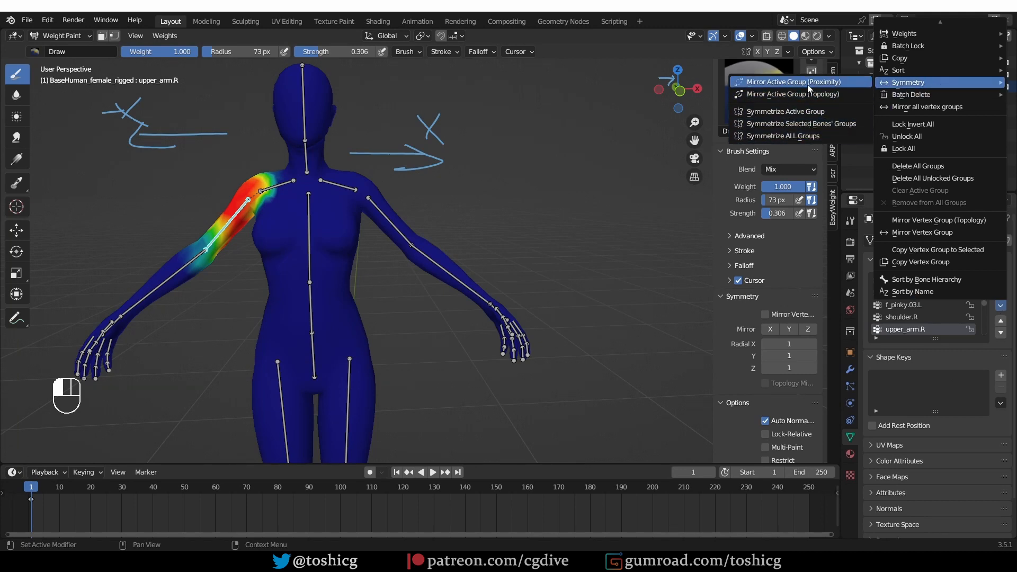
mouse_move(785, 111)
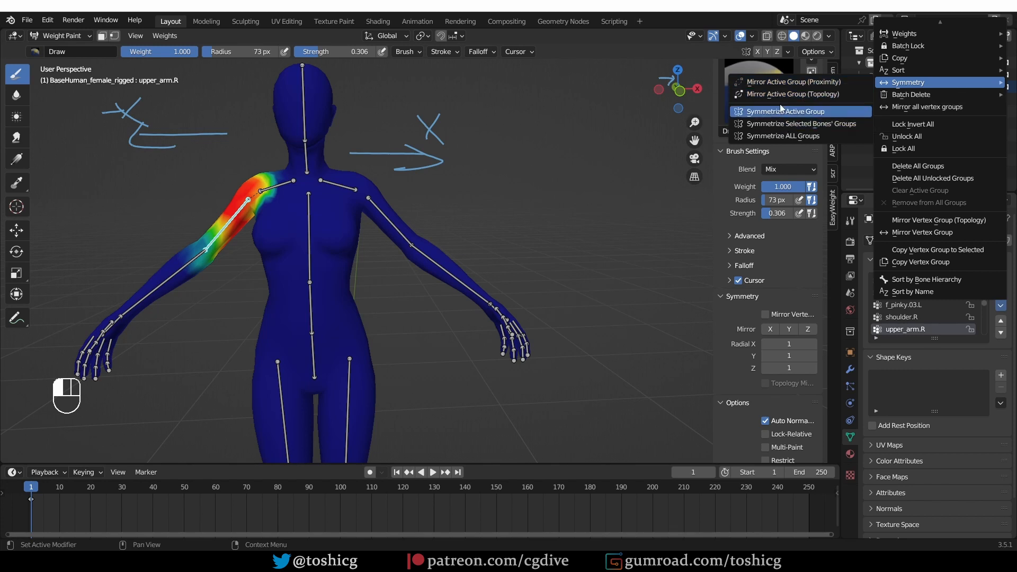
mouse_move(801, 123)
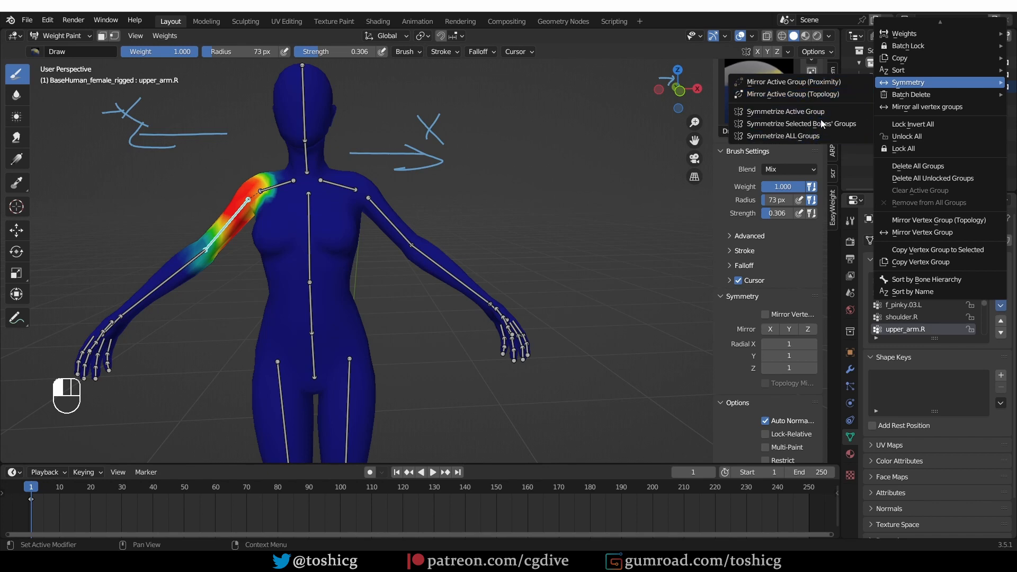
mouse_move(801, 122)
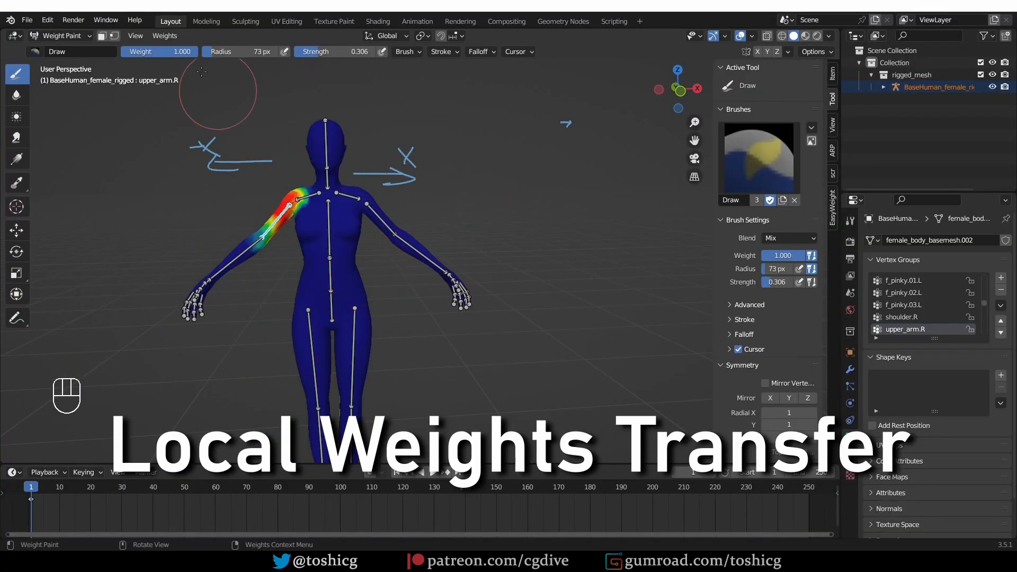
Enable the Paint: Local Vertex Weights Transfer add-on and return to the rigged character
left_click(165, 36)
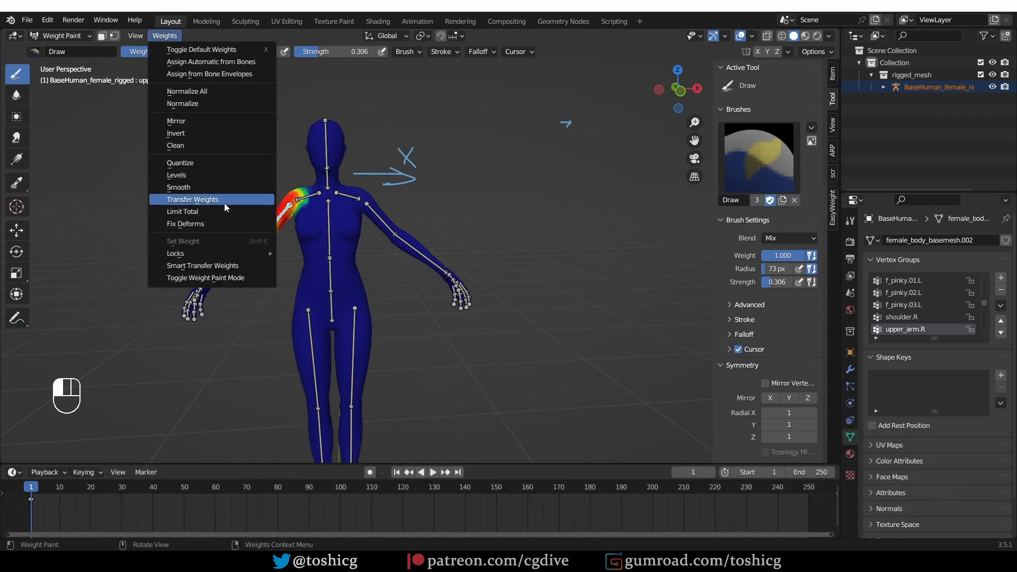
mouse_move(191, 199)
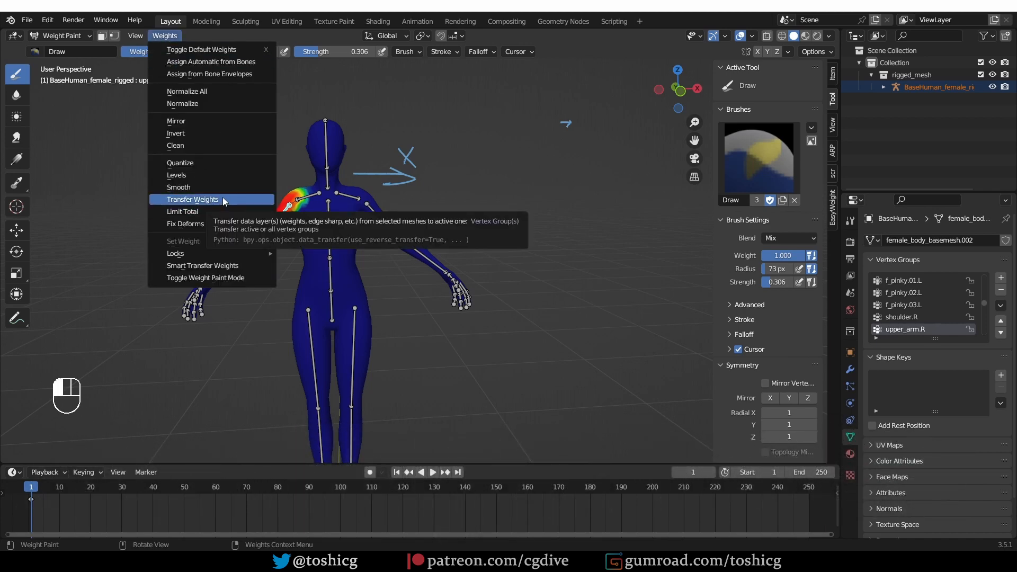
mouse_move(267, 203)
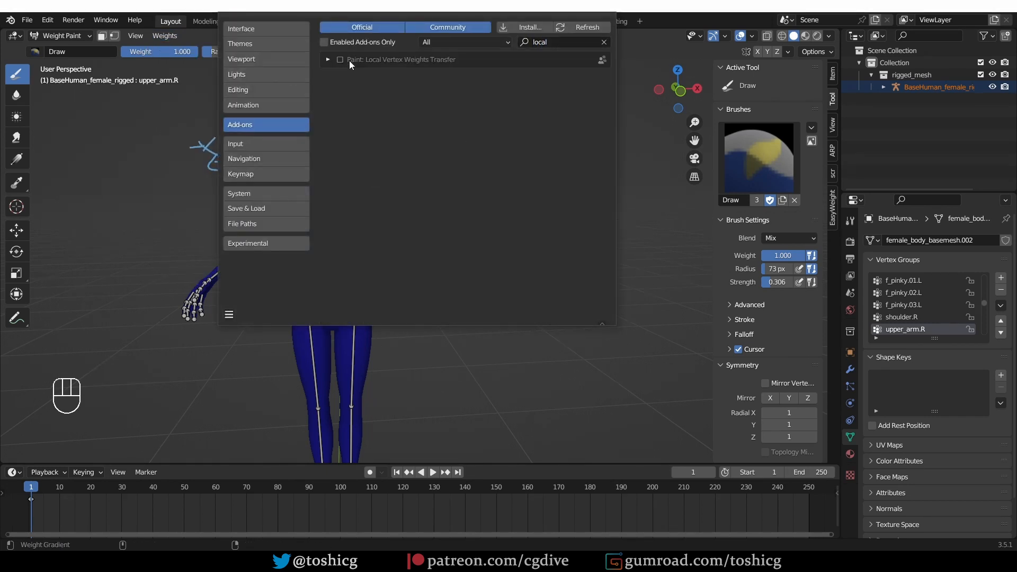
left_click(340, 59)
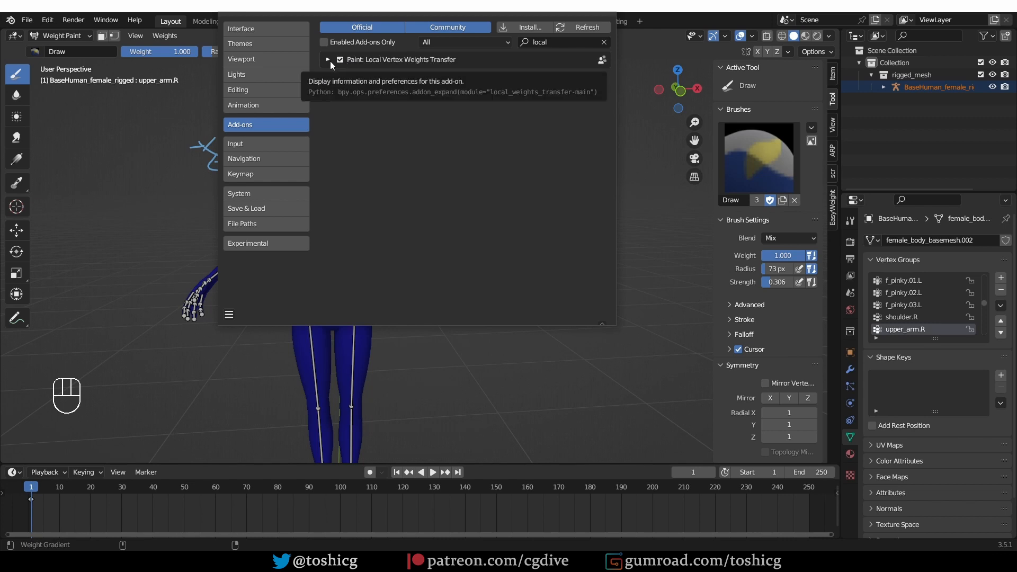
left_click(164, 36)
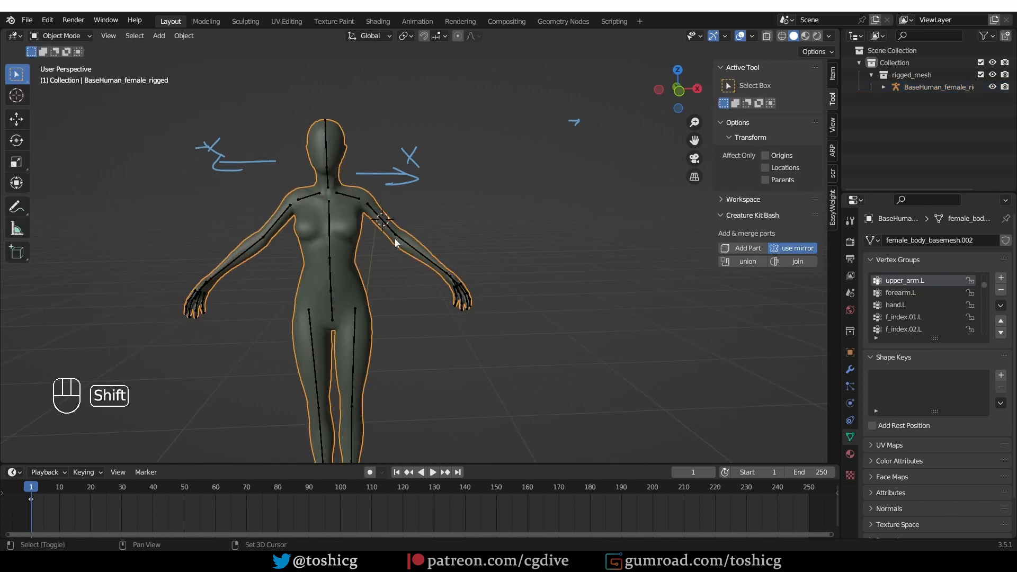
mouse_move(375, 213)
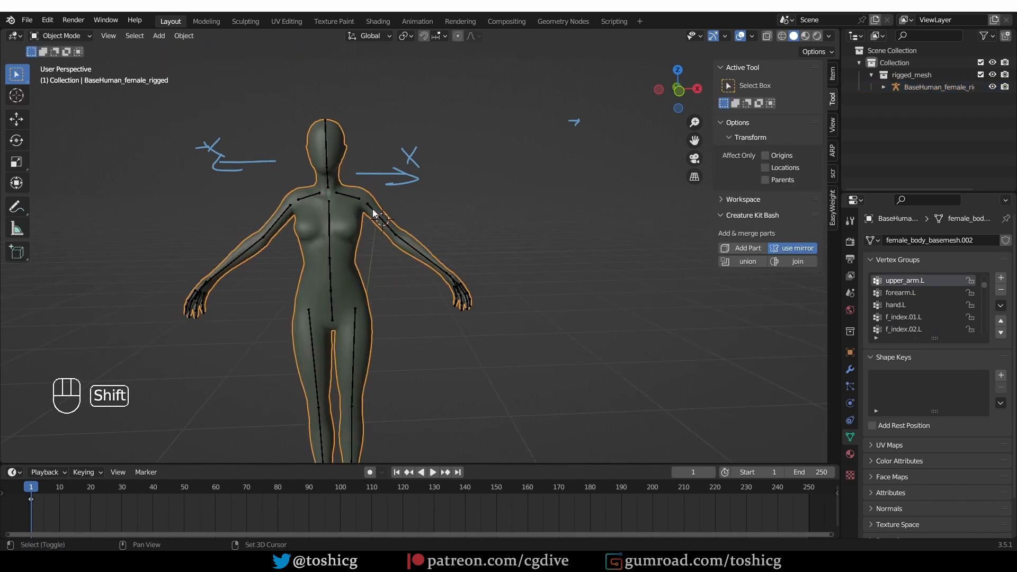
In Edit Mode select the left upper-arm band's linked vertices, ready to switch modes
key("shift+a")
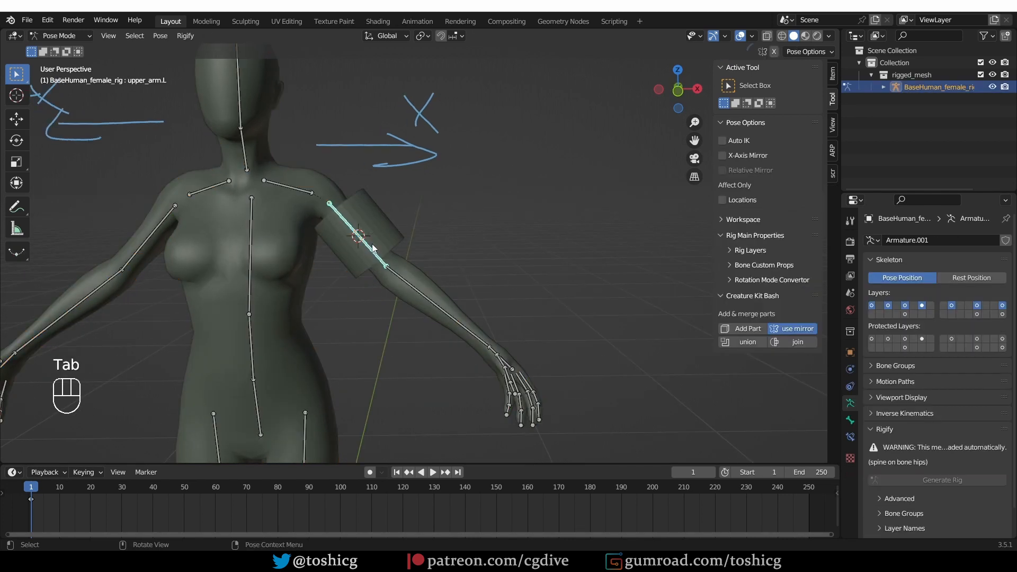
key("r")
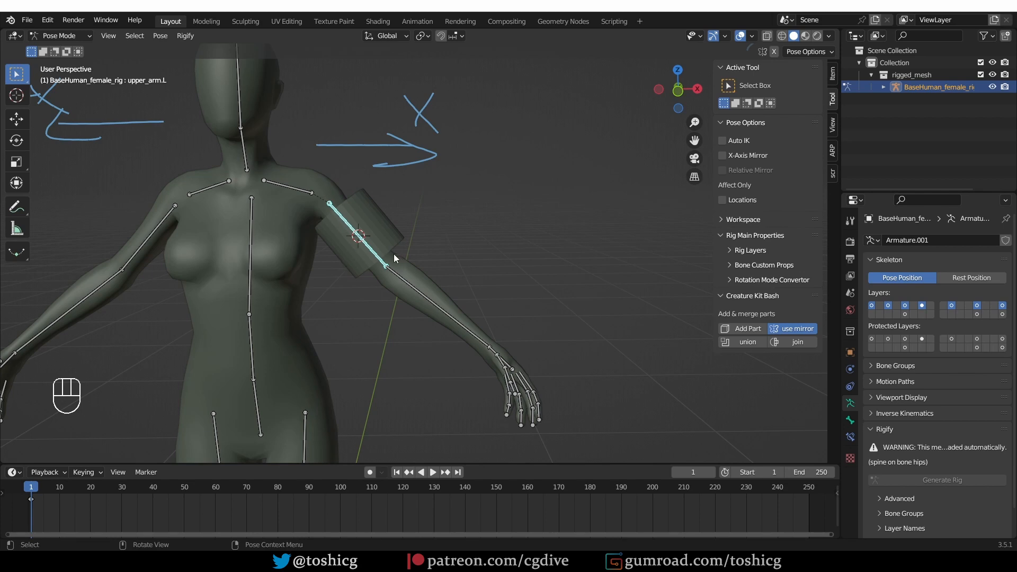
key("Tab")
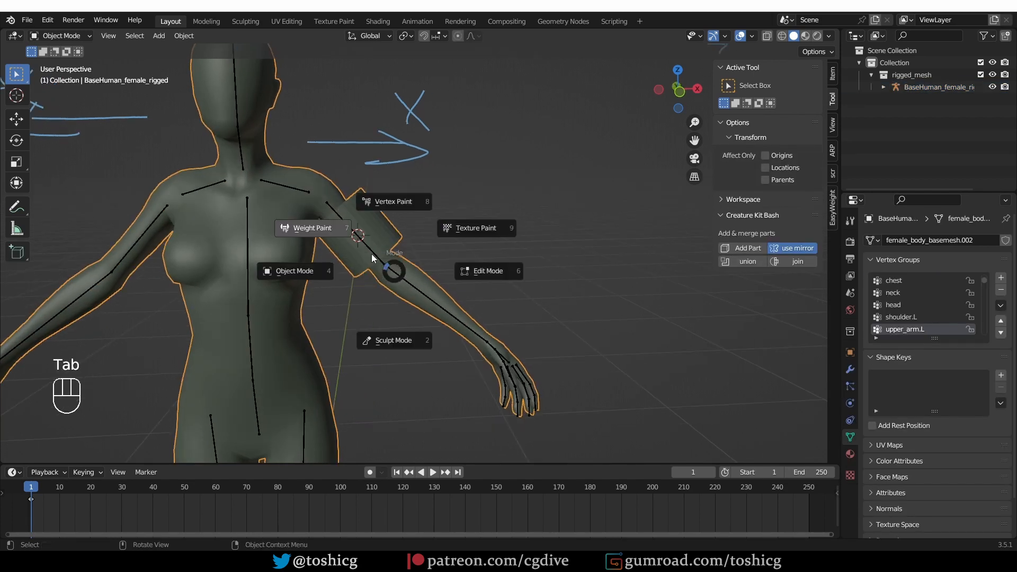
key("Tab")
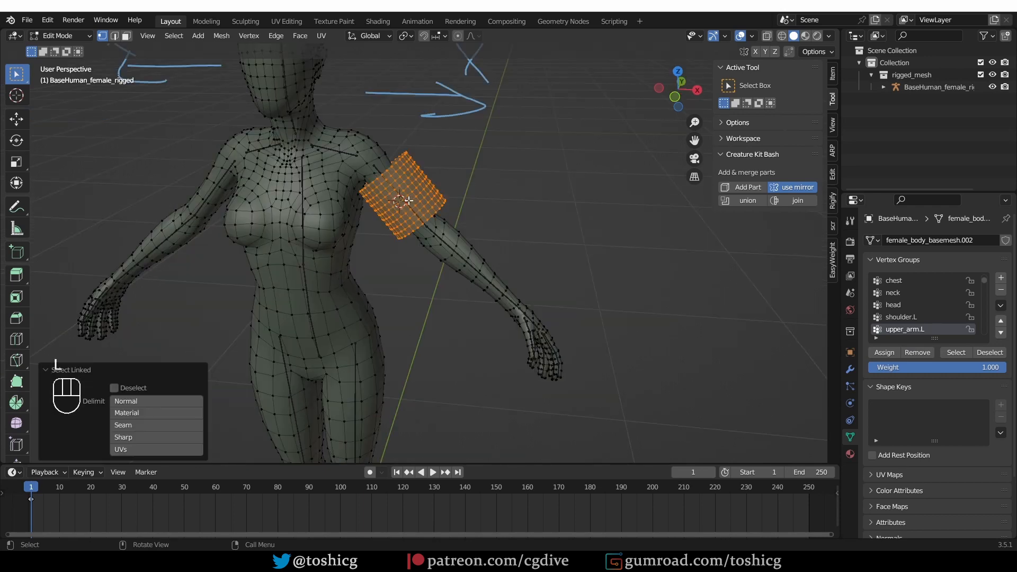
left_click(58, 36)
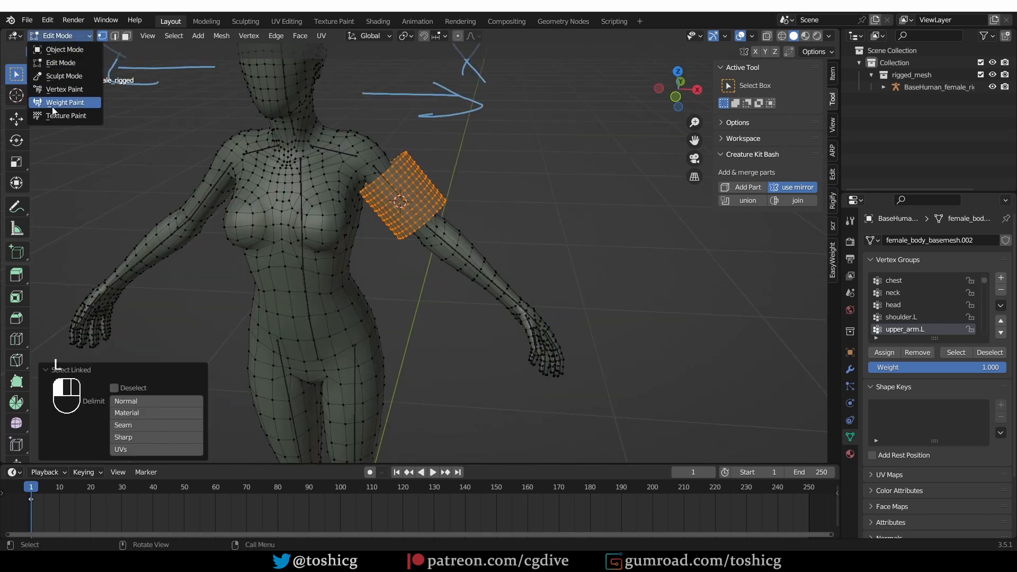
Transfer local weights from the unselected body to the arm band using Deform Groups as source, then test by posing
left_click(65, 102)
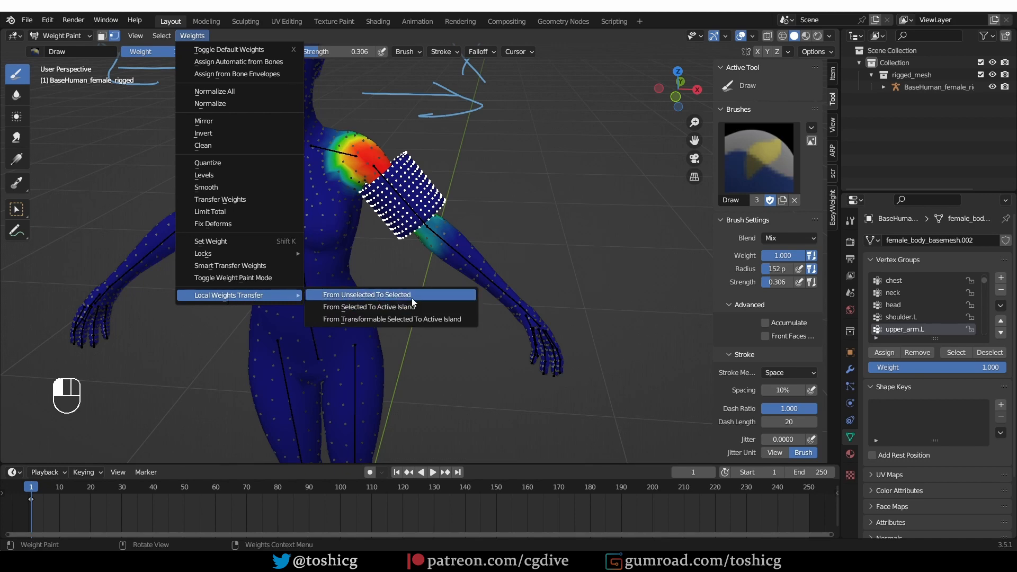
left_click(367, 295)
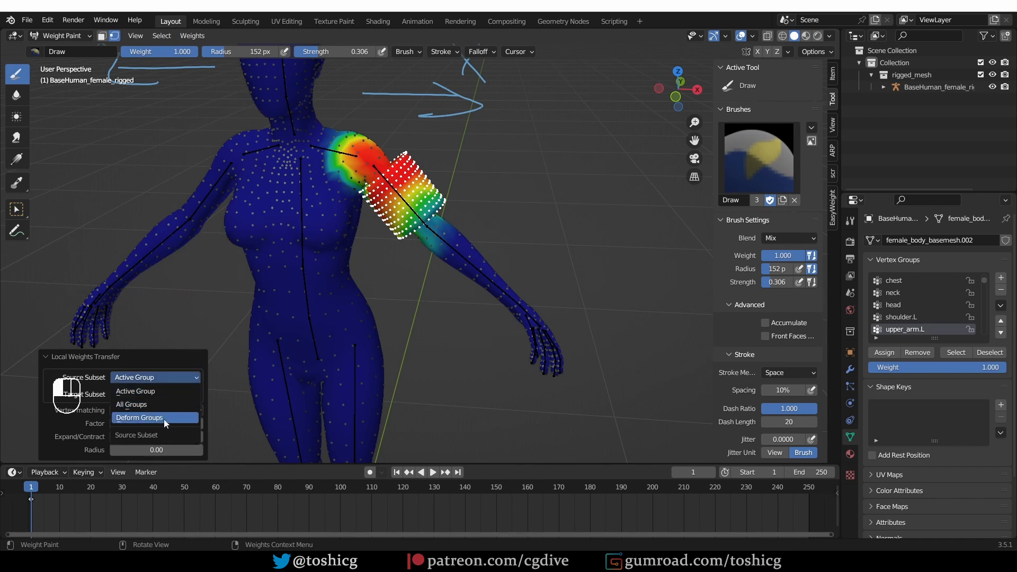
left_click(138, 417)
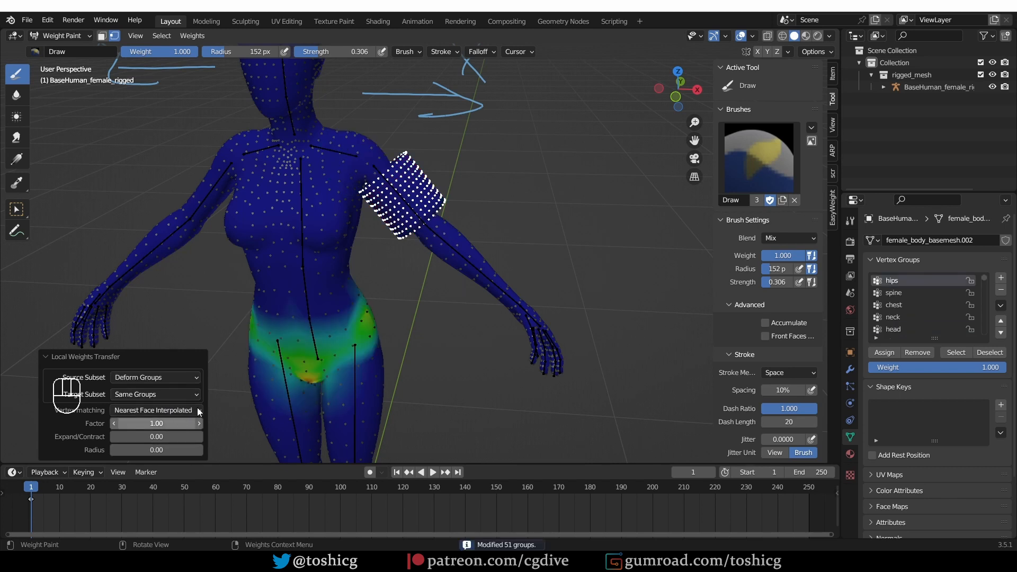
left_click_drag(181, 422, 157, 422)
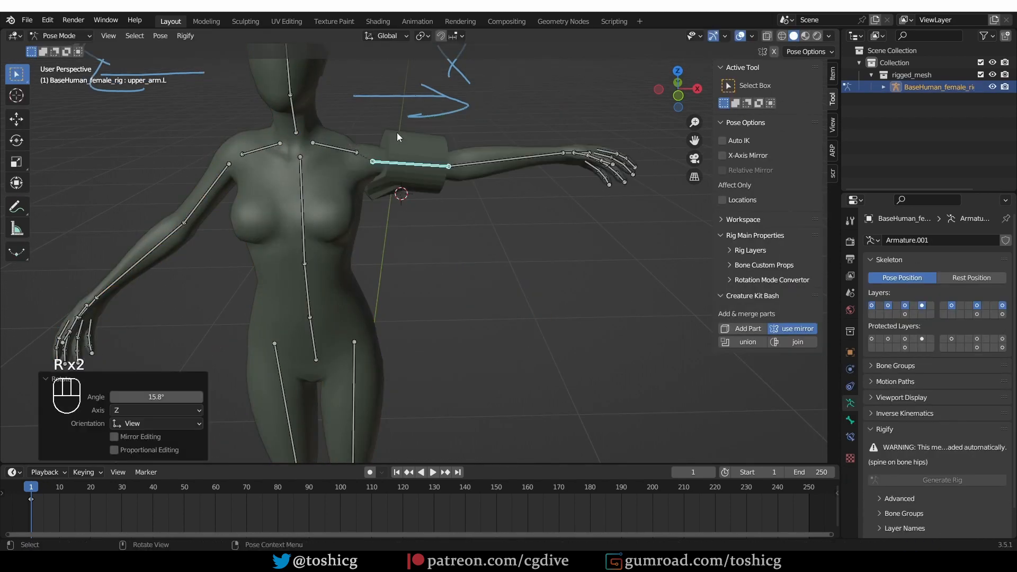
mouse_move(410, 163)
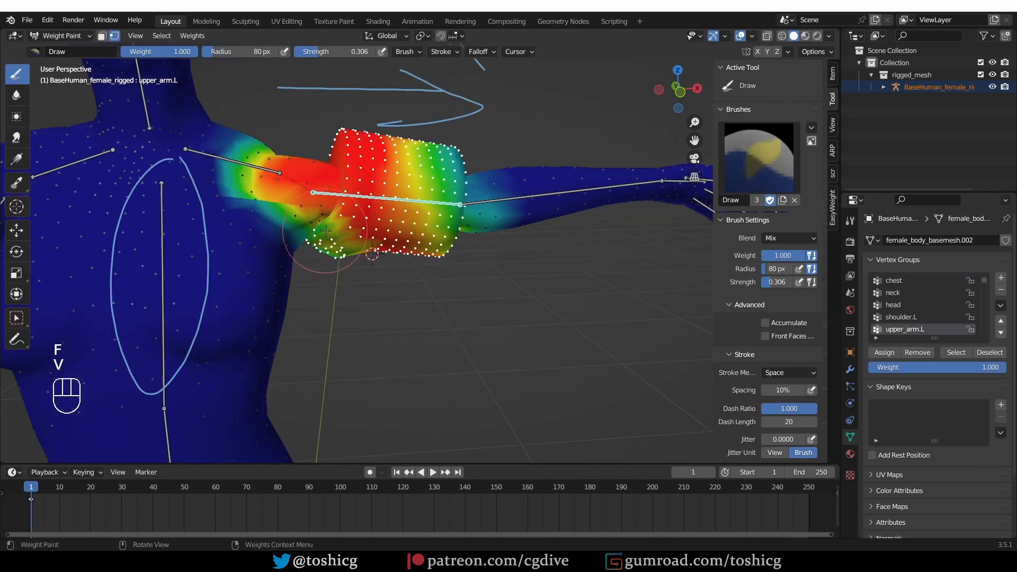
key("Tab")
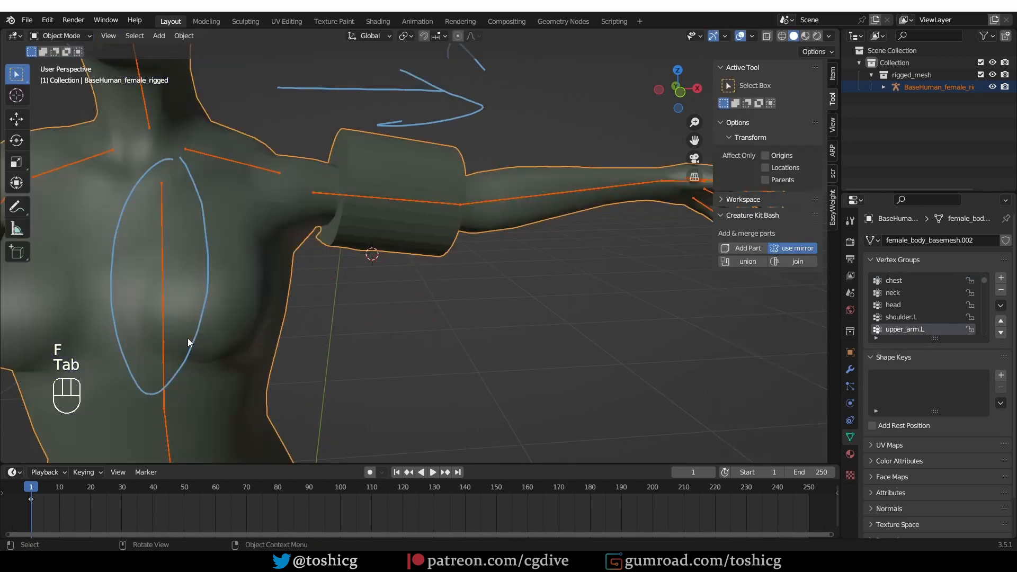
View the copy-paste-vertex-weights GitLab repository and return to Blender's add-on preferences
left_click(58, 36)
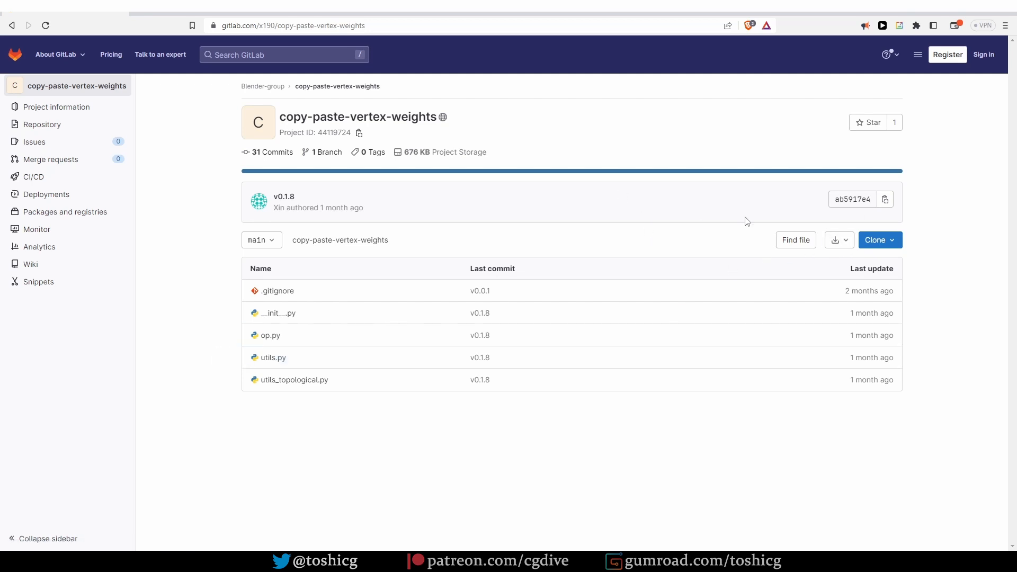
left_click(839, 240)
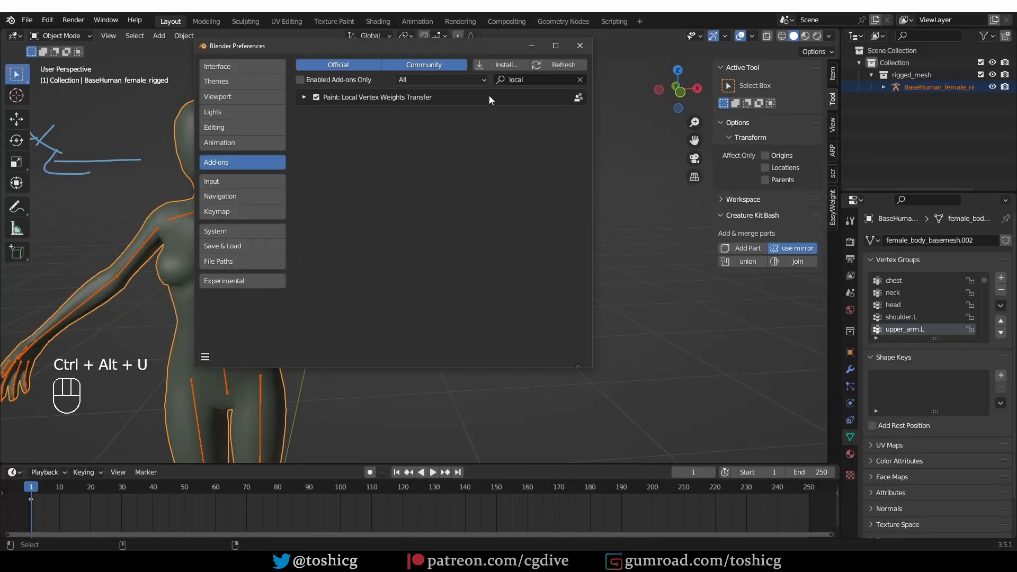
Search 'copy' and enable the Mesh: Copy-paste vertex weights add-on
type("copy")
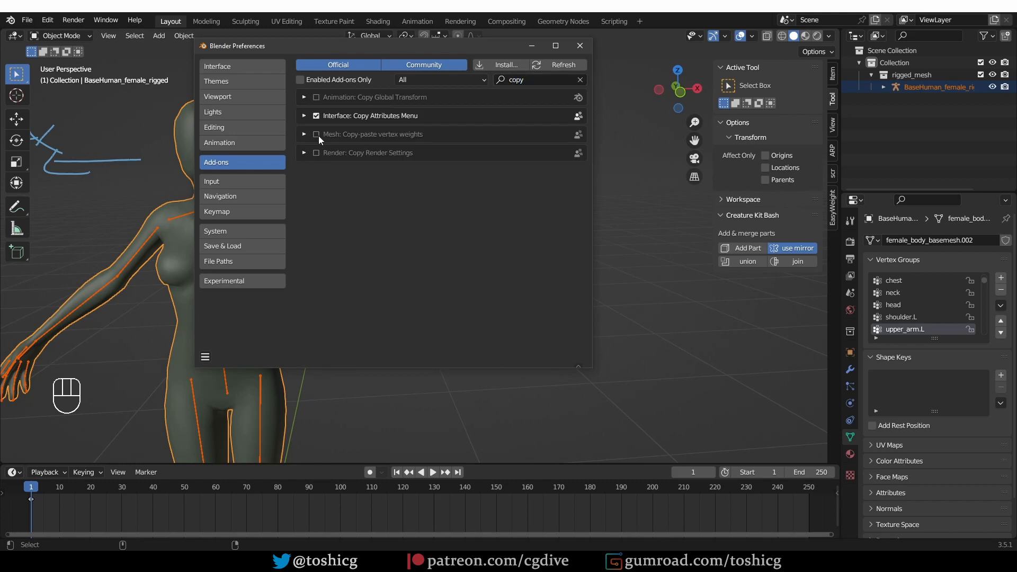
left_click(315, 134)
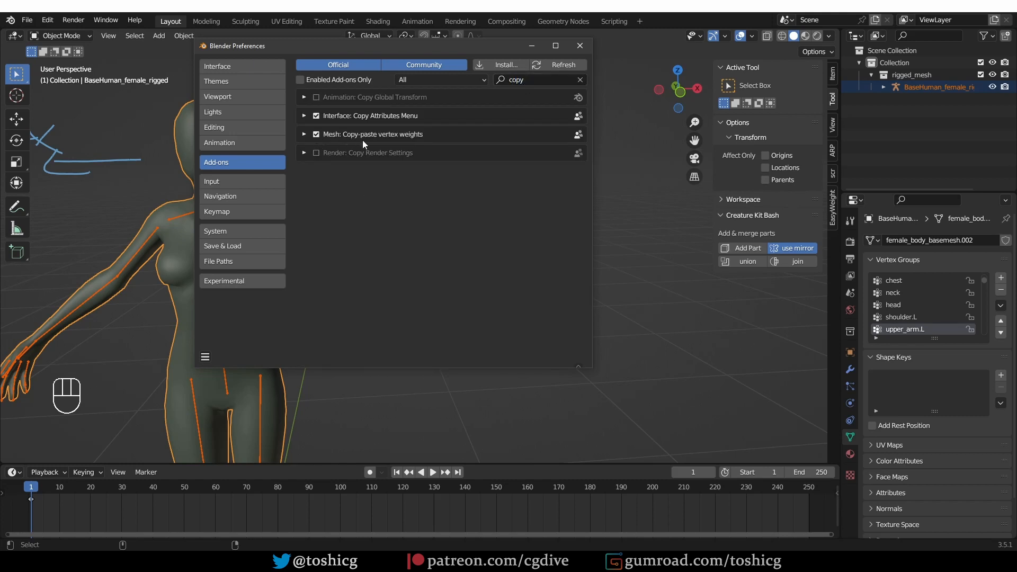
left_click(578, 45)
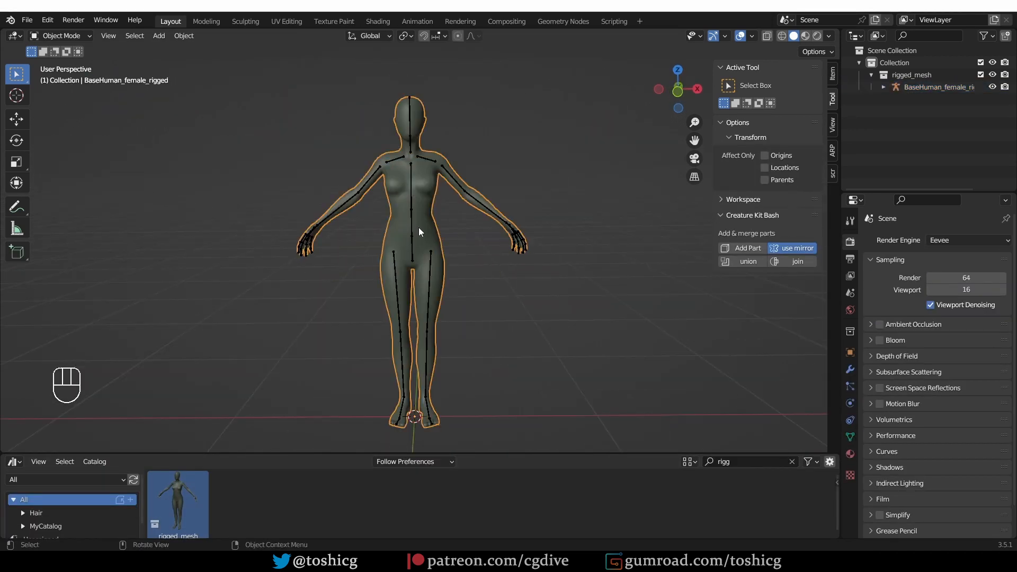
Start the Copy-paste vertex weights session from the Vertex menu in Edit Mode on the female mesh
key("Tab")
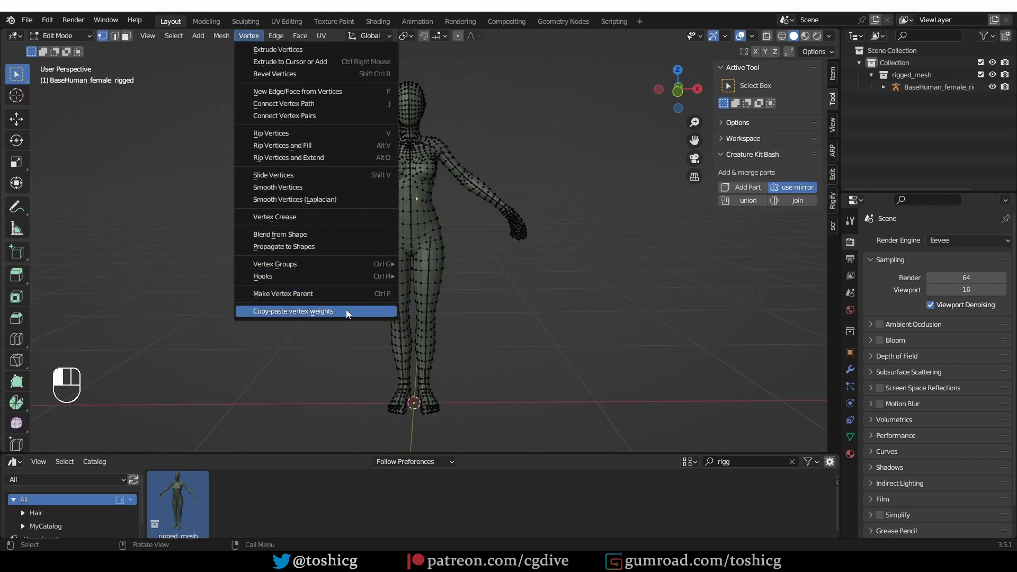
left_click(293, 310)
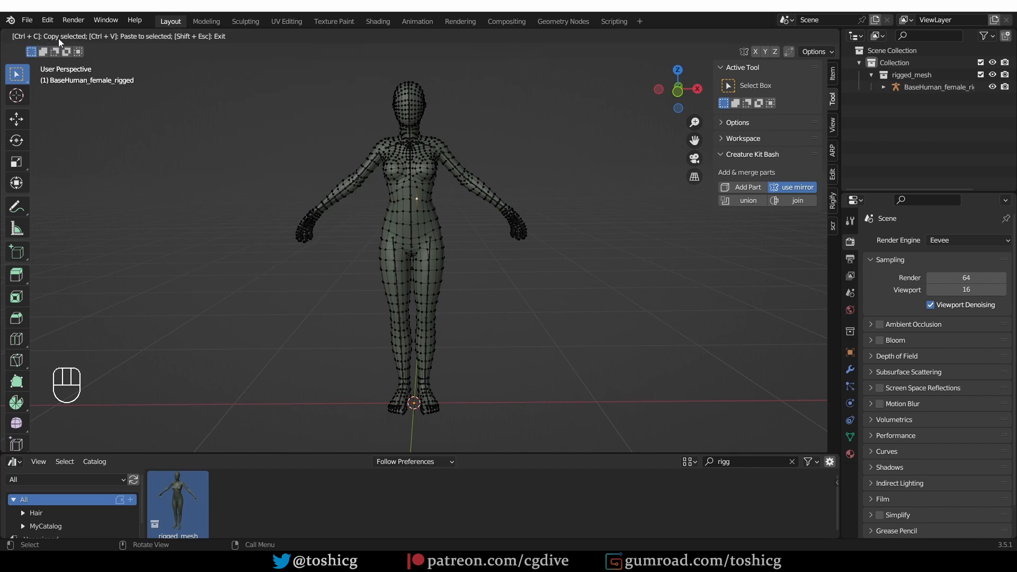
mouse_move(170, 47)
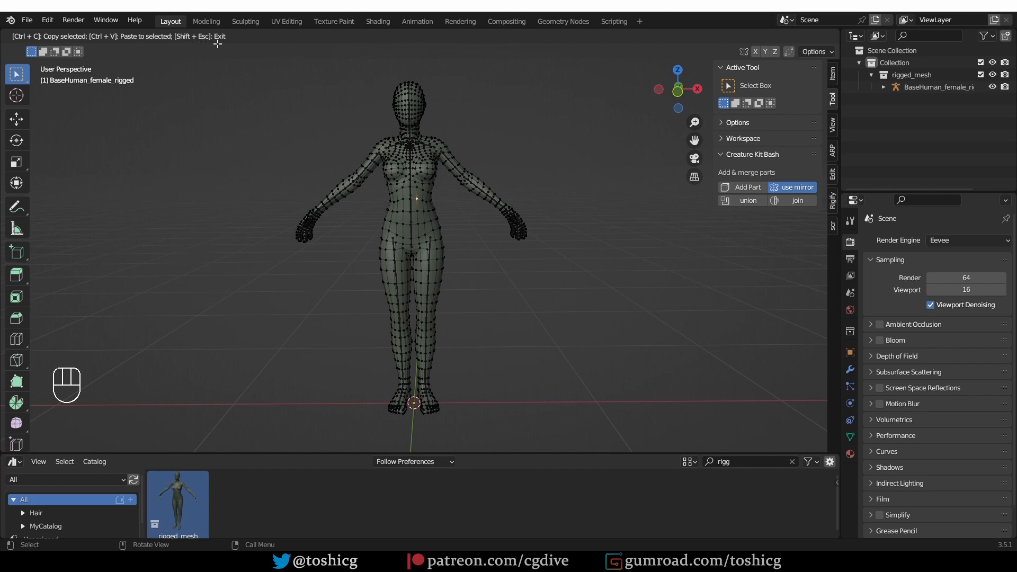
key("Tab")
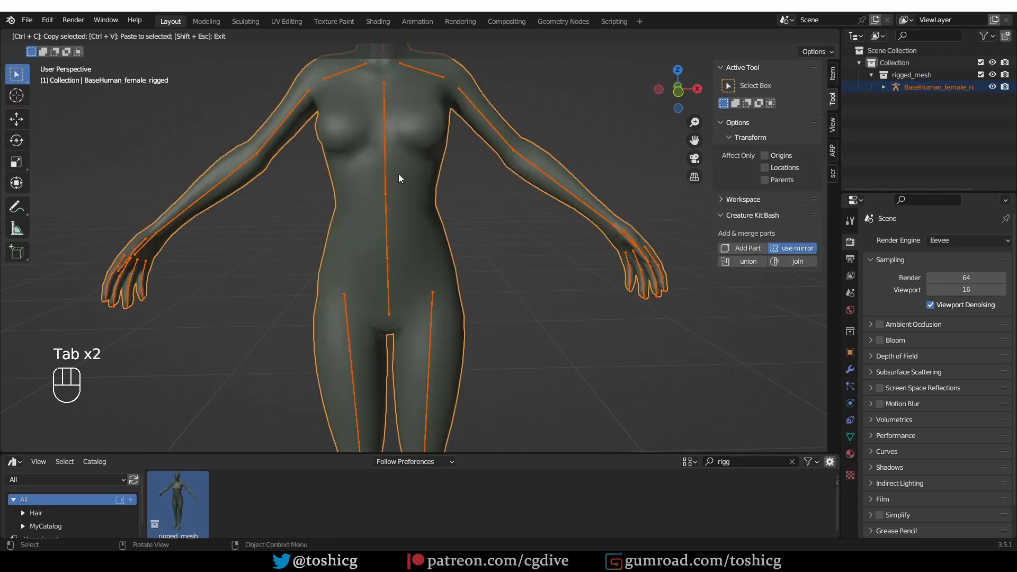
Check the chest weights, then select the waist edge loop and copy its weights with Ctrl+C
key("Tab")
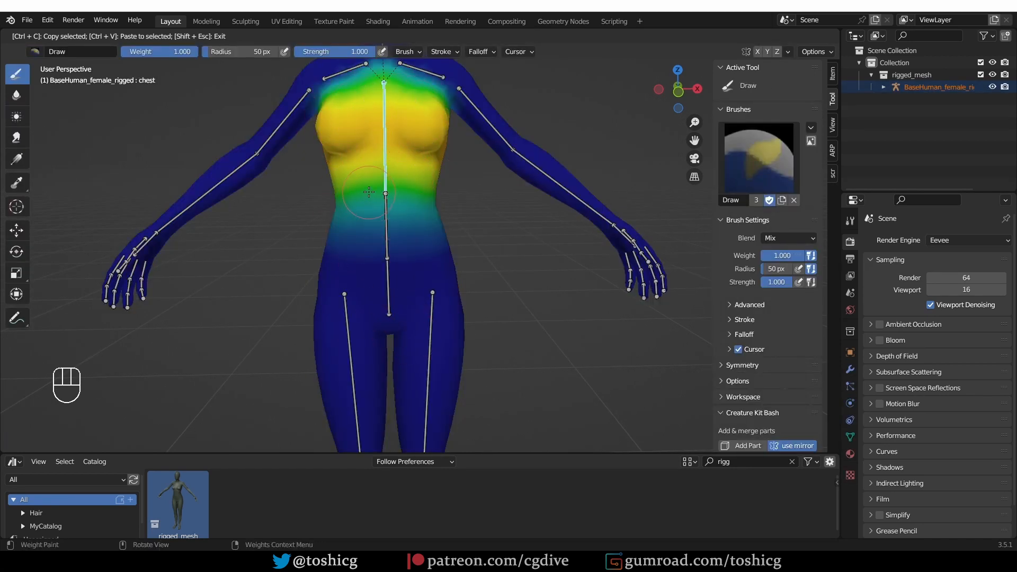
key("Tab")
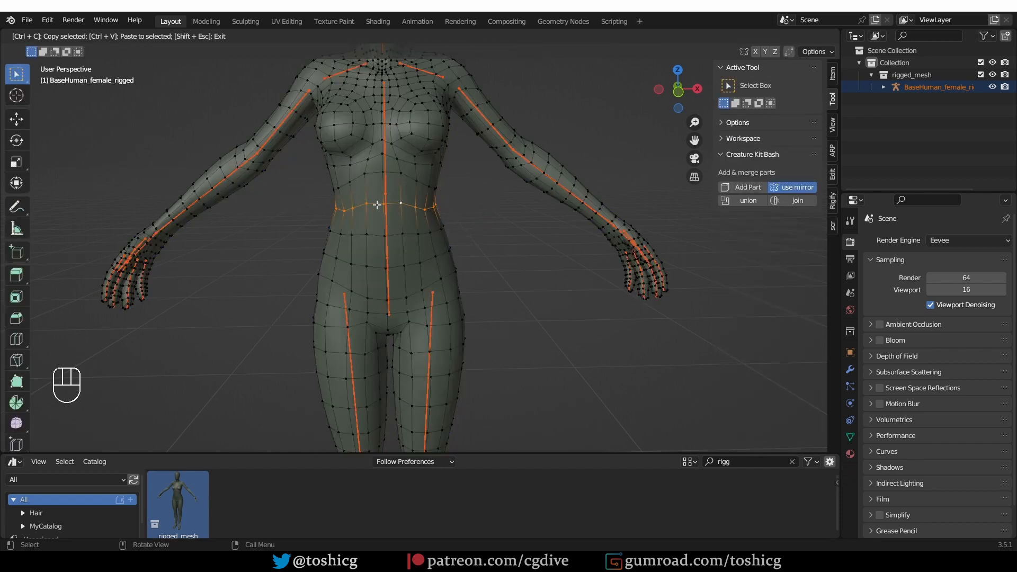
key("ctrl+c")
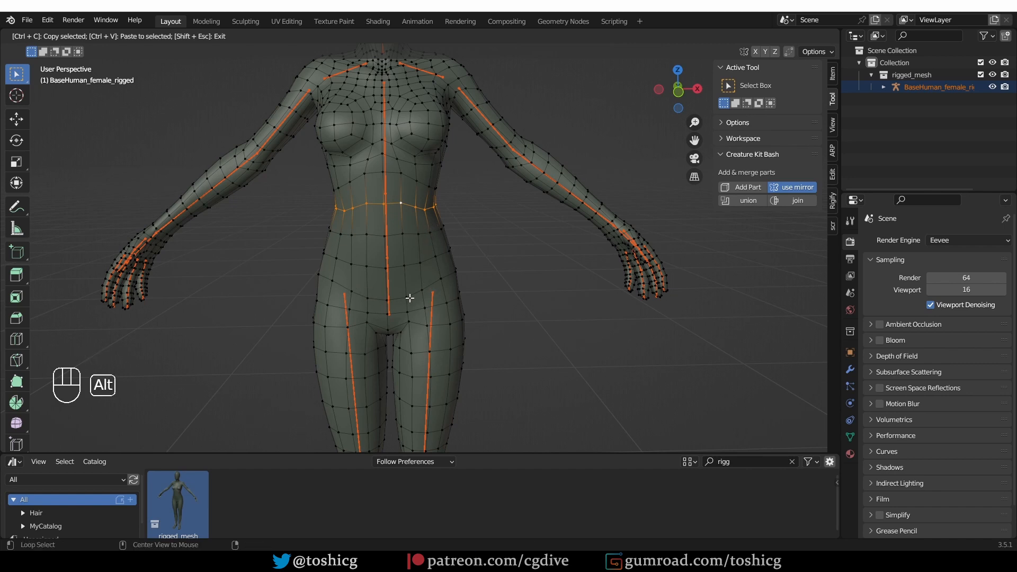
key("ctrl+z")
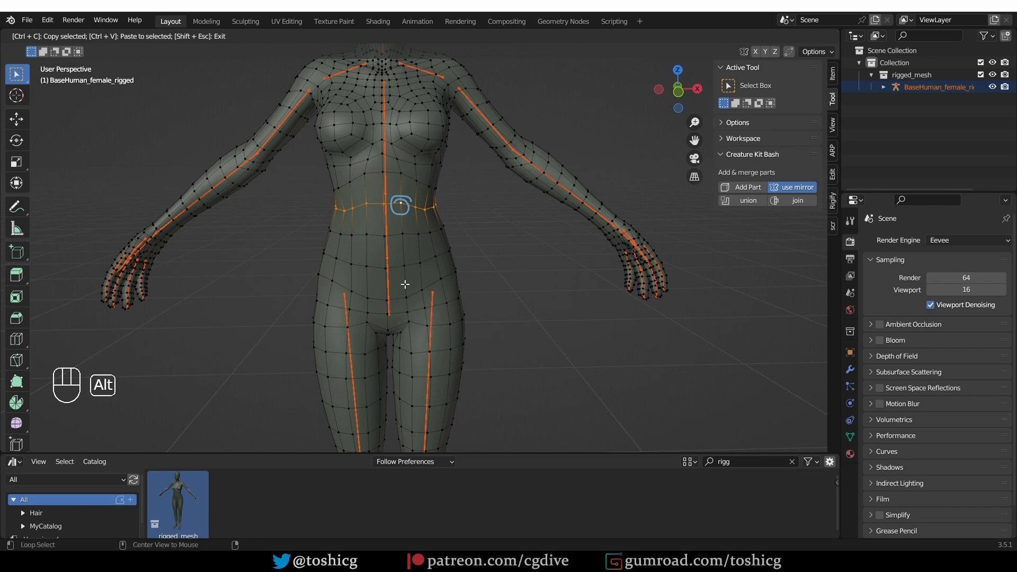
mouse_move(405, 298)
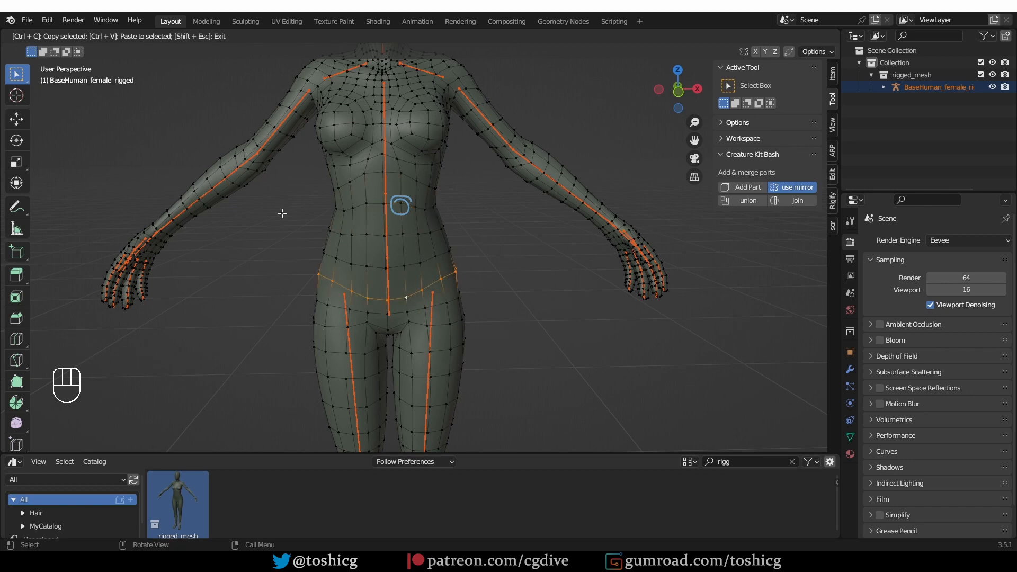
Copy the hip loop's weights and paste them with Ctrl+V so 22 weights are copied
key("Tab")
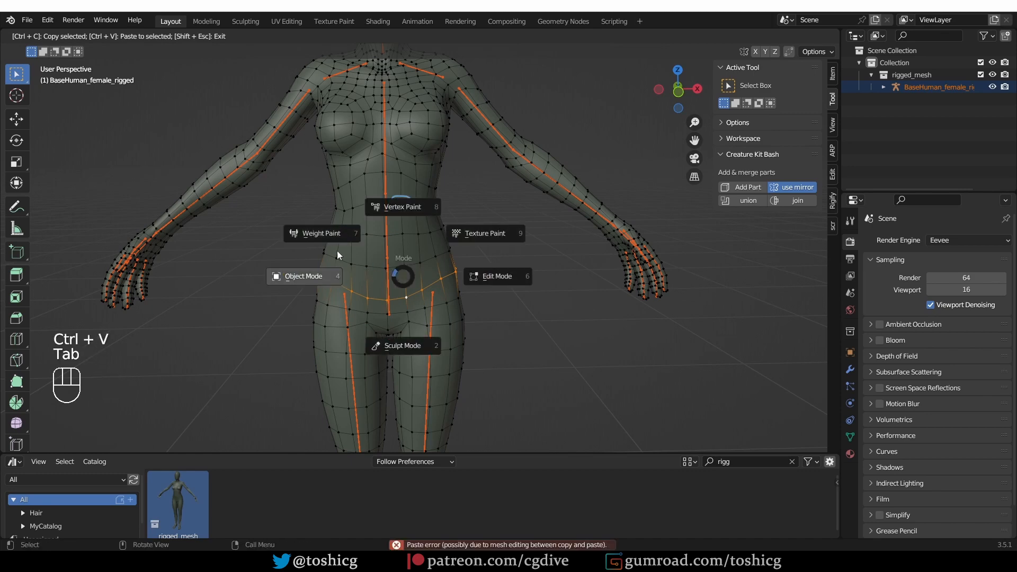
left_click(321, 233)
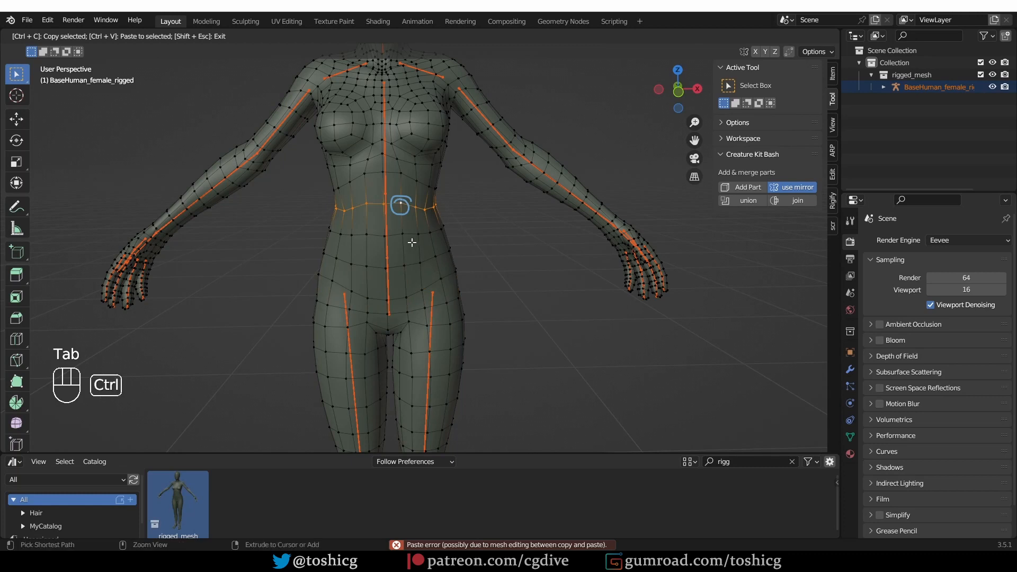
key("ctrl+c")
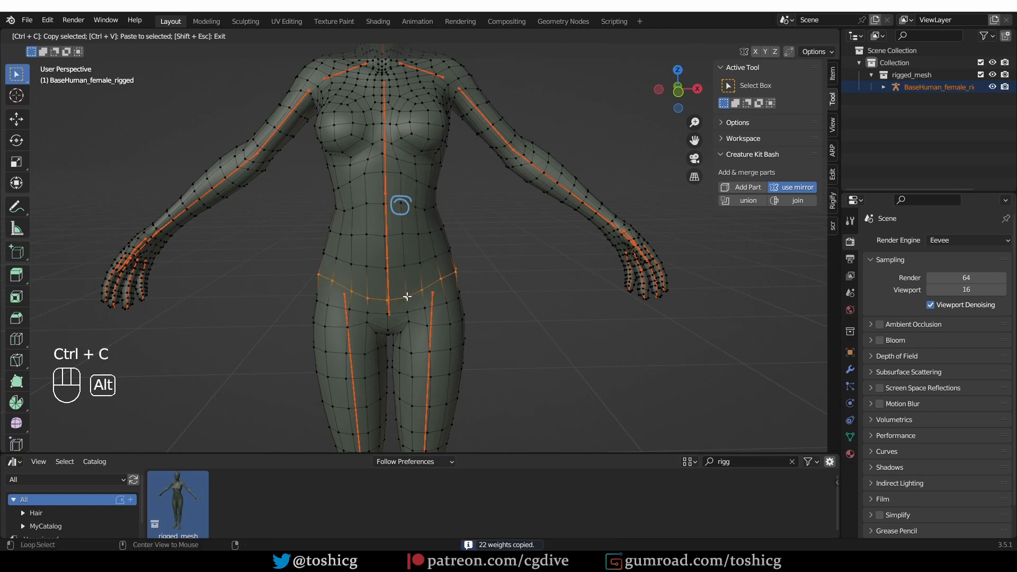
key("ctrl+v")
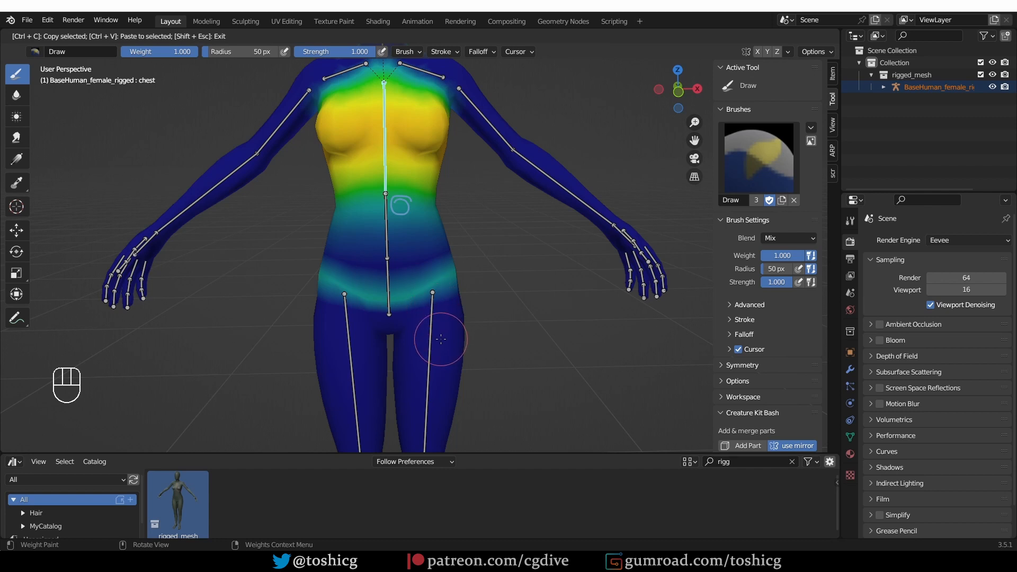
mouse_move(395, 143)
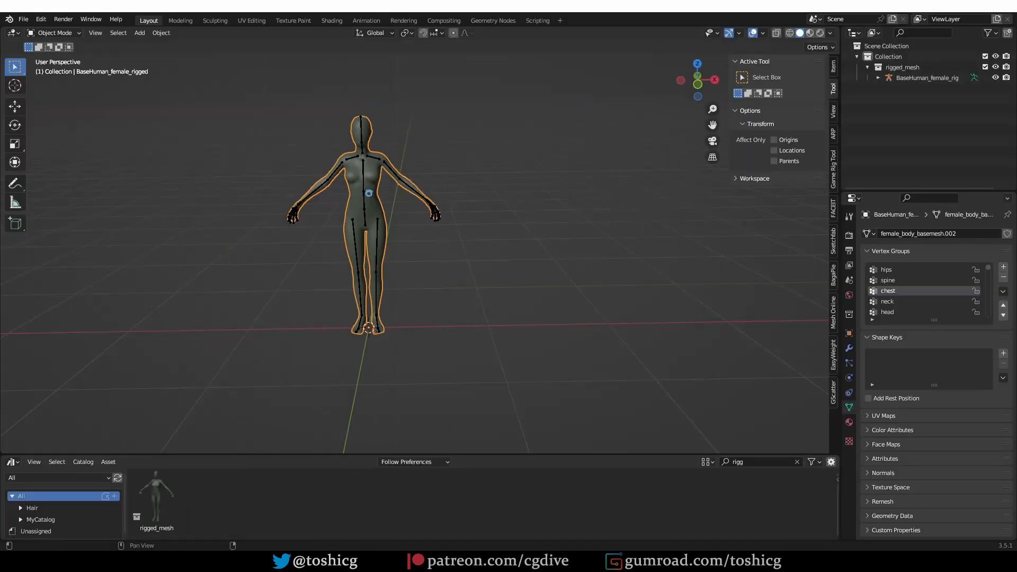
Search 'remove' and enable Mesh: Remove unused Vertex Groups so it appears in vertex group operations
left_click(1003, 291)
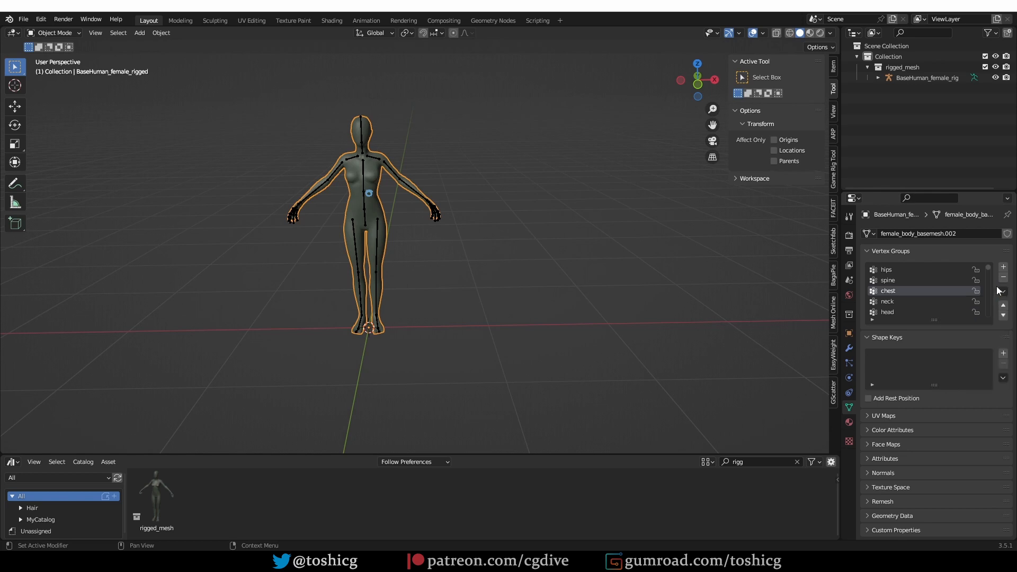
left_click(1002, 291)
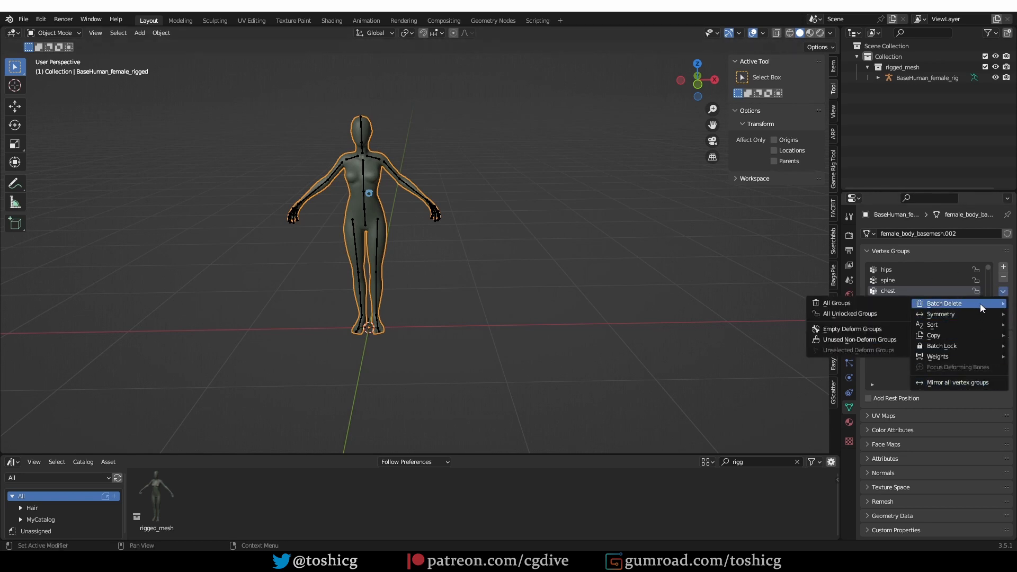
mouse_move(858, 302)
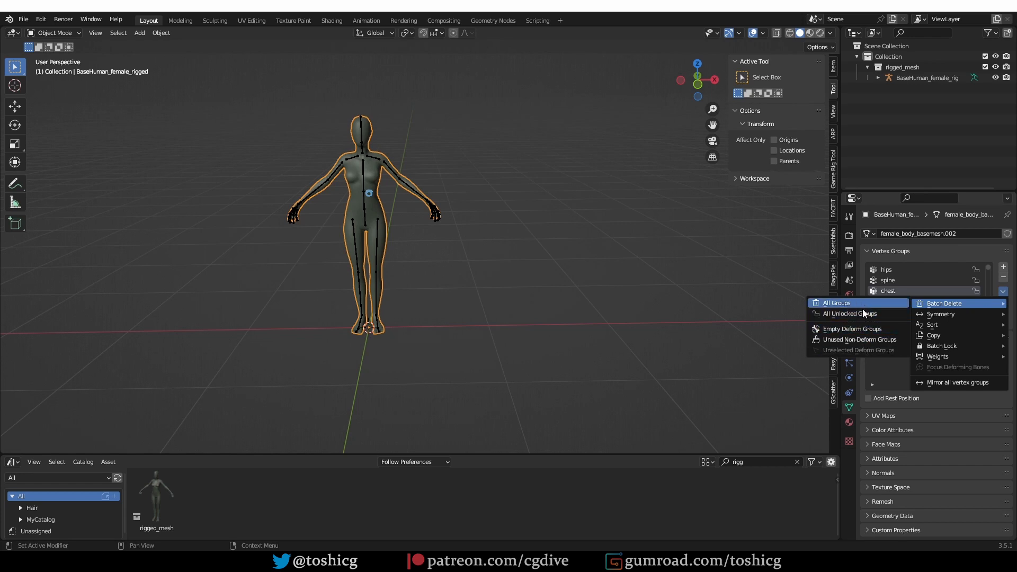
mouse_move(874, 333)
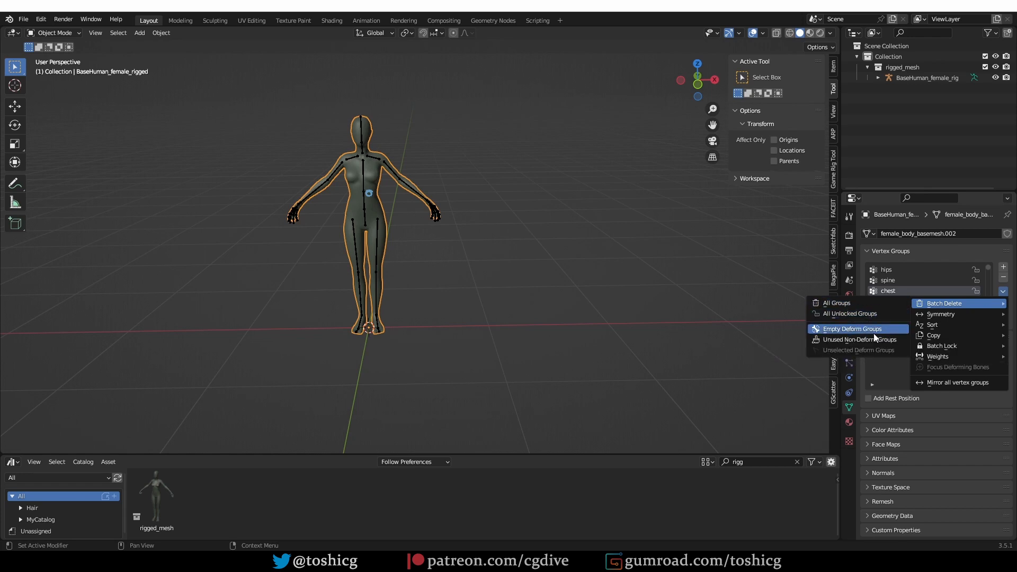
mouse_move(856, 339)
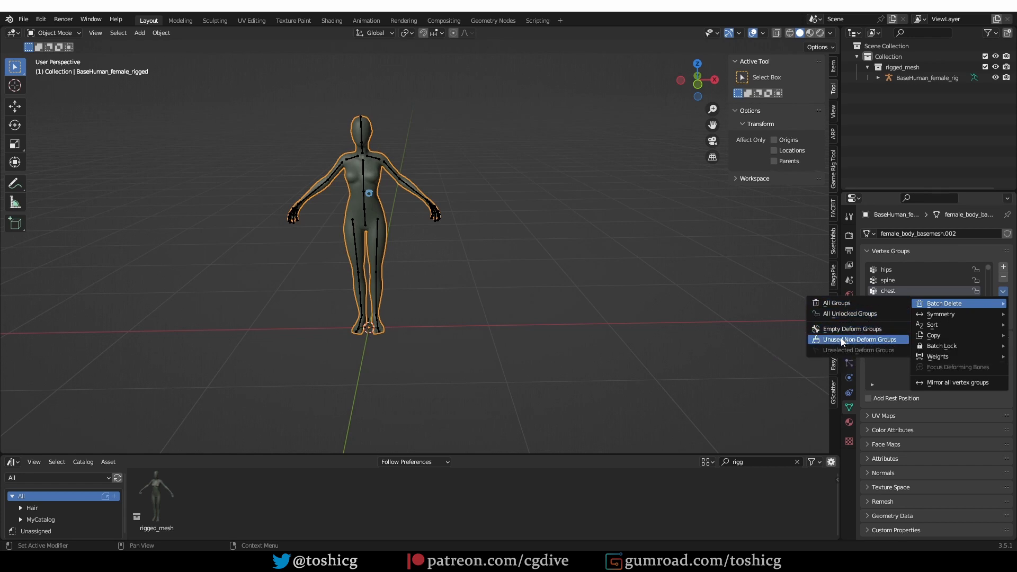
mouse_move(856, 339)
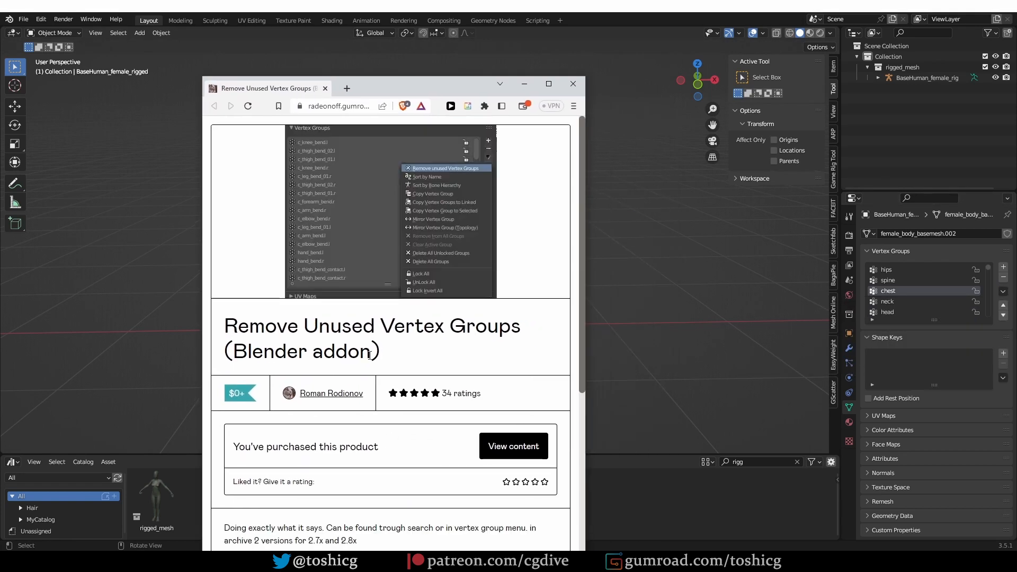
left_click(571, 83)
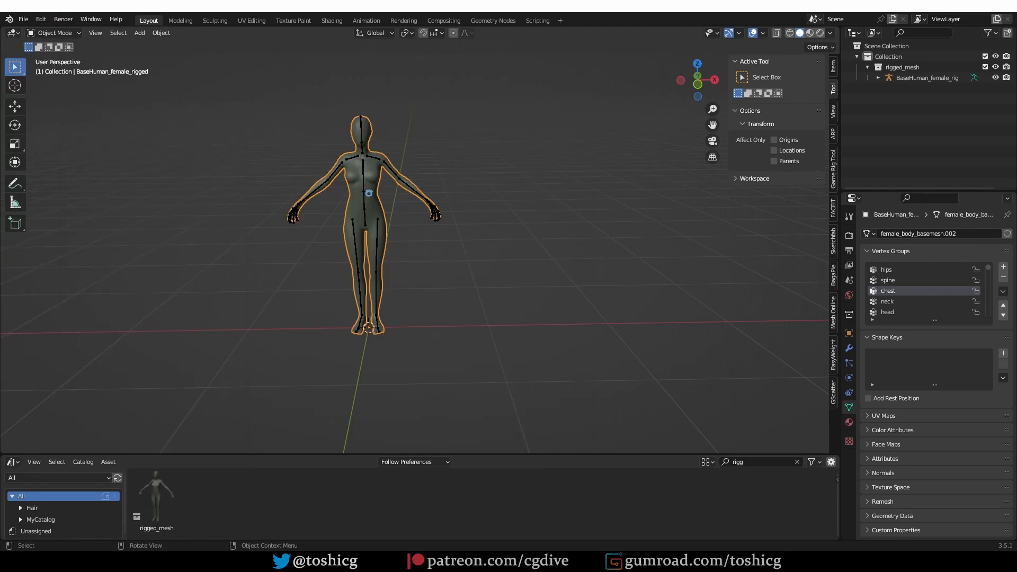
type("remove")
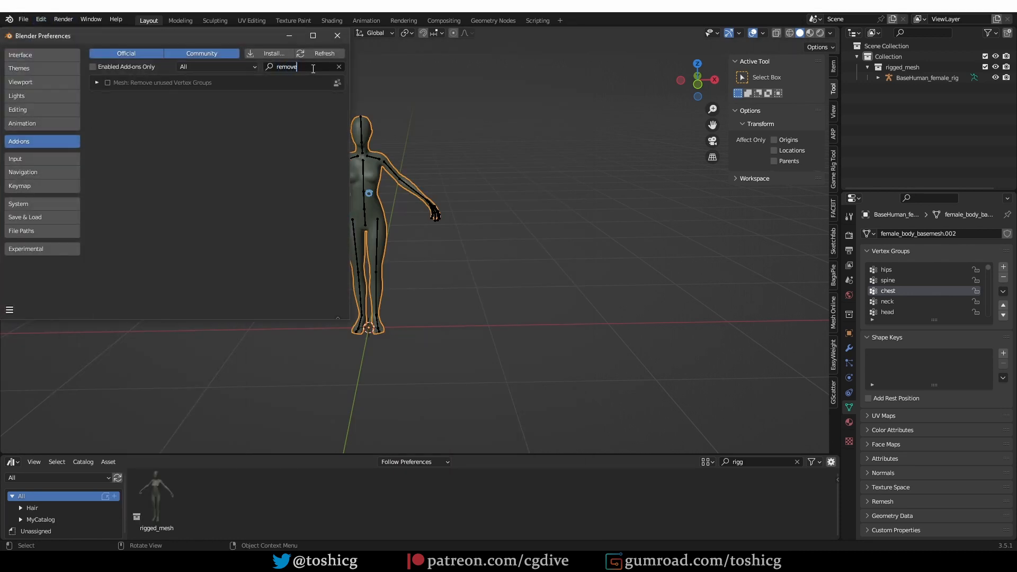
left_click(1001, 292)
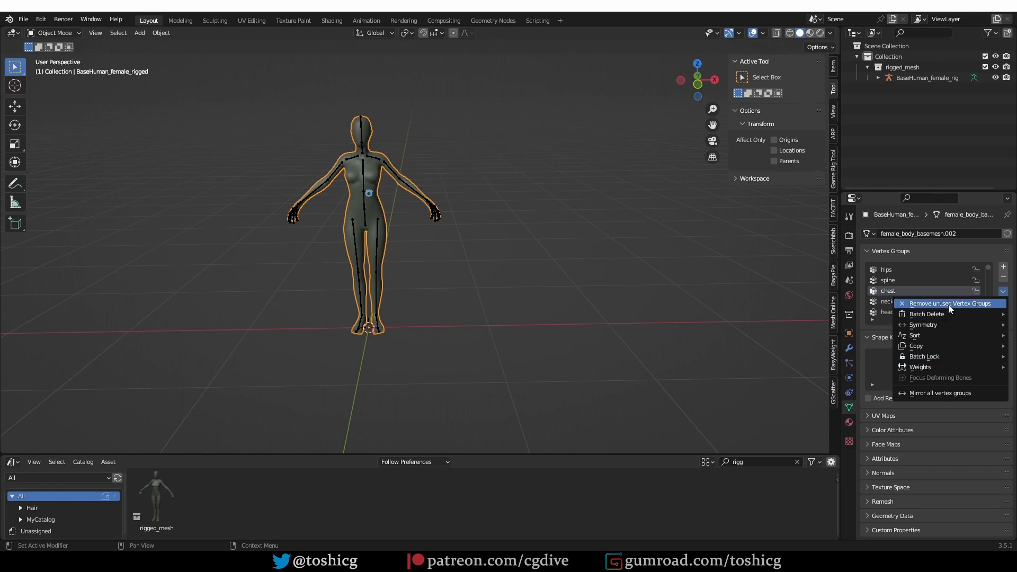
mouse_move(950, 303)
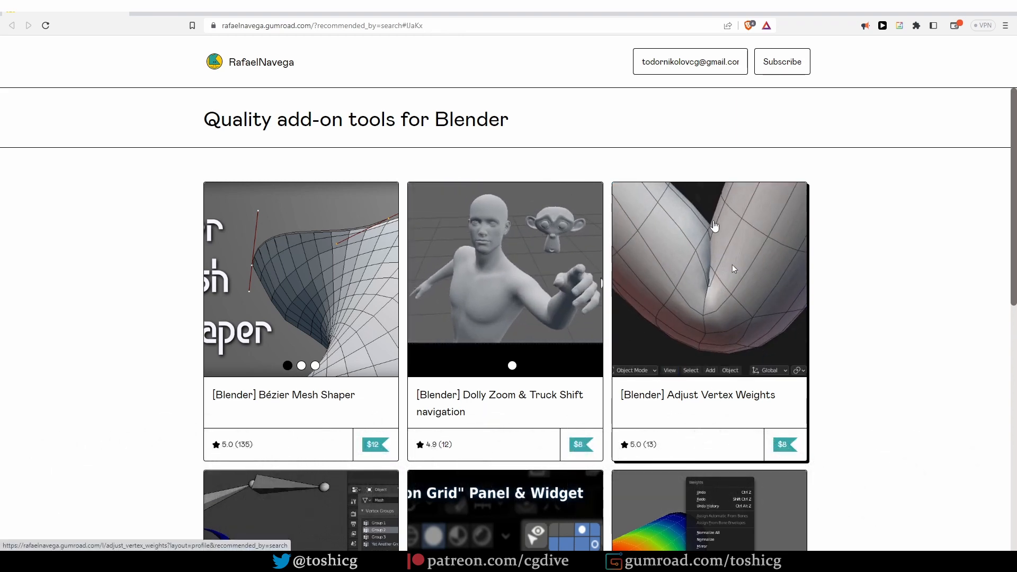
Scroll through the Gumroad store page listing Popup Vertex Group List, Normalize Unlocked and Smooth Unlocked
scroll("down", 3)
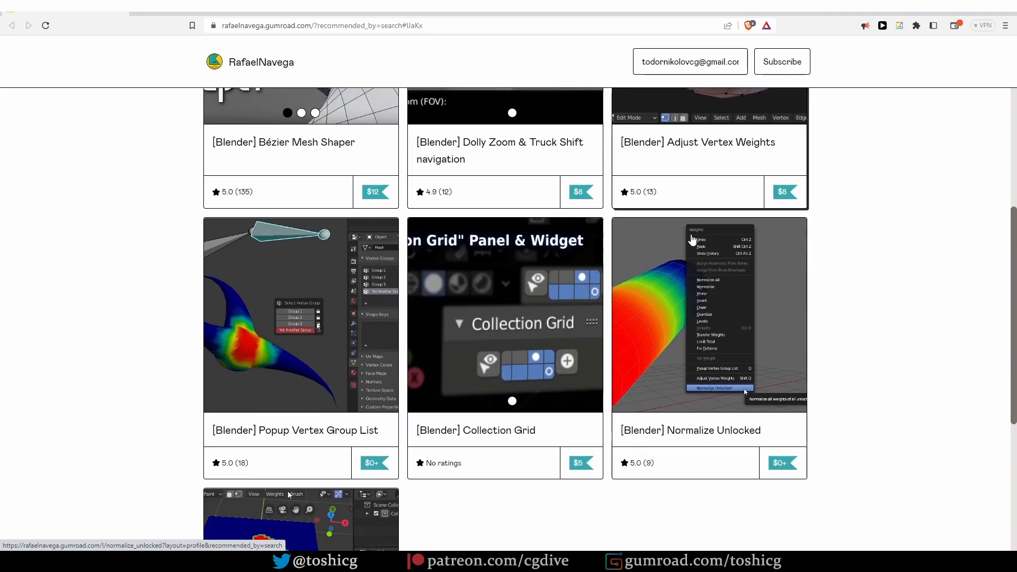
scroll("down", 3)
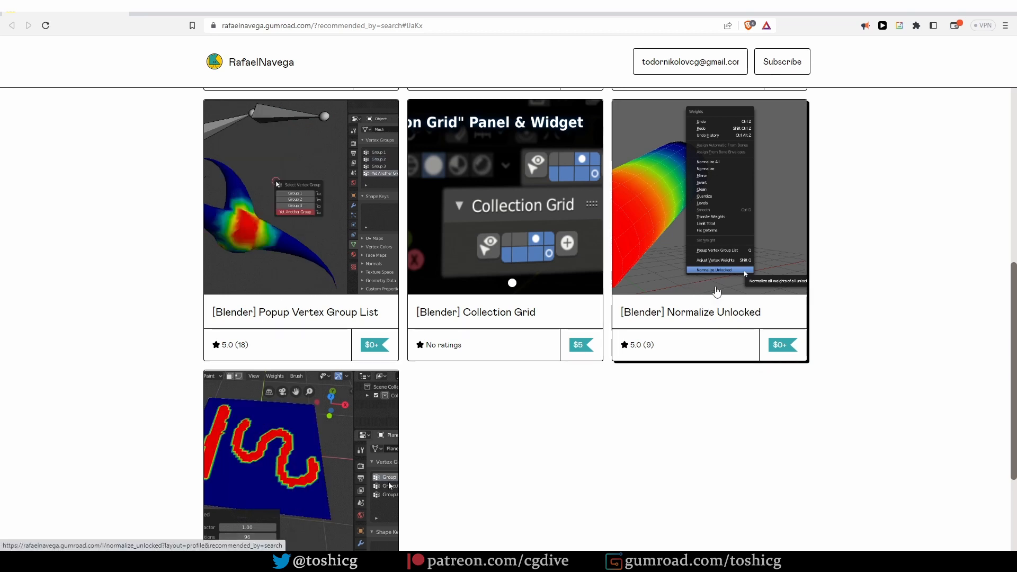
scroll("down", 3)
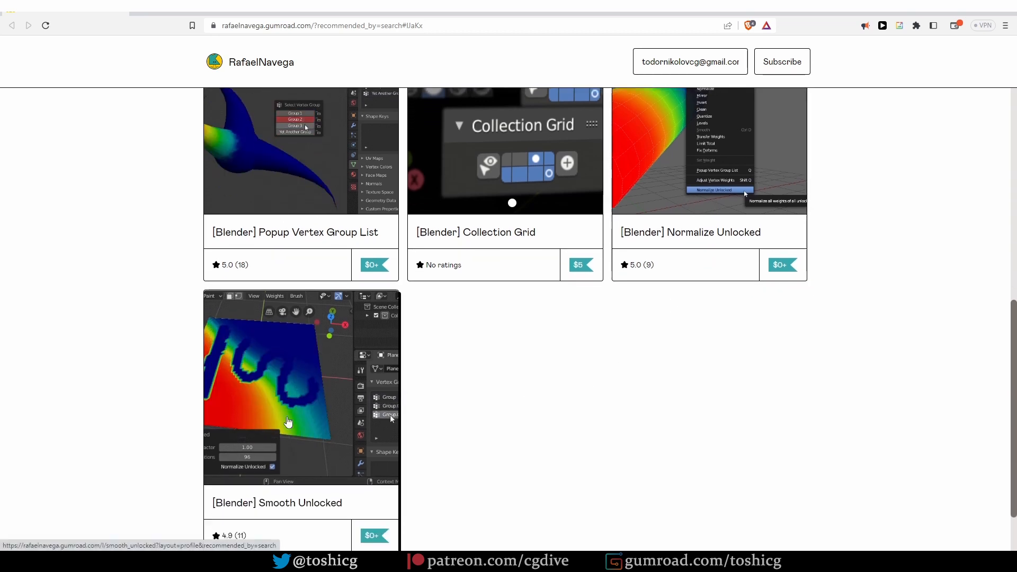
scroll("down", 3)
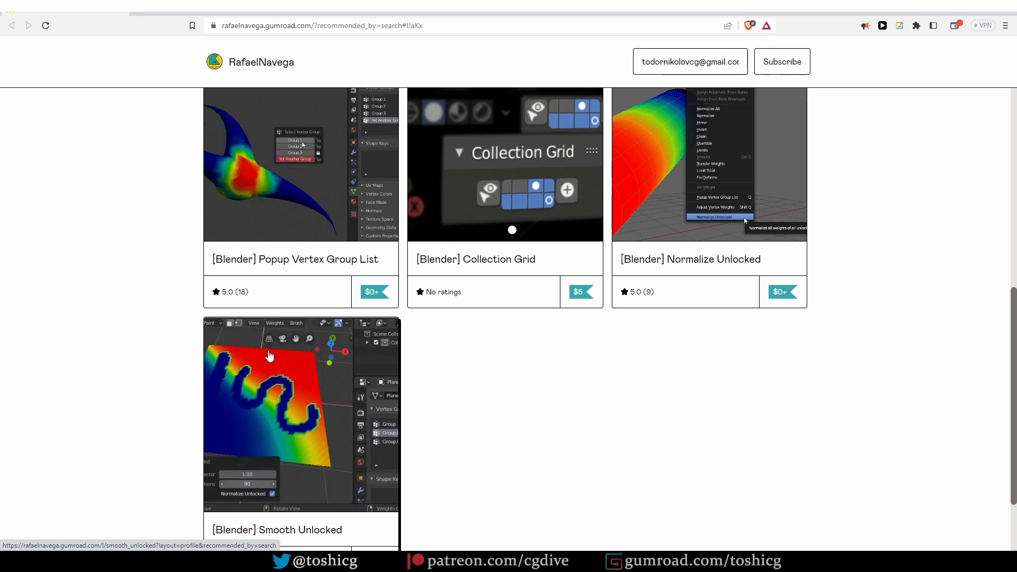
scroll("down", 3)
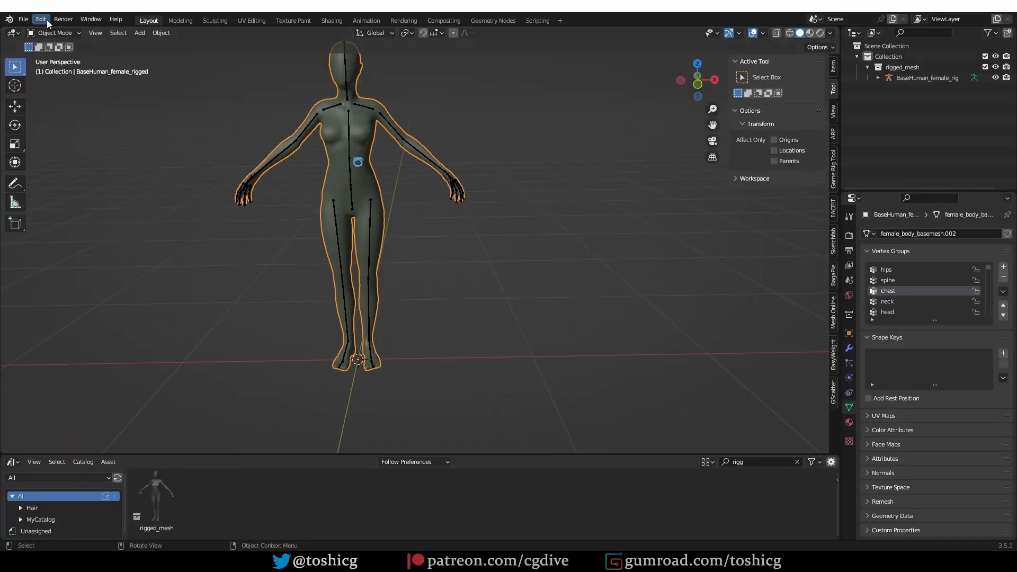
Enable Paint: Popup Vertex Group List and switch the active vertex group from its picker in the Weights menu
left_click(41, 19)
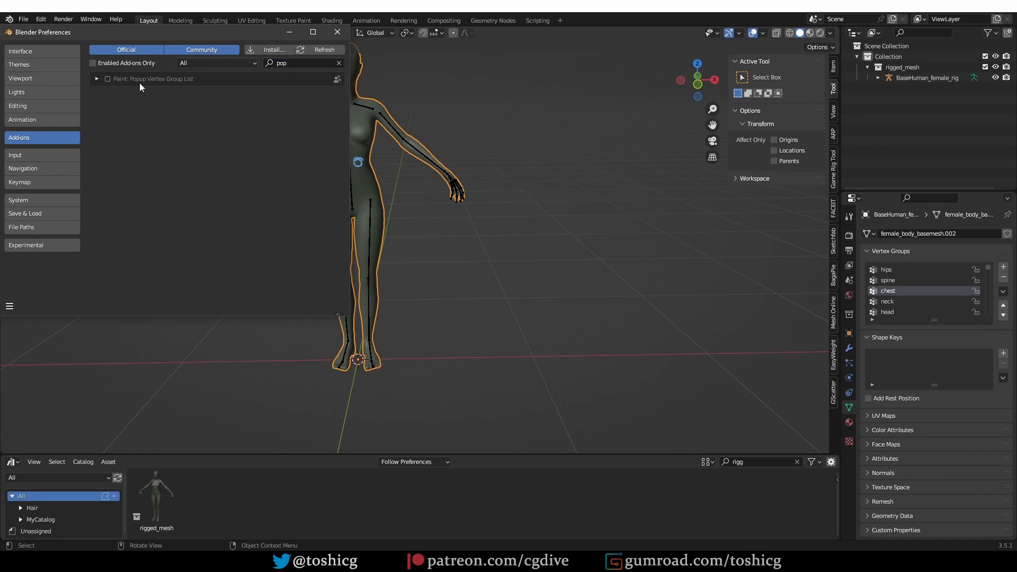
left_click(107, 78)
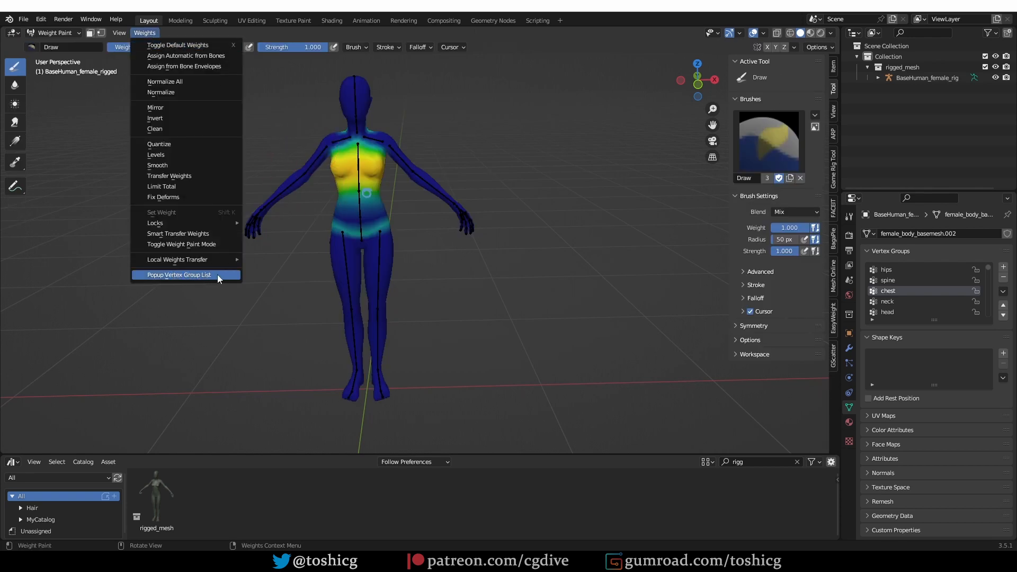
left_click(178, 274)
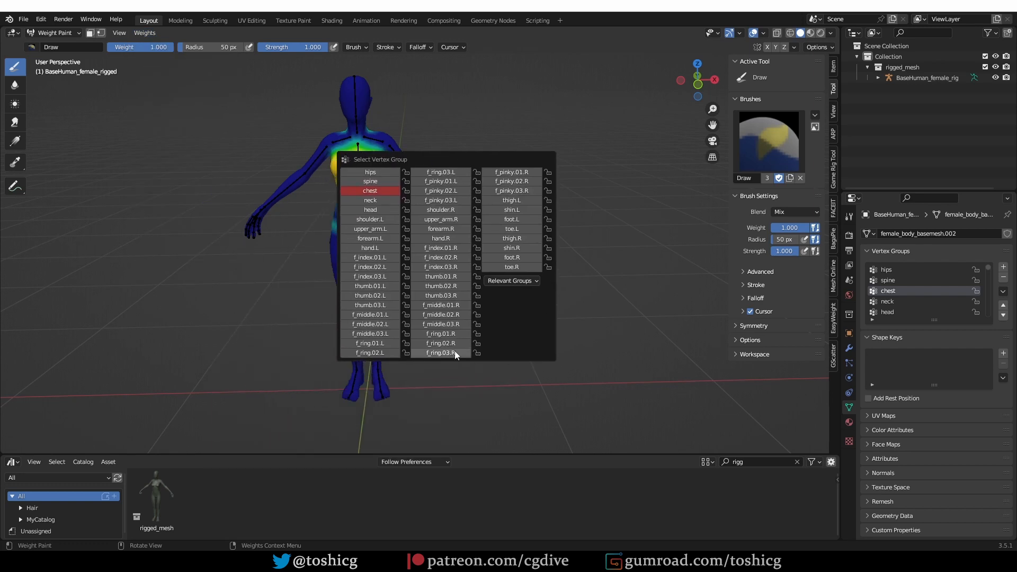
mouse_move(440, 210)
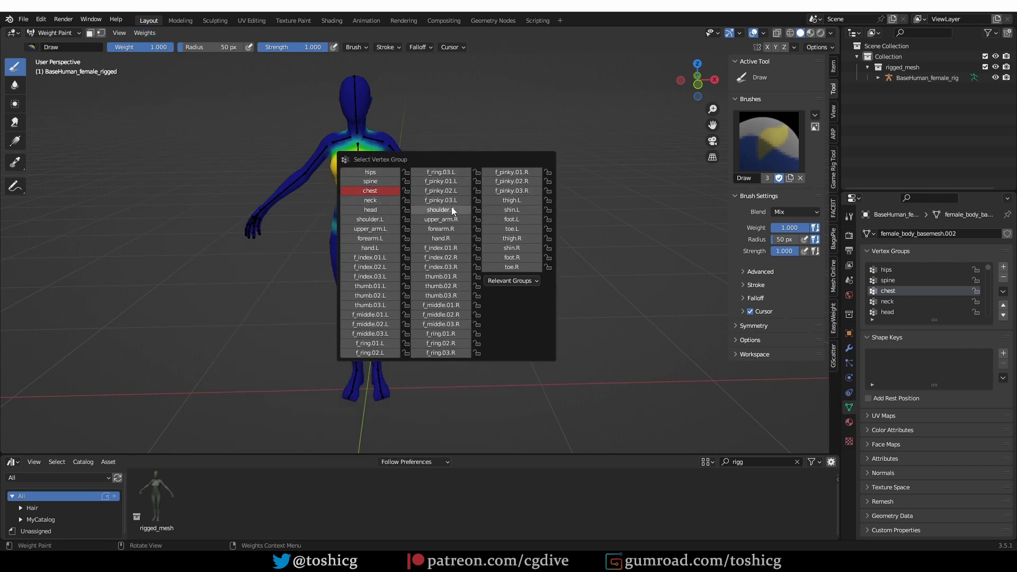
left_click(440, 296)
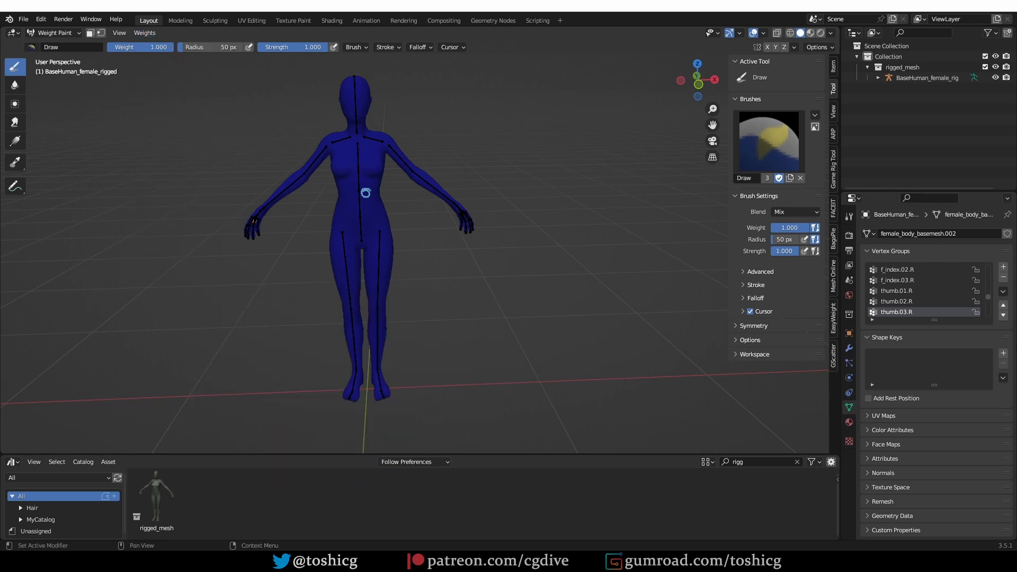
scroll("down", 3)
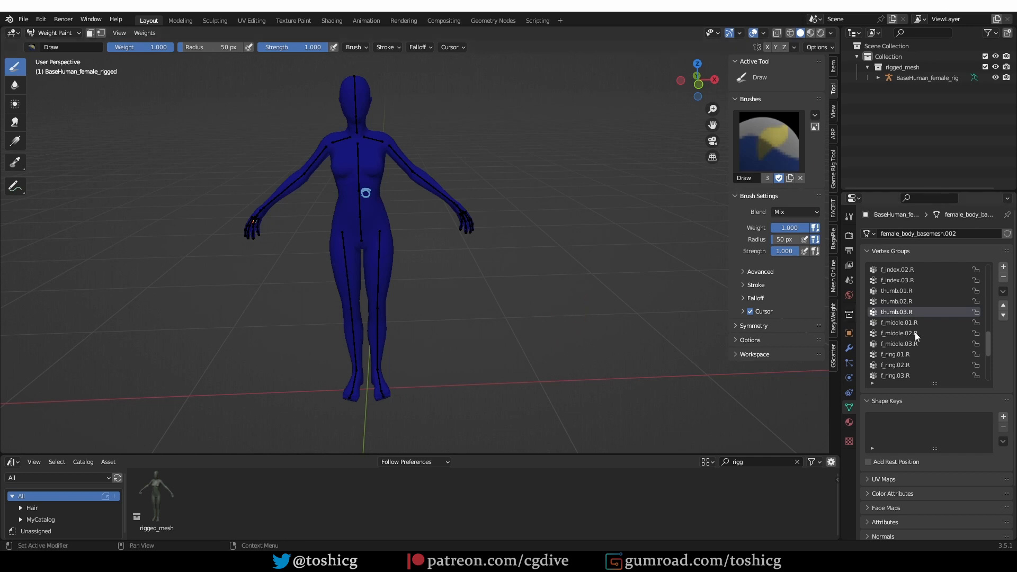
left_click(145, 33)
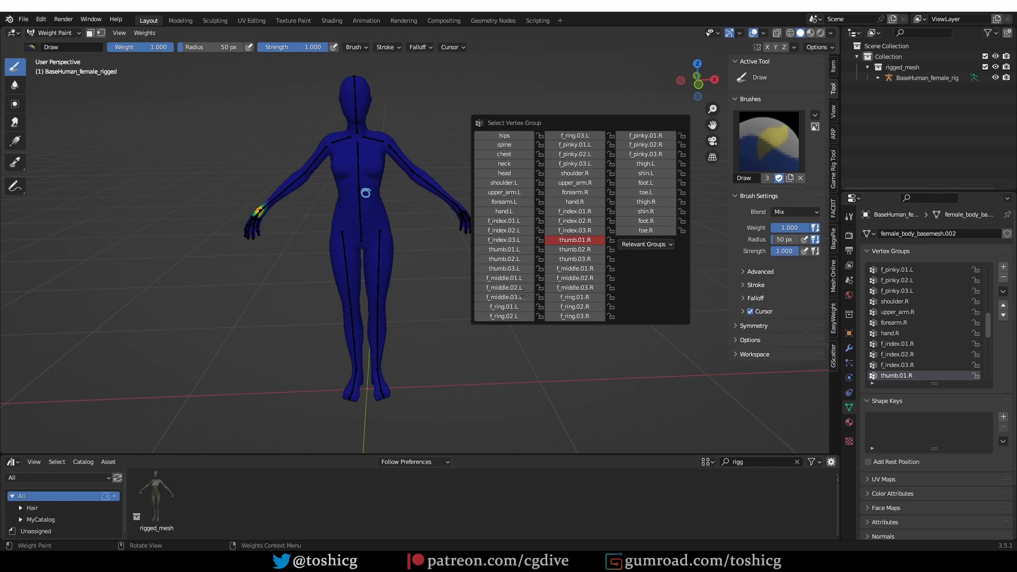
Pick thumb.01.R from the popup grid and reopen the picker from Quick Favorites to choose a relevant group
left_click(574, 241)
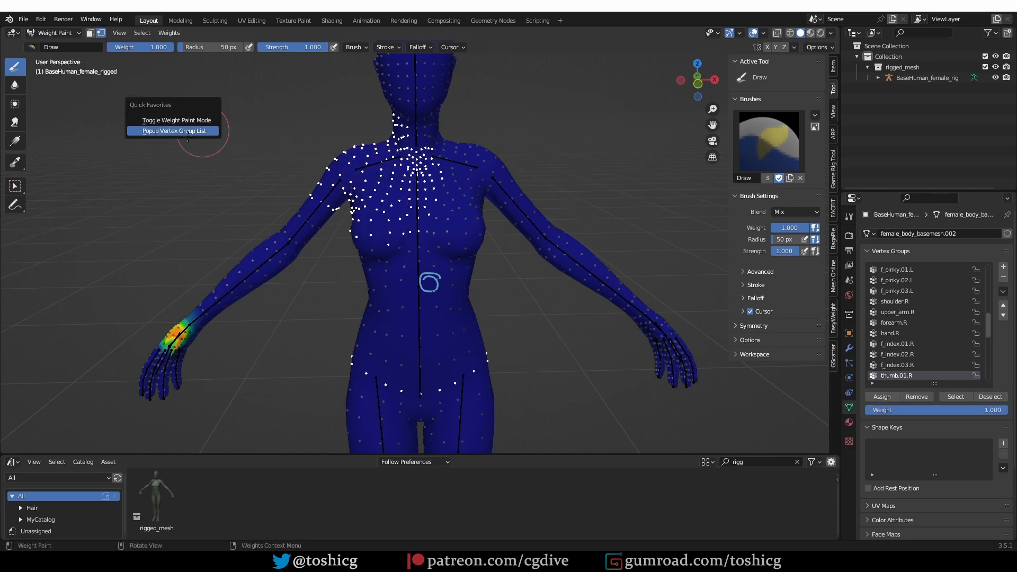
left_click(173, 131)
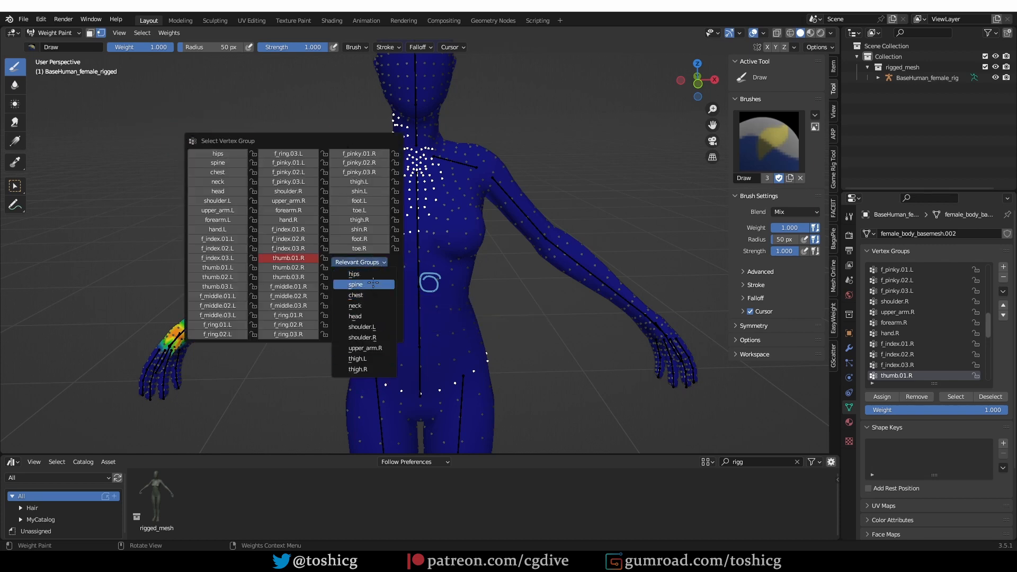
left_click(355, 284)
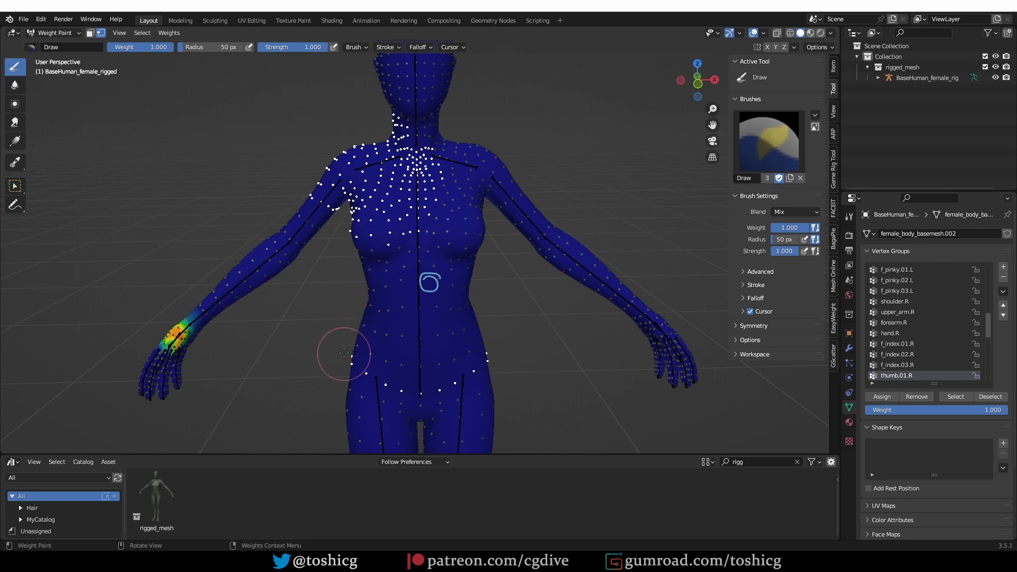
mouse_move(365, 342)
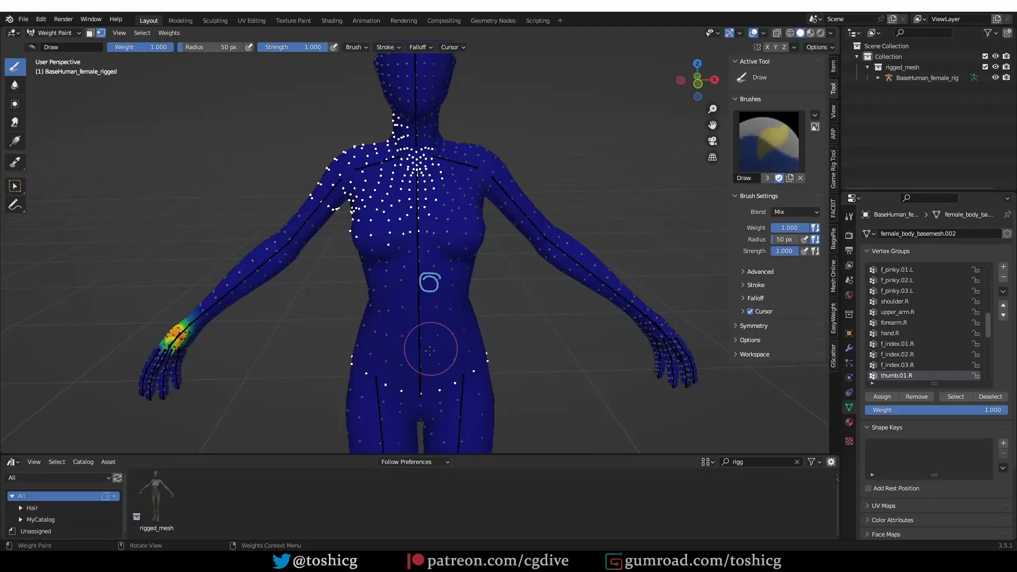
left_click(168, 32)
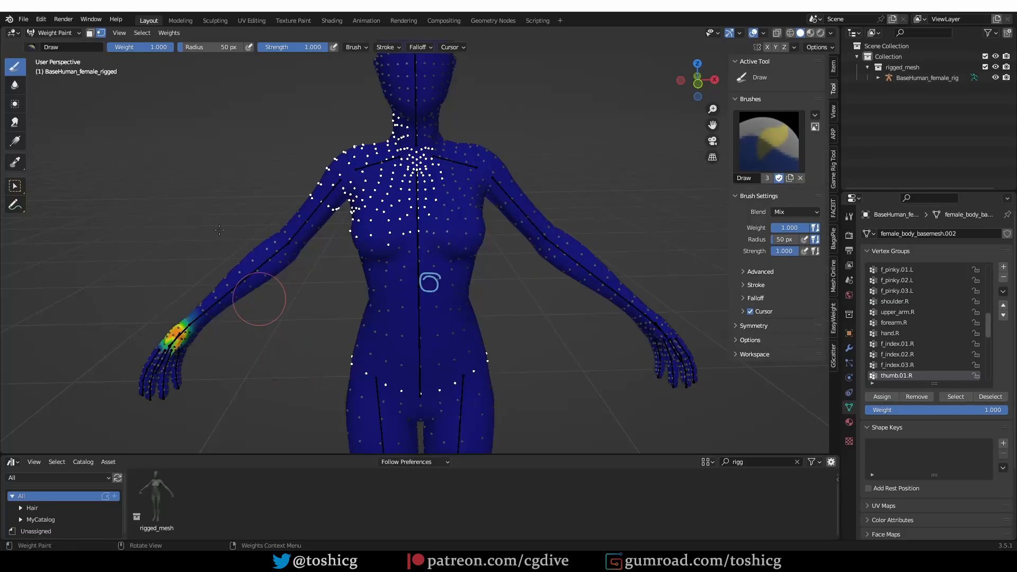
left_click(168, 32)
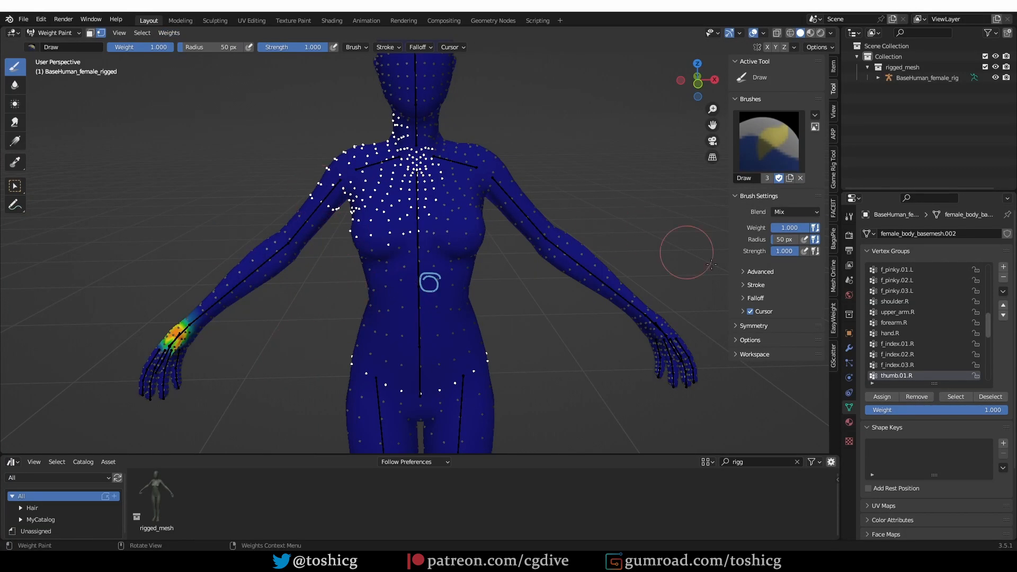
left_click(55, 33)
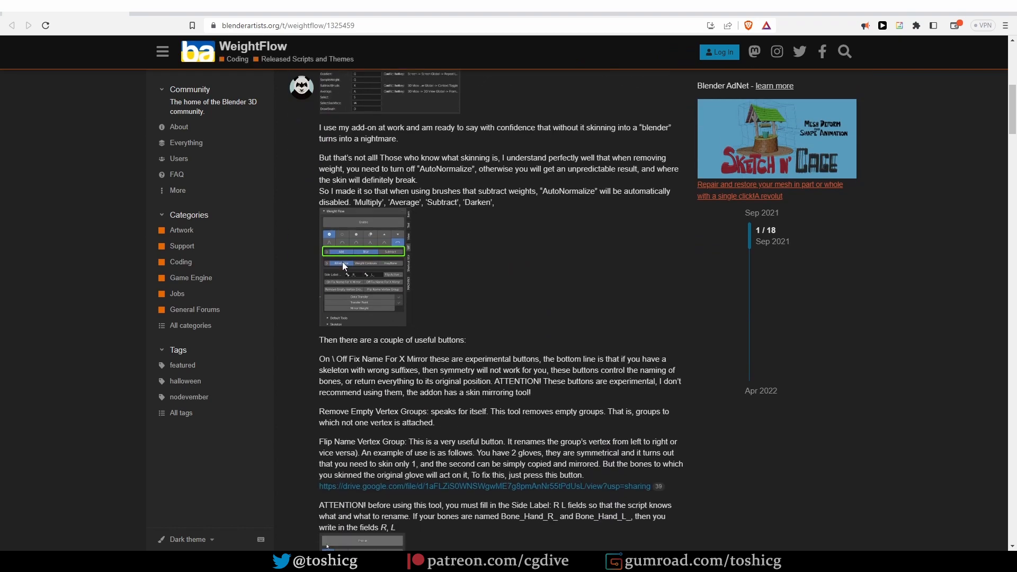
mouse_move(437, 284)
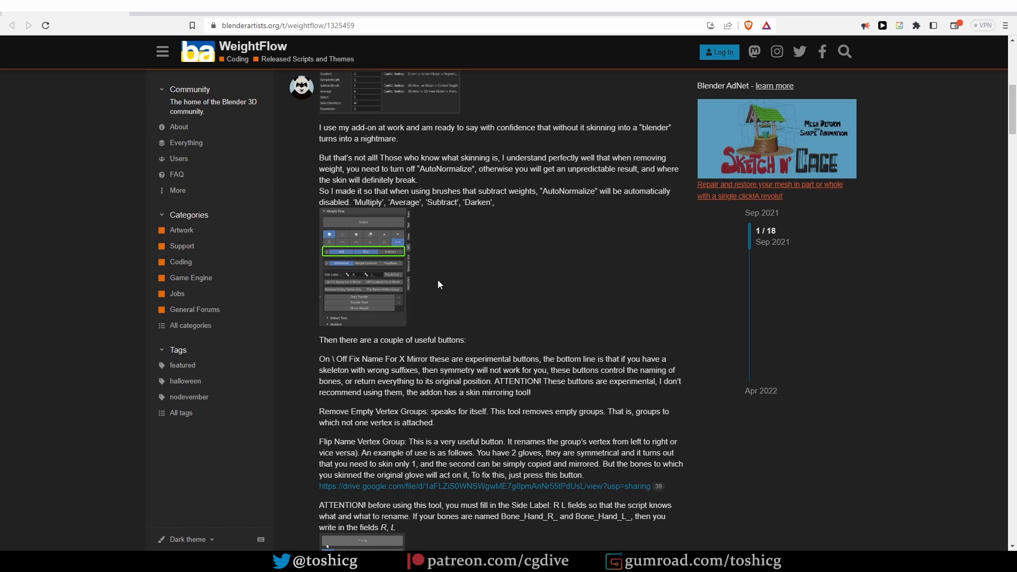
Scroll through the Blender Artists WeightFlow thread's feature descriptions
scroll("down", 3)
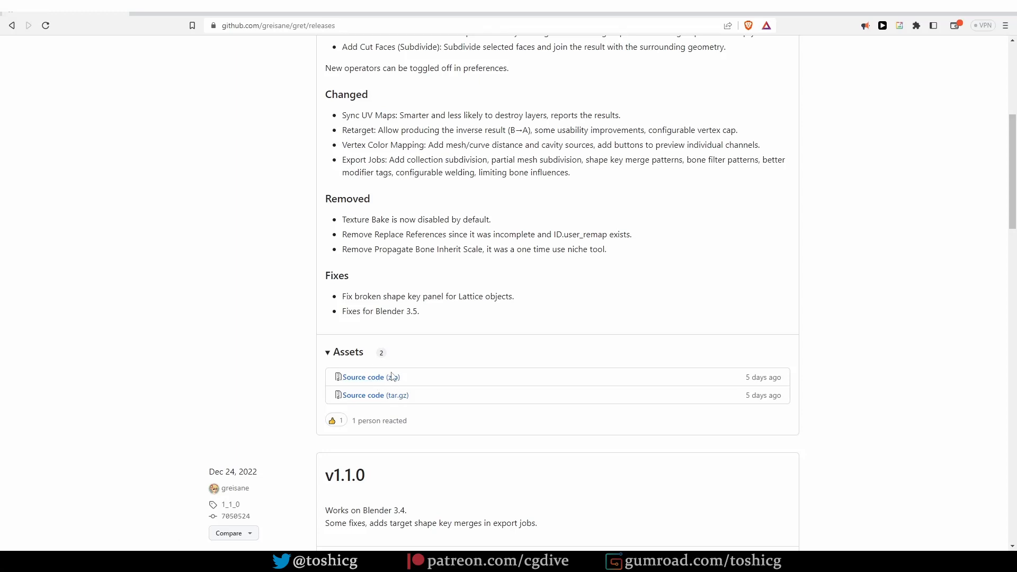
Go from the gret releases source archive to the README and scroll its Tools section
left_click(12, 26)
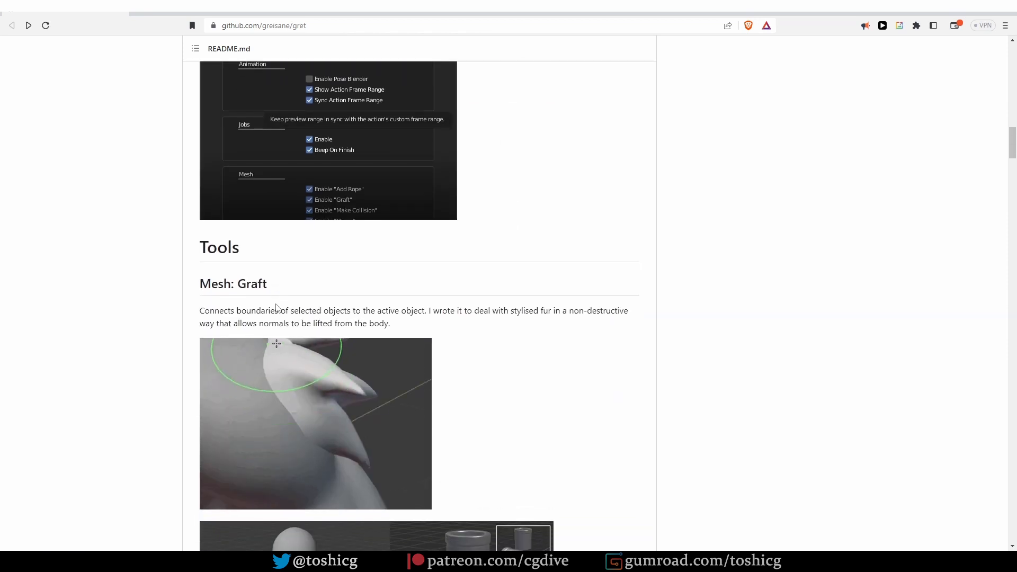
scroll("down", 3)
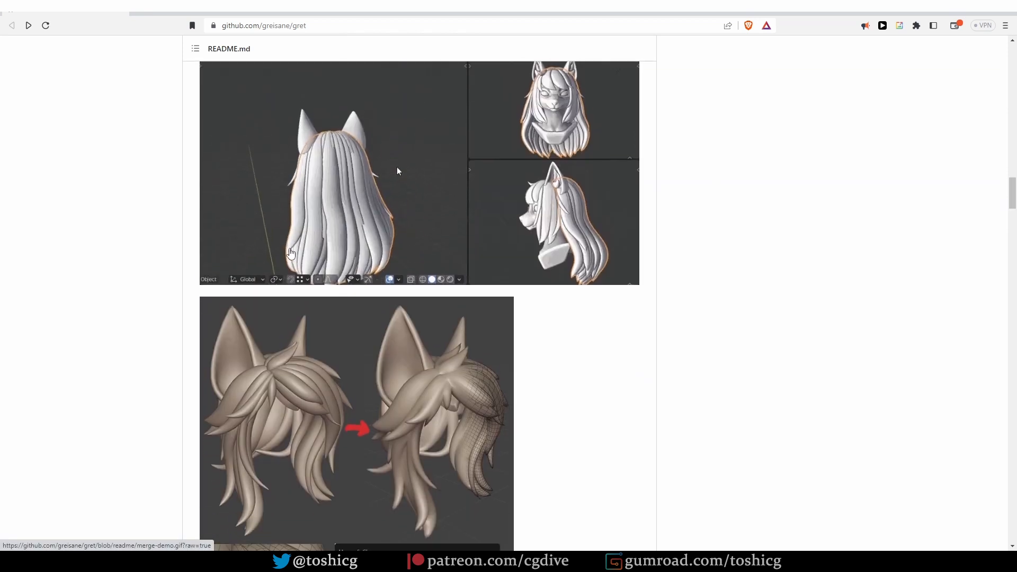
scroll("down", 3)
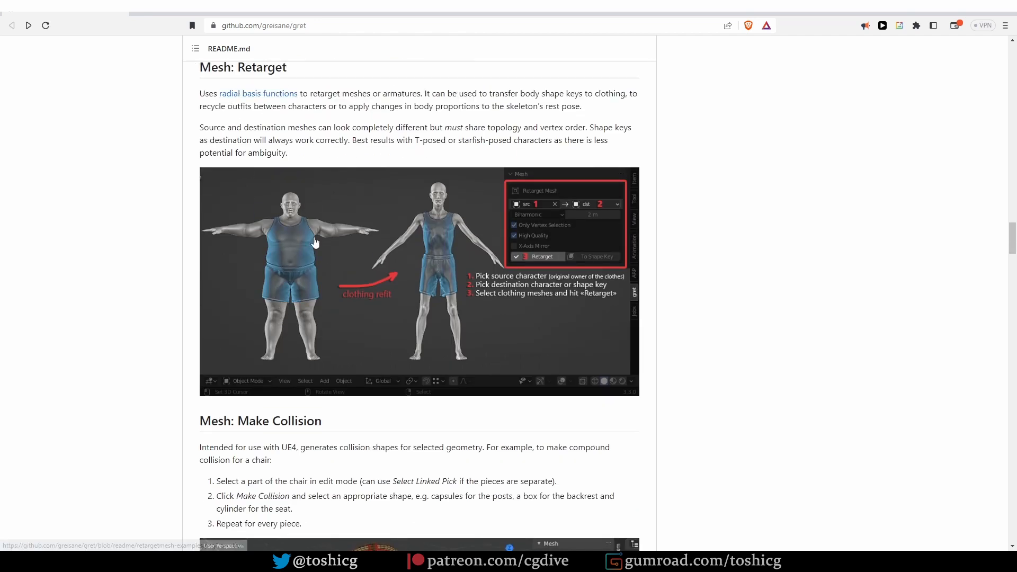
mouse_move(264, 189)
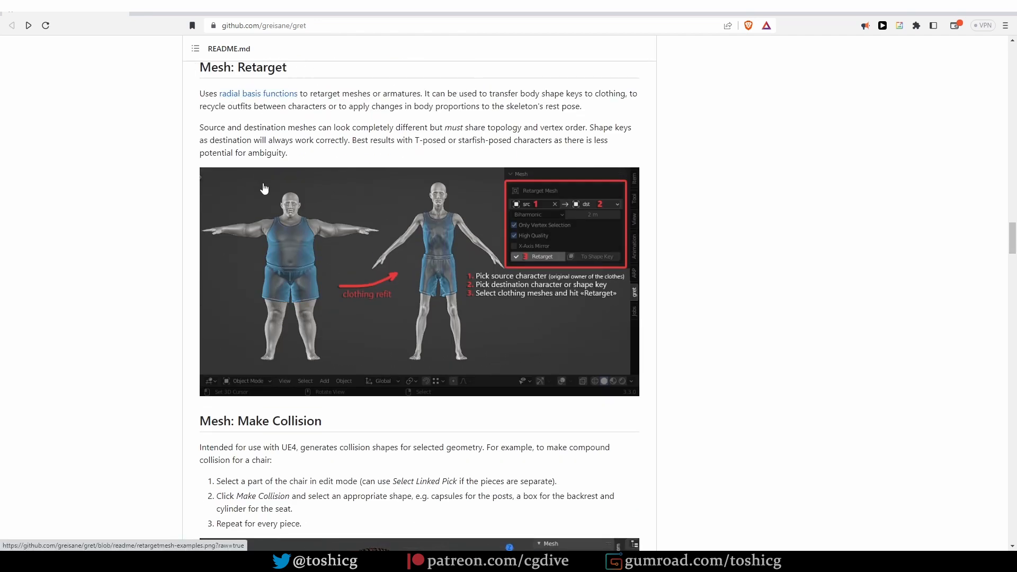
scroll("down", 3)
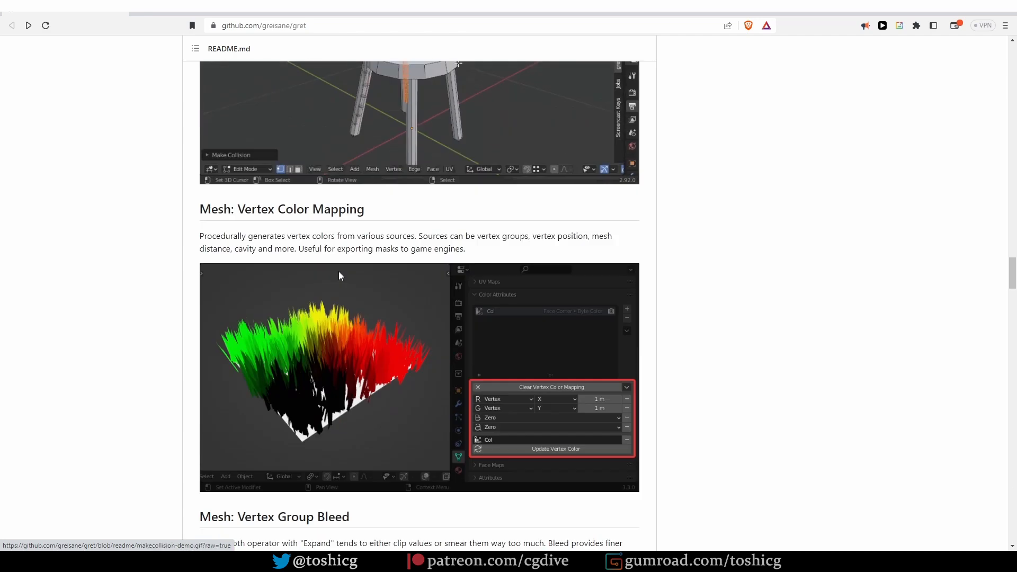
scroll("down", 3)
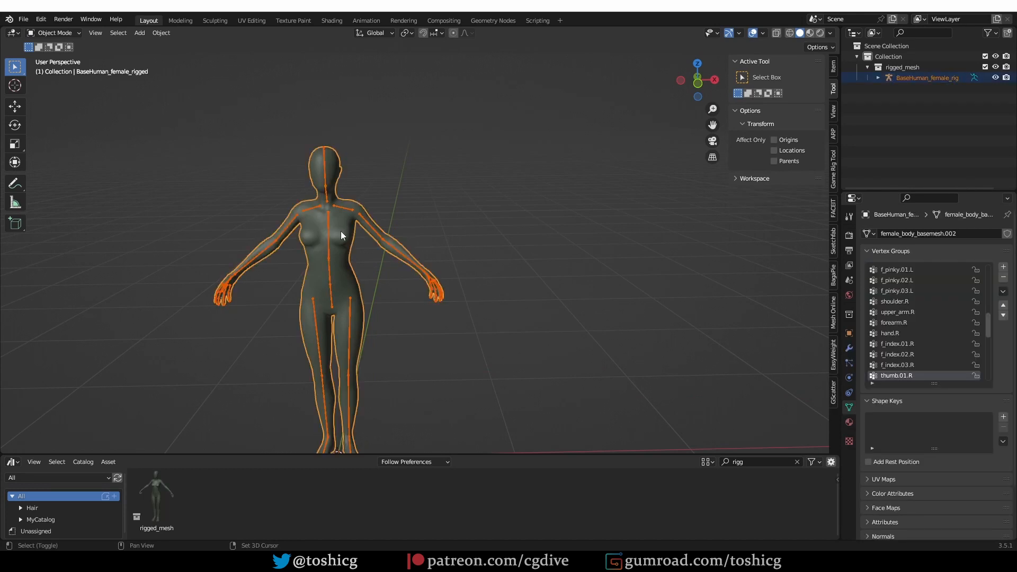
Run Weights > Levels on upper_arm.L and drag the Offset slider so influence spreads onto the shoulder
left_click(144, 33)
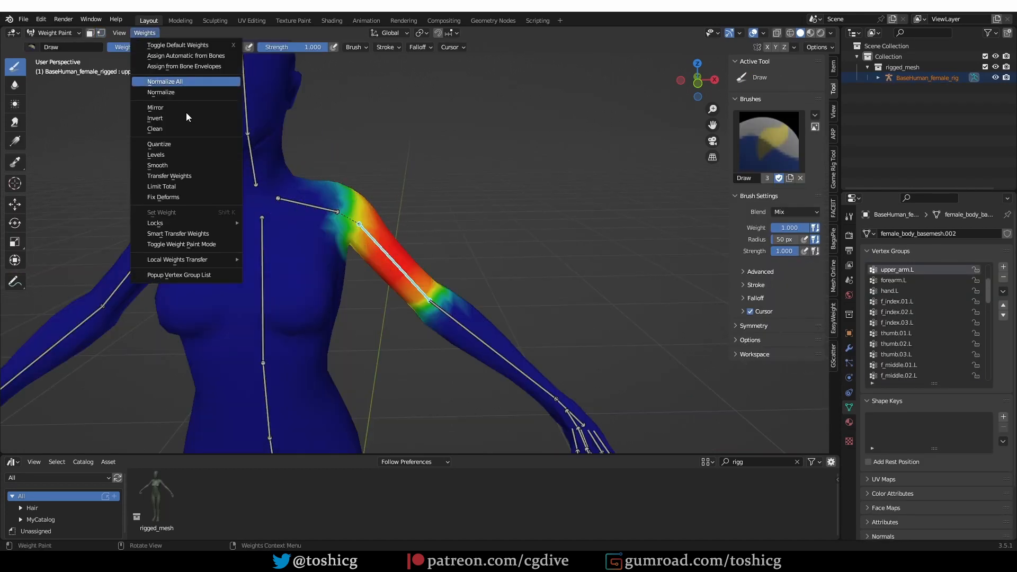
left_click(156, 155)
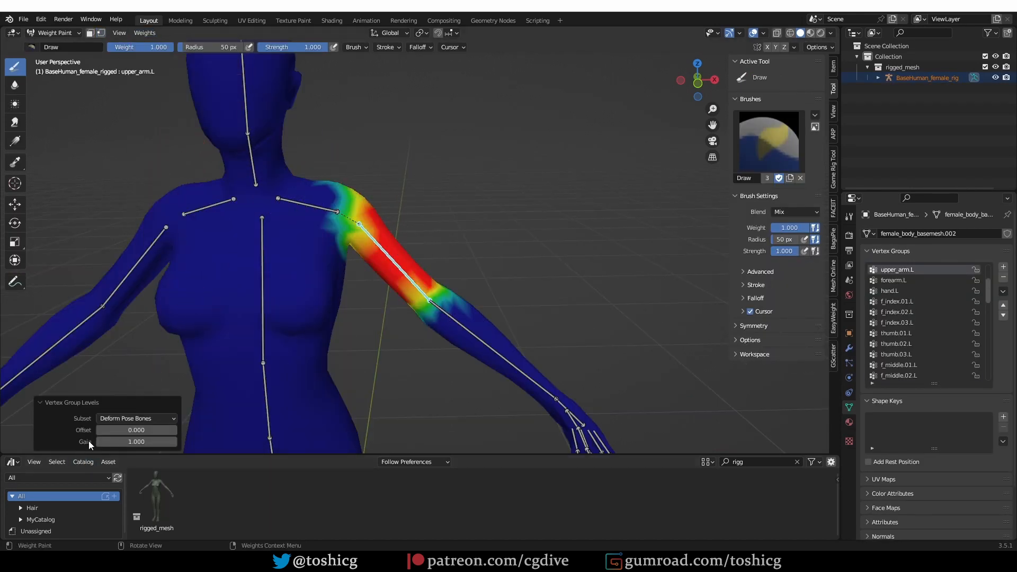
left_click_drag(136, 431, 169, 430)
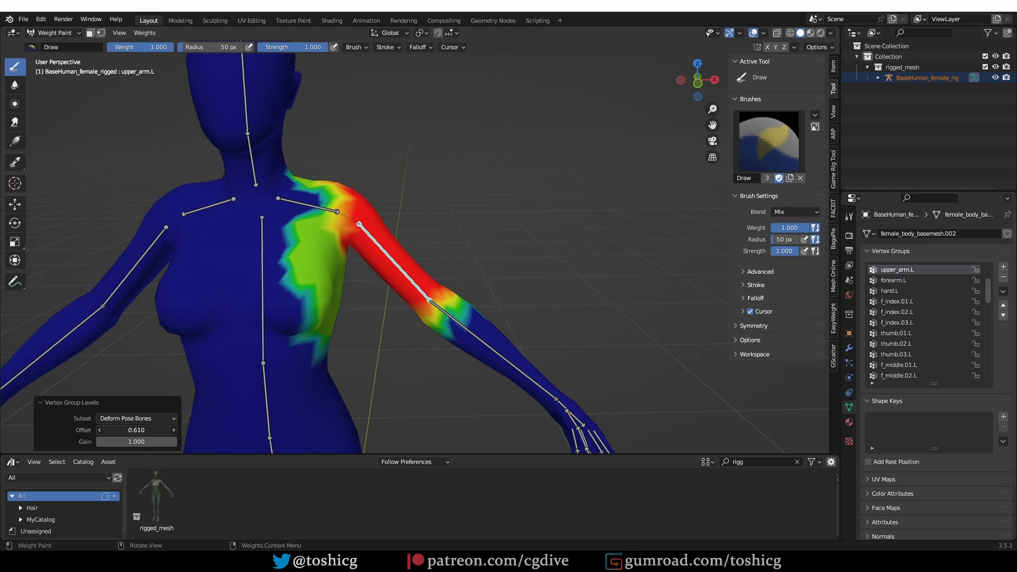
left_click_drag(137, 429, 150, 429)
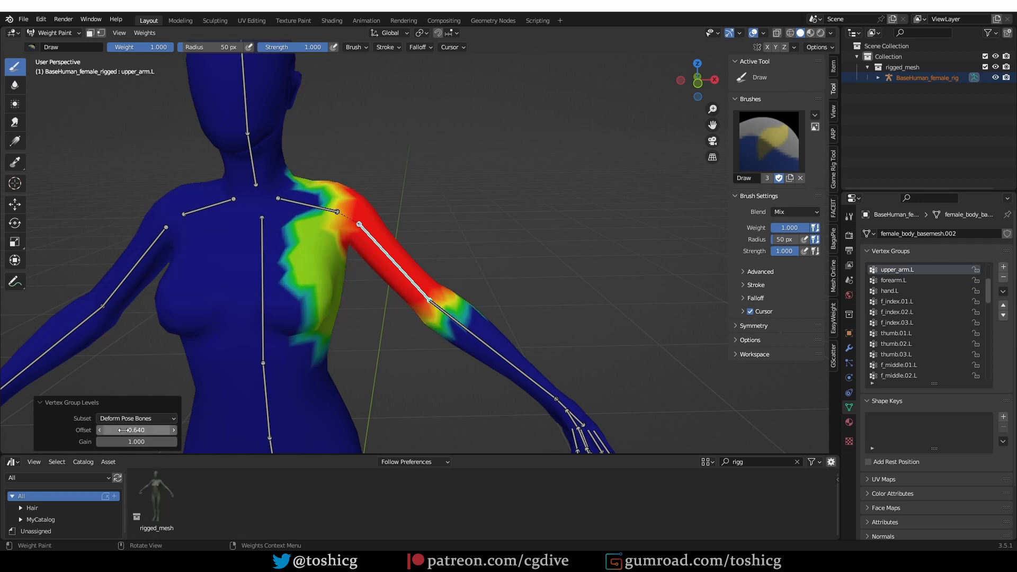
left_click_drag(136, 440, 155, 441)
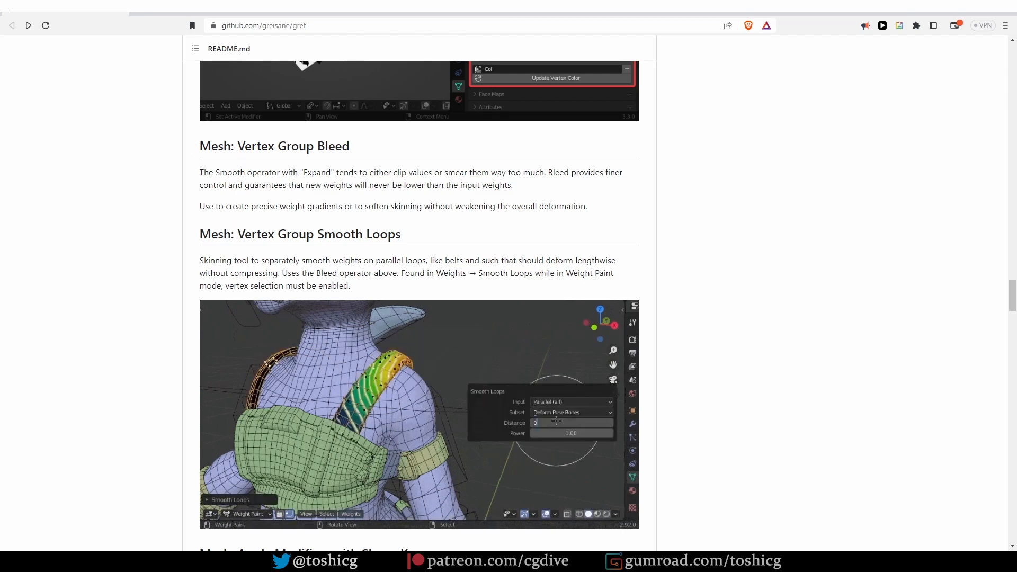
Scroll the gret readme to the Vertex Group Bleed and Smooth Loops sections
scroll("down", 3)
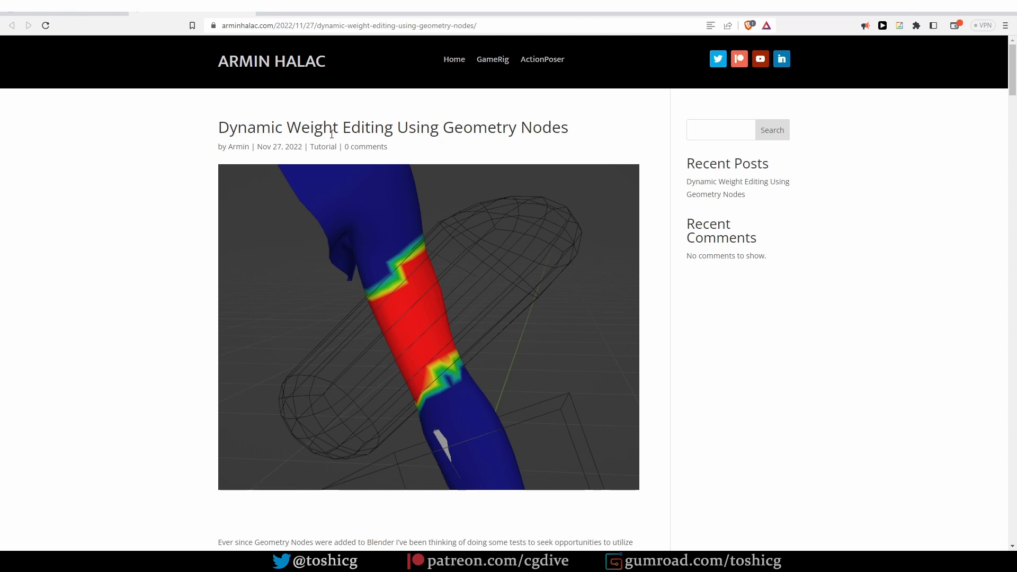
mouse_move(404, 129)
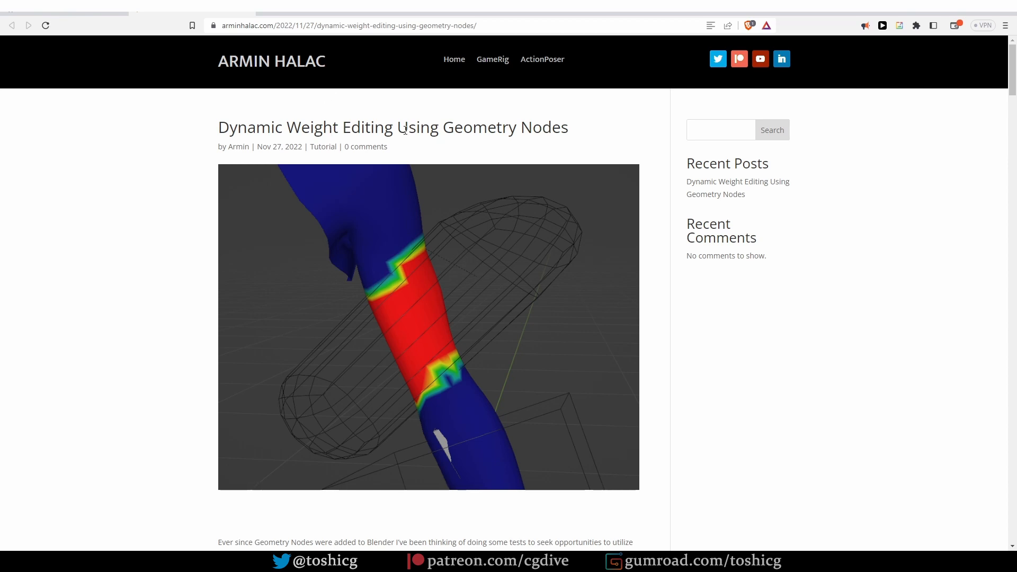
mouse_move(408, 433)
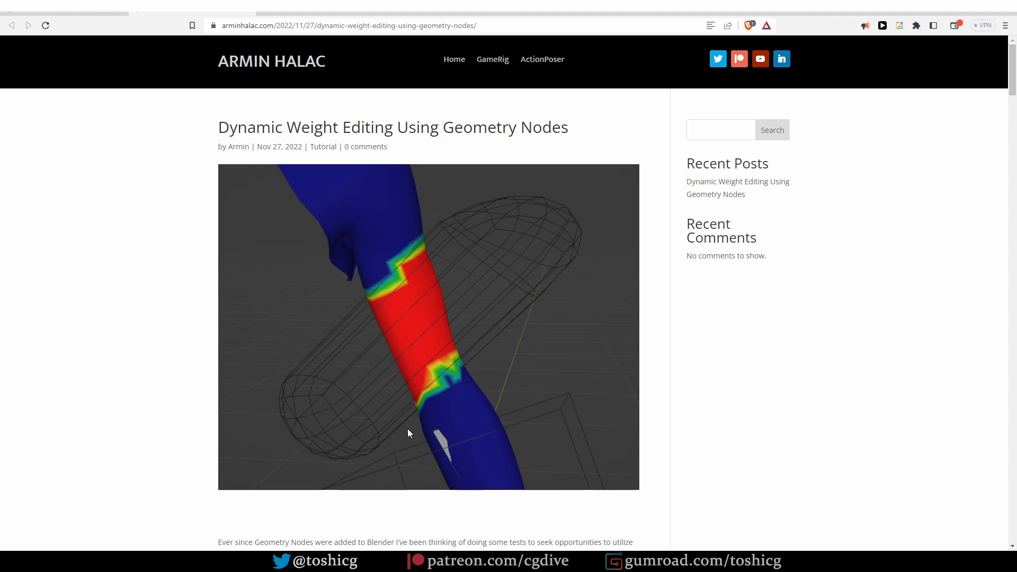
mouse_move(435, 383)
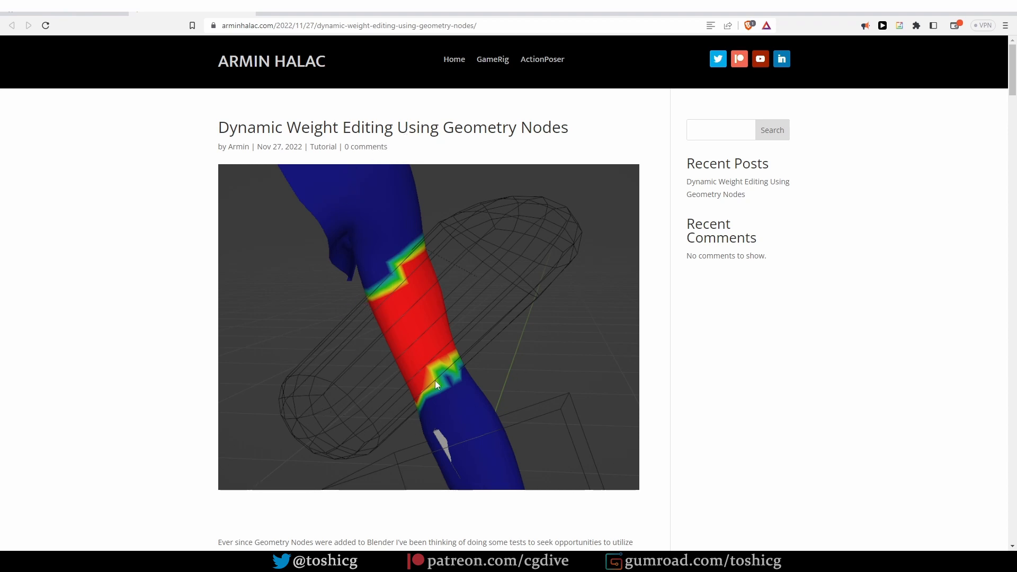
Scroll the Dynamic Weight Editing post down to its demo video and Attributes section
scroll("down", 3)
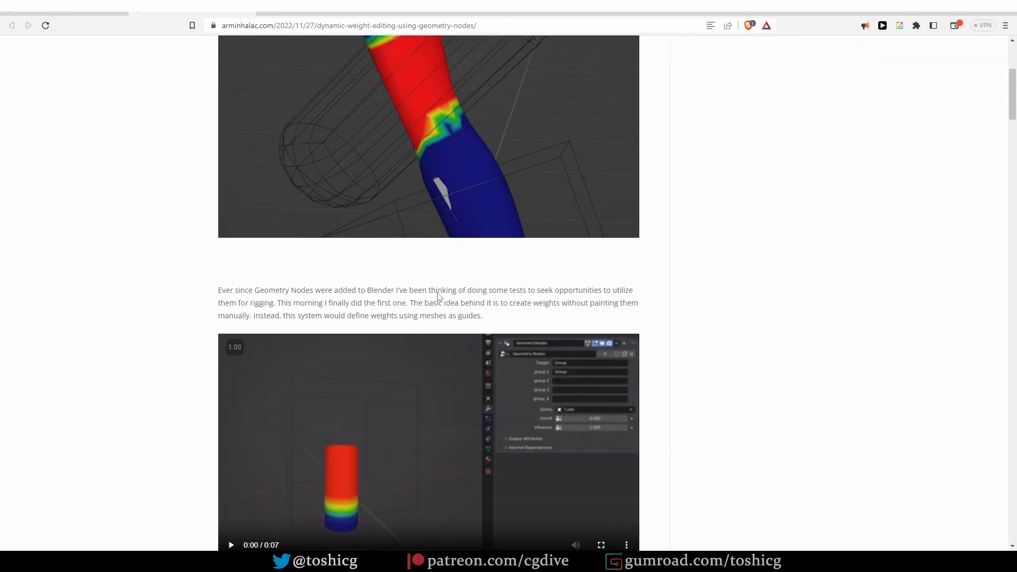
scroll("down", 3)
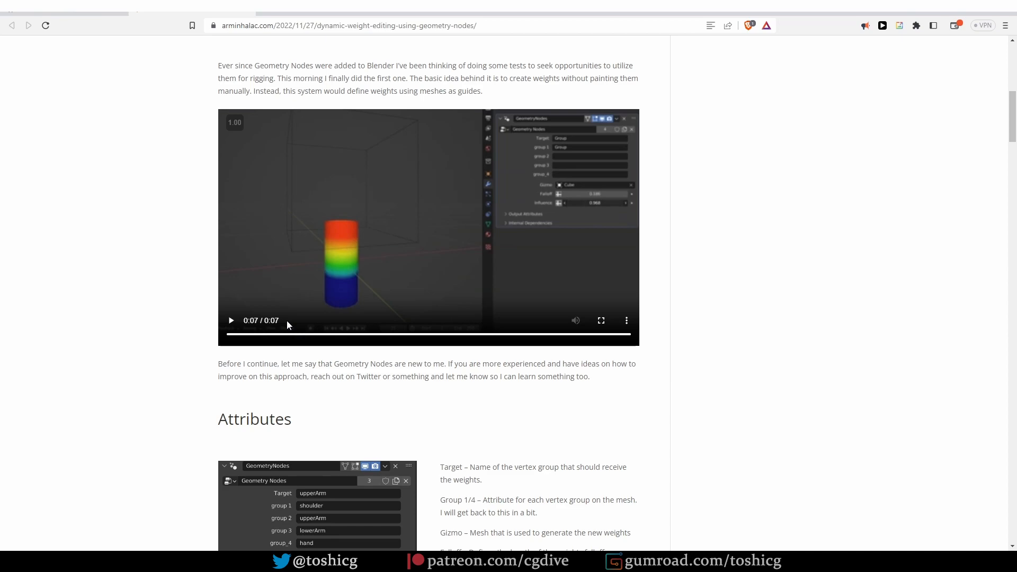
scroll("down", 3)
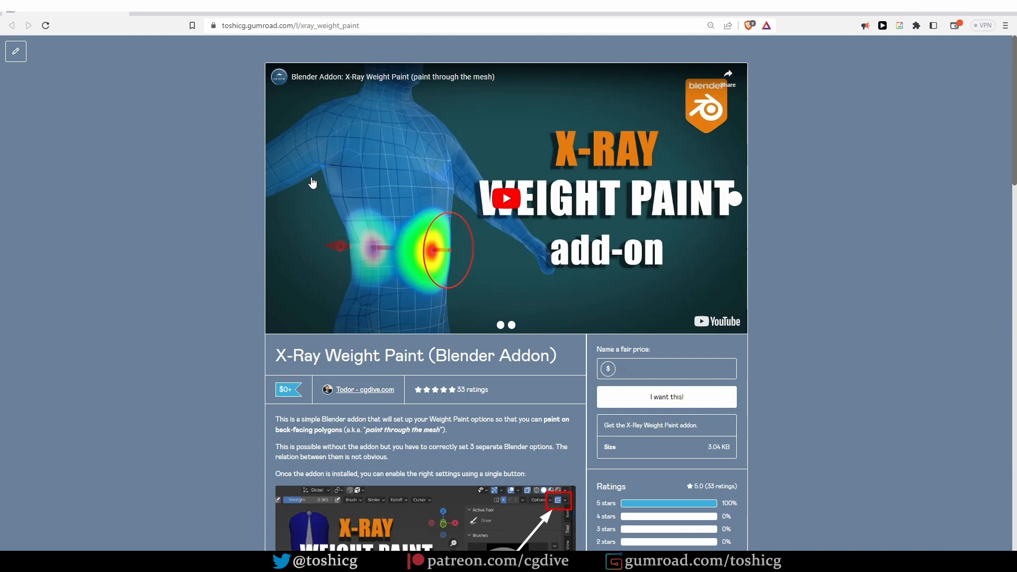
mouse_move(550, 218)
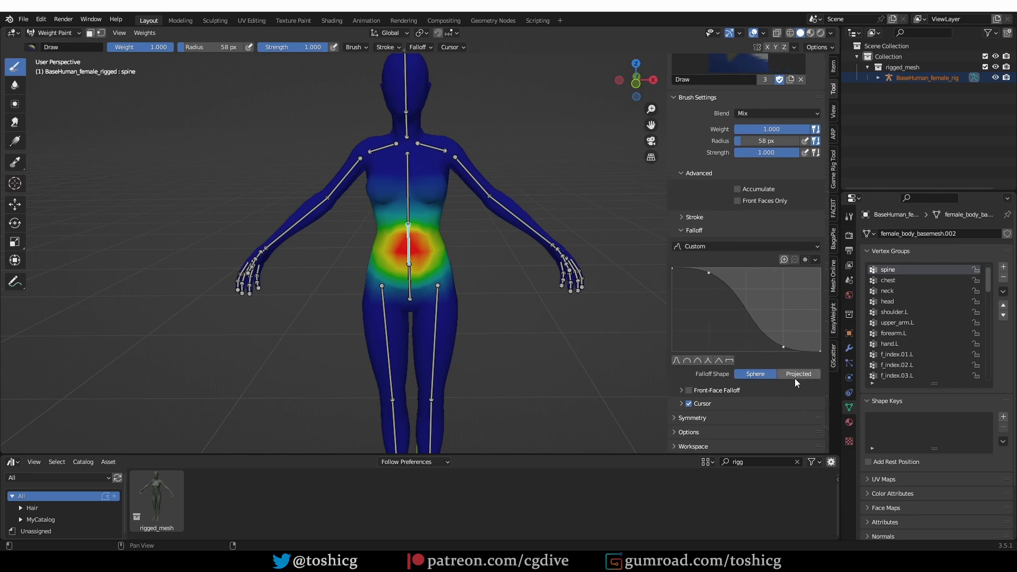
Set brush Falloff Shape to Projected and paint spine weight across the waist
left_click(799, 388)
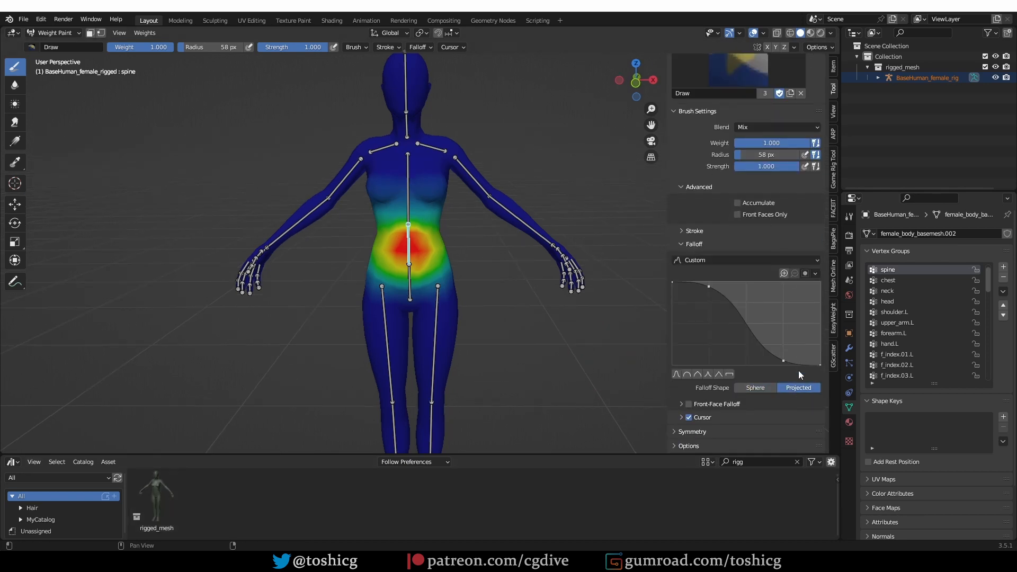
mouse_move(776, 446)
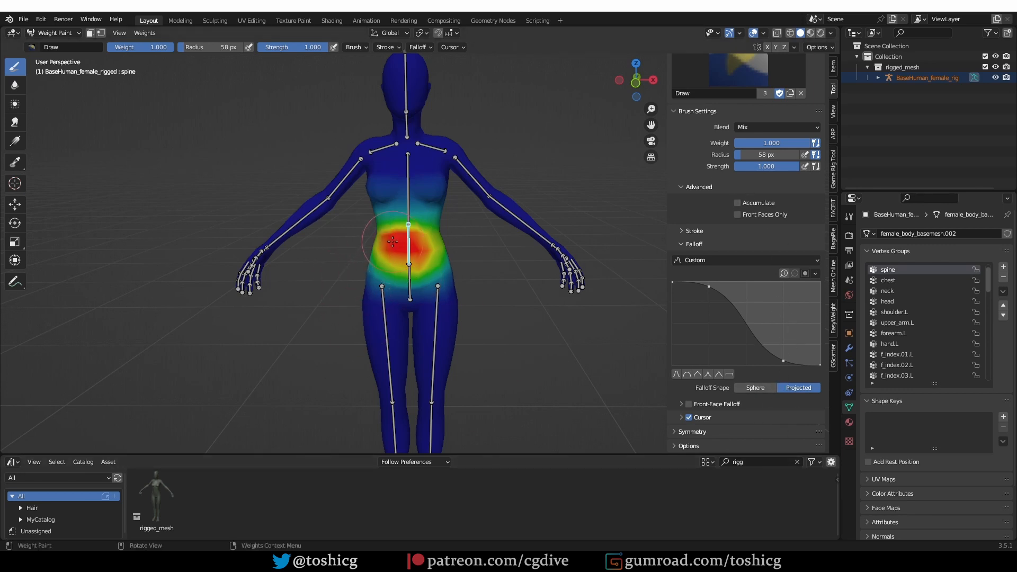
left_click_drag(392, 242, 441, 211)
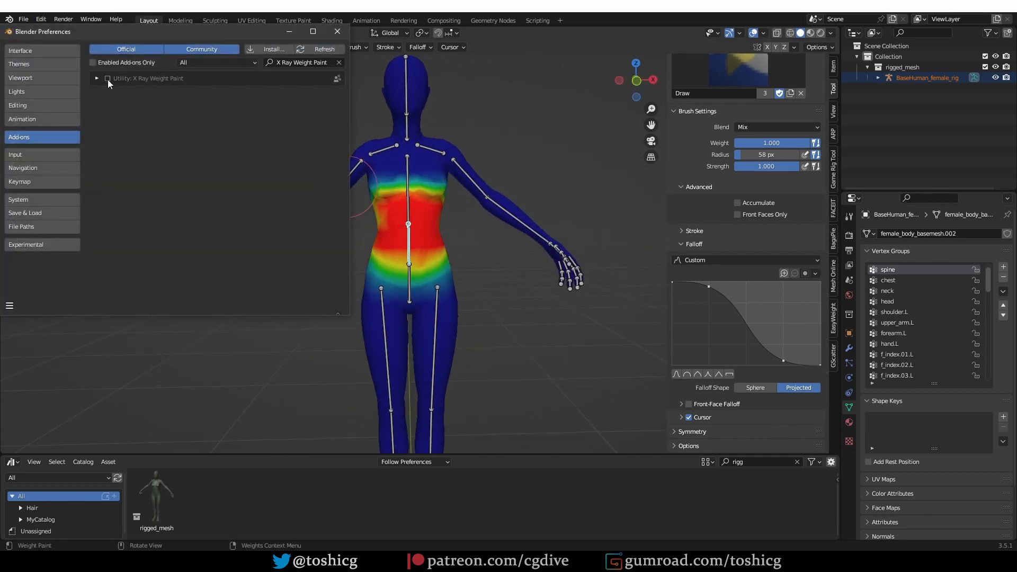
Enable X-Ray Weight Paint, paint spine weight through the torso and check the far side
left_click(96, 77)
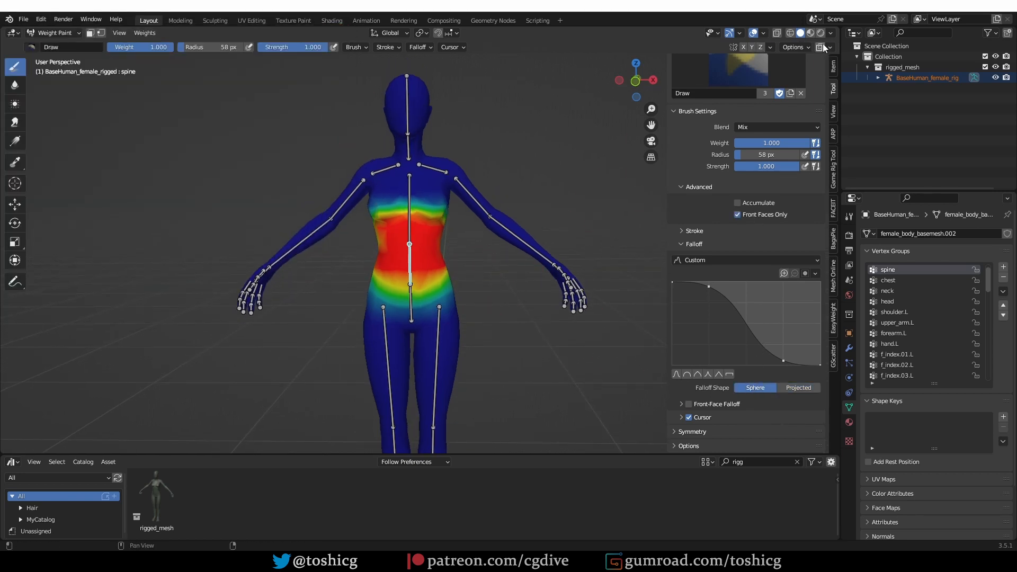
left_click(797, 387)
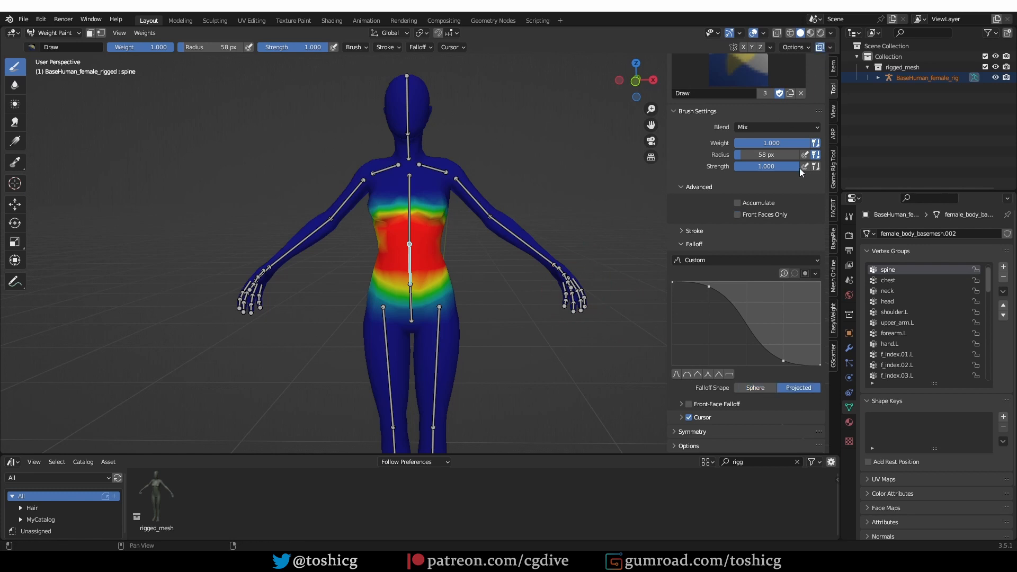
mouse_move(813, 373)
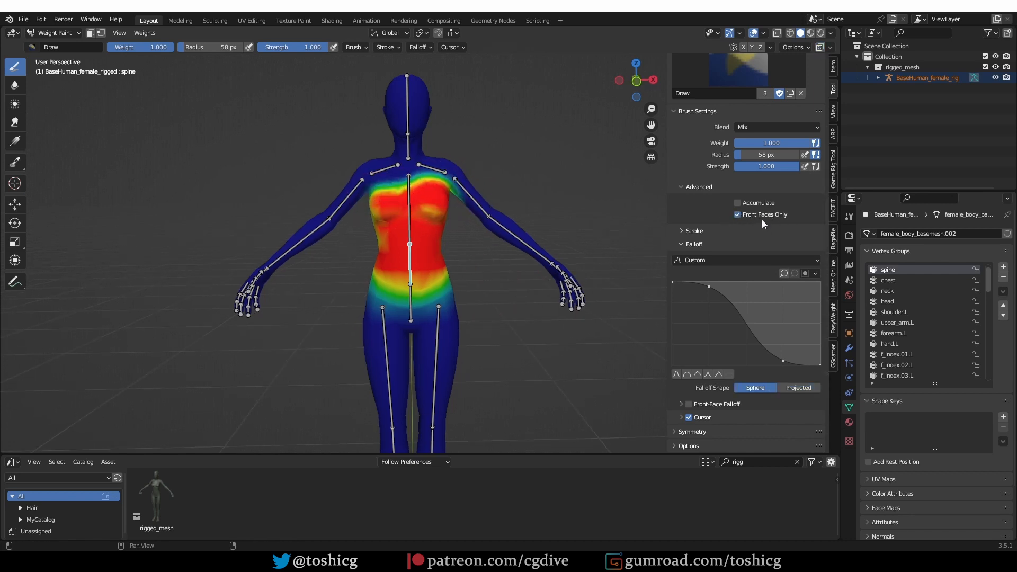
mouse_move(610, 353)
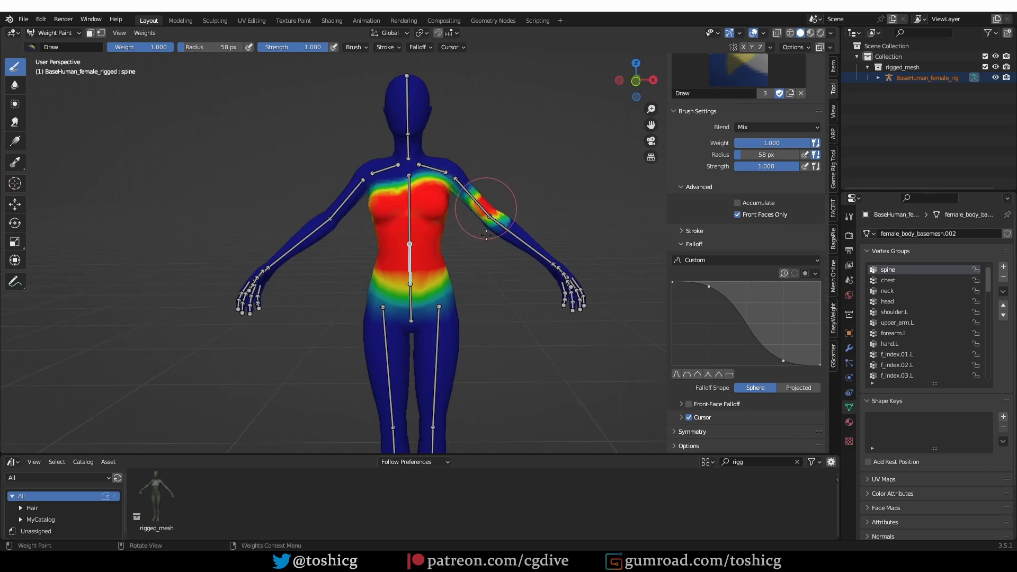
left_click_drag(483, 233, 292, 366)
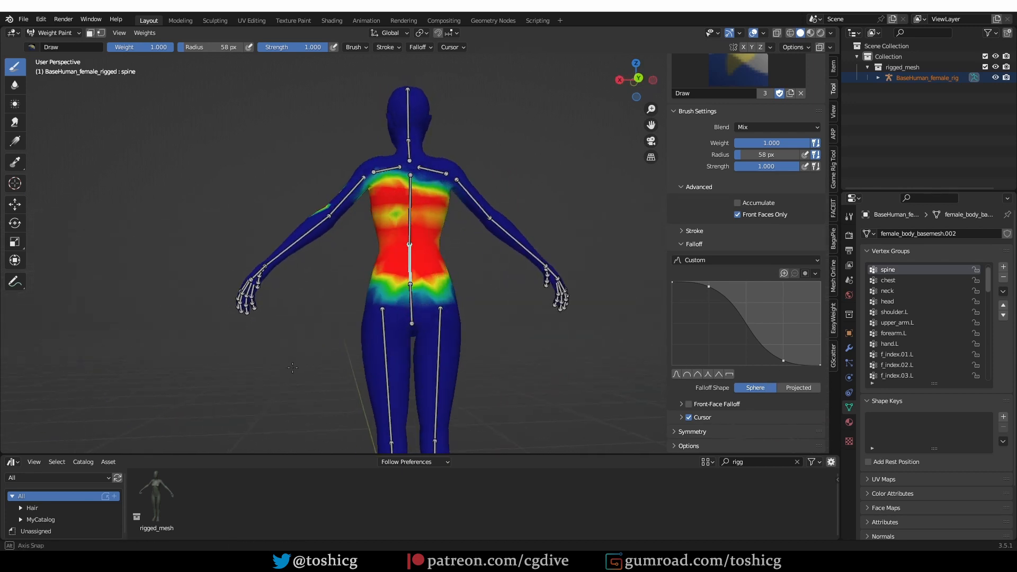